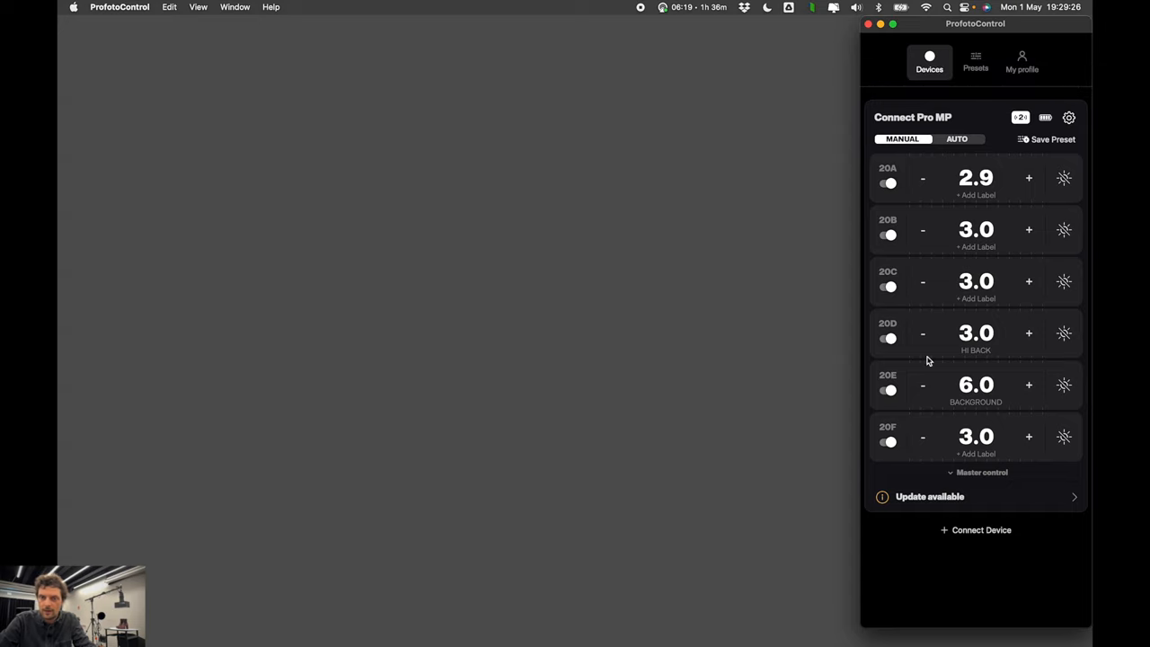
mouse_move(971, 398)
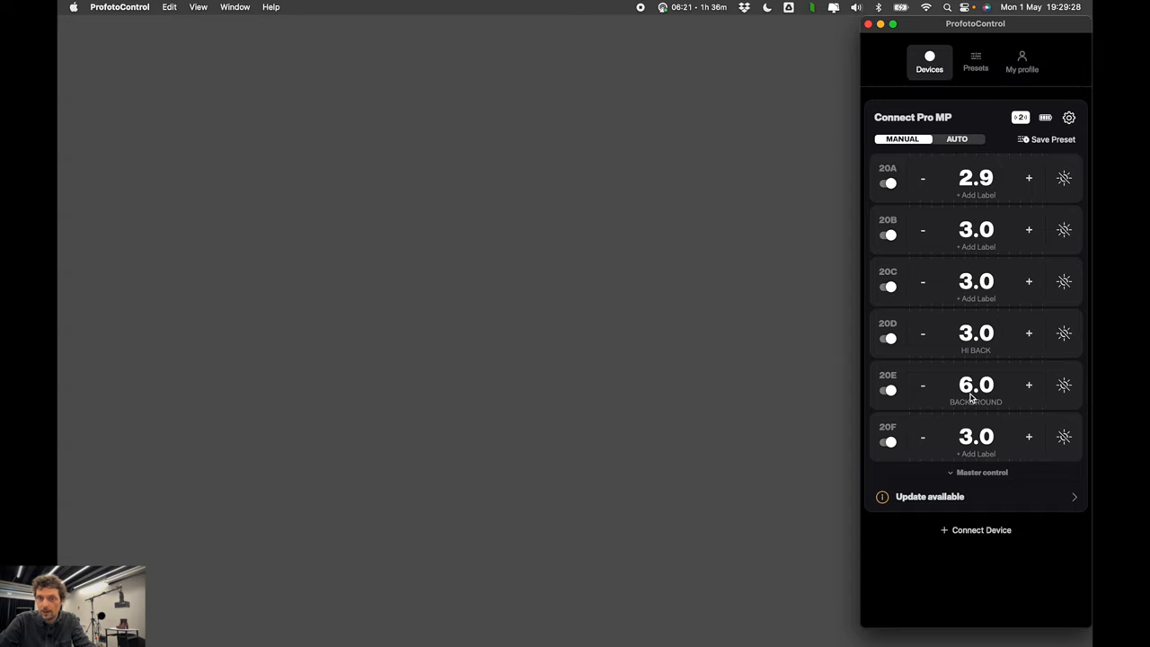
mouse_move(970, 464)
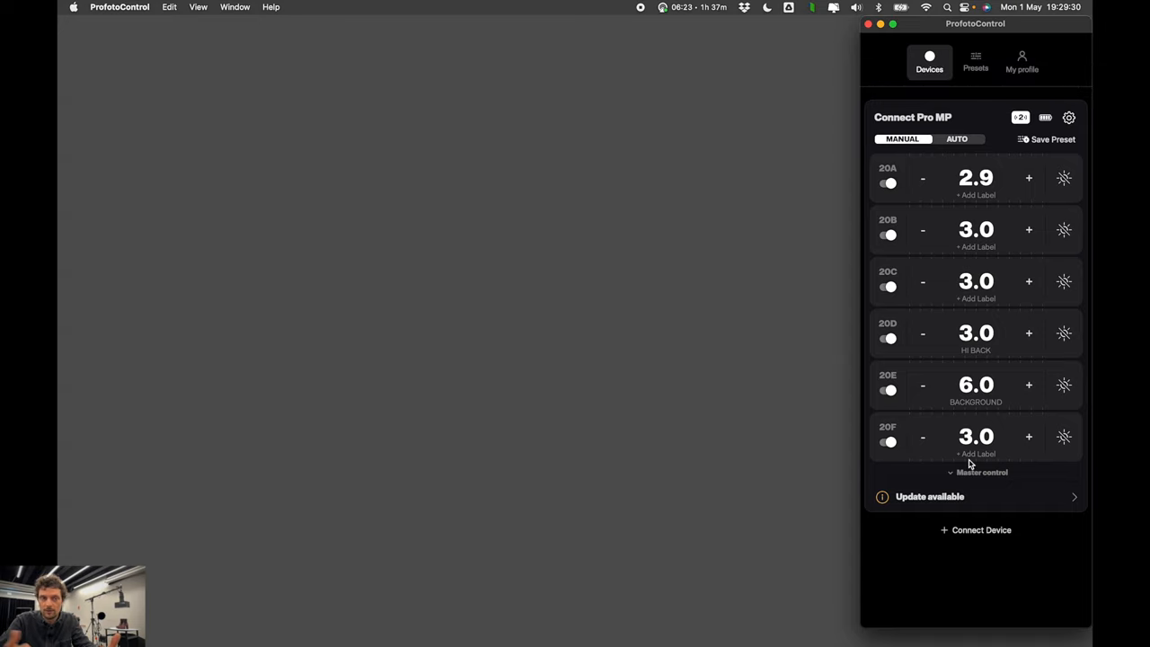
mouse_move(1041, 627)
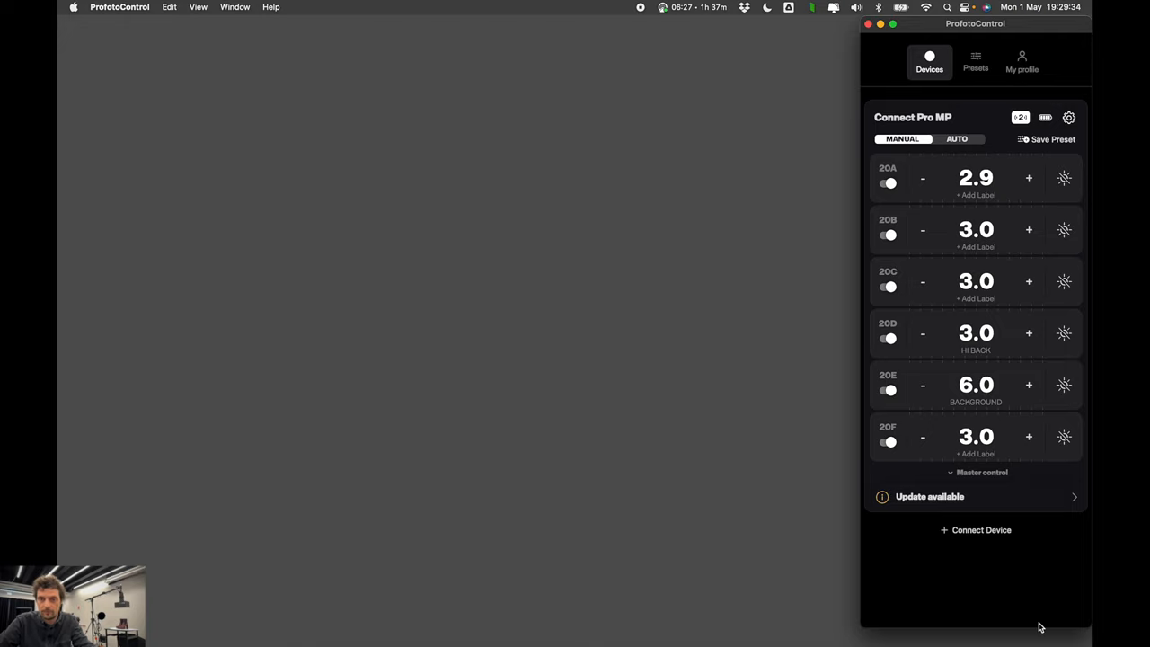
mouse_move(1003, 547)
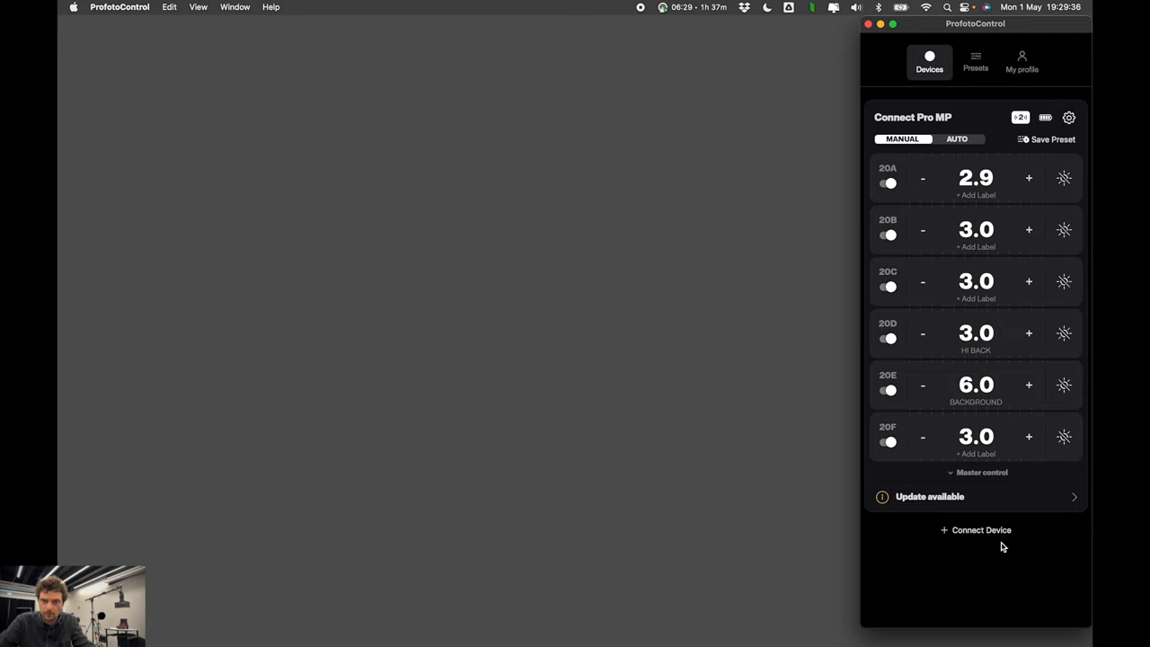
mouse_move(1008, 518)
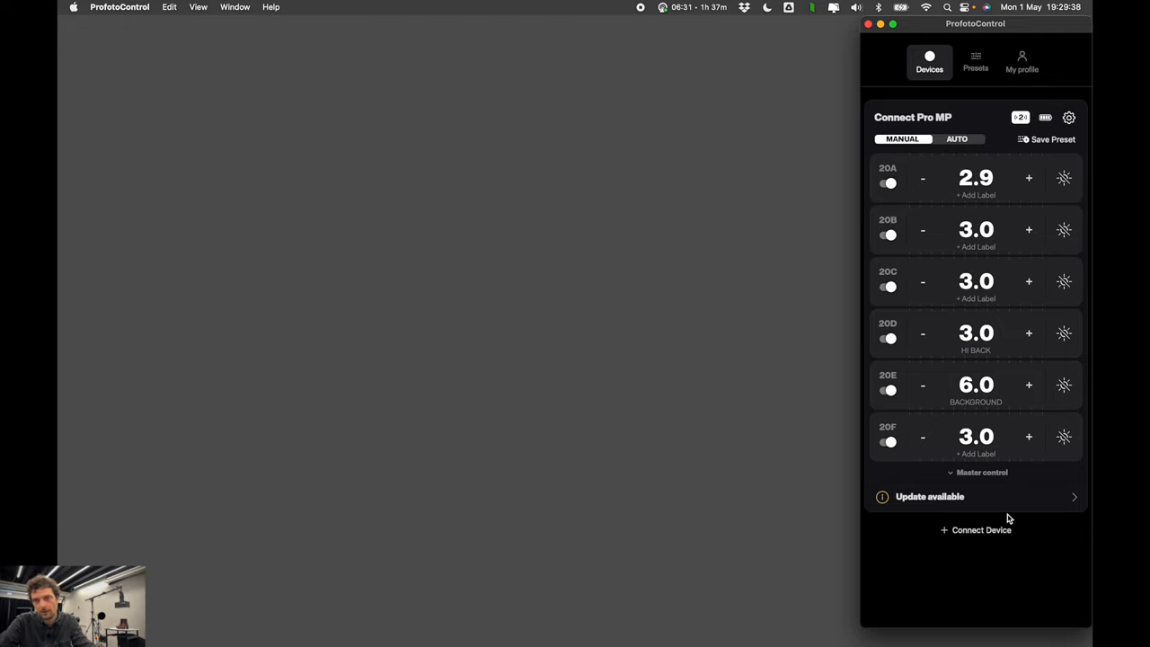
mouse_move(942, 260)
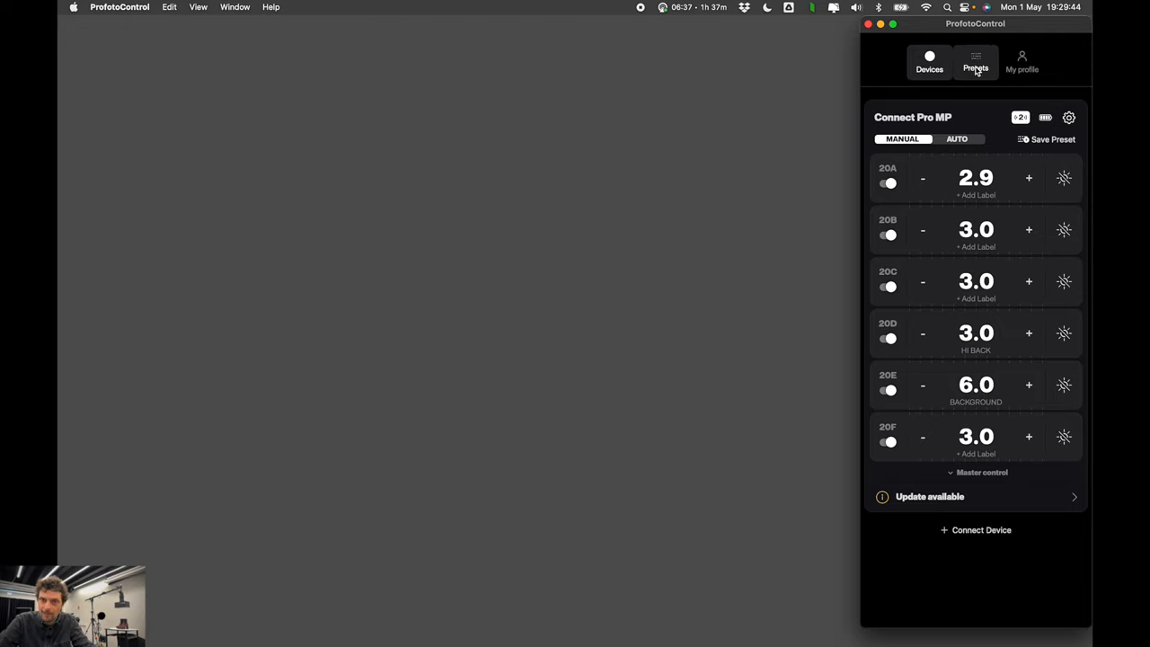
- Review the four saved shoe presets, then show the My profile page
left_click(930, 63)
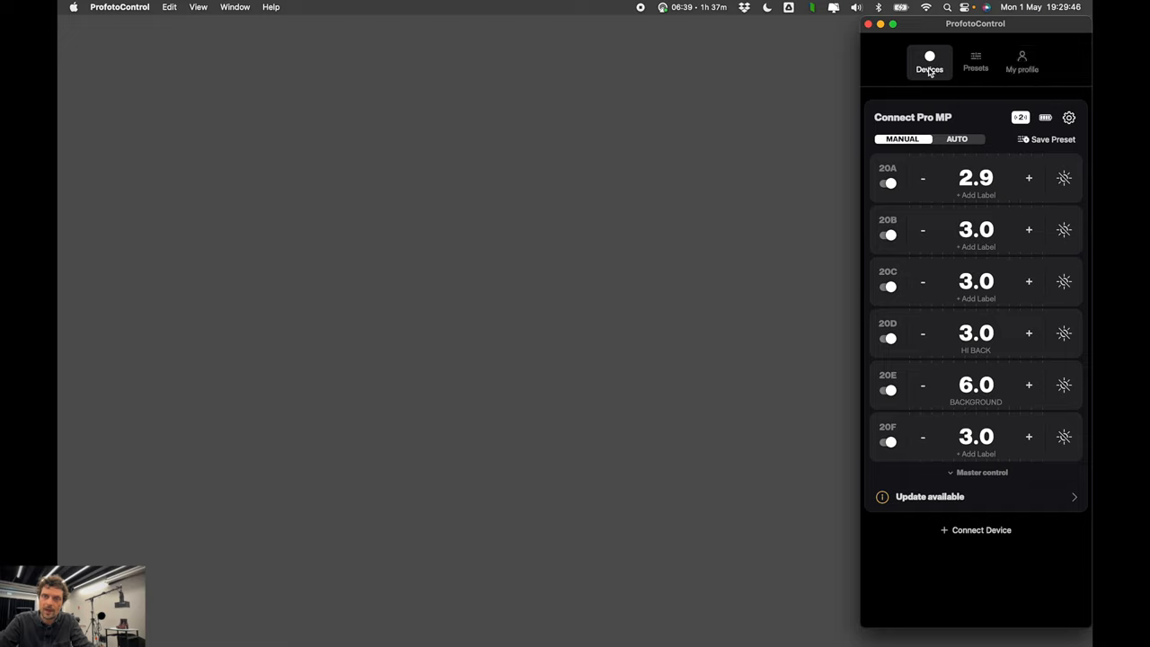
mouse_move(1053, 169)
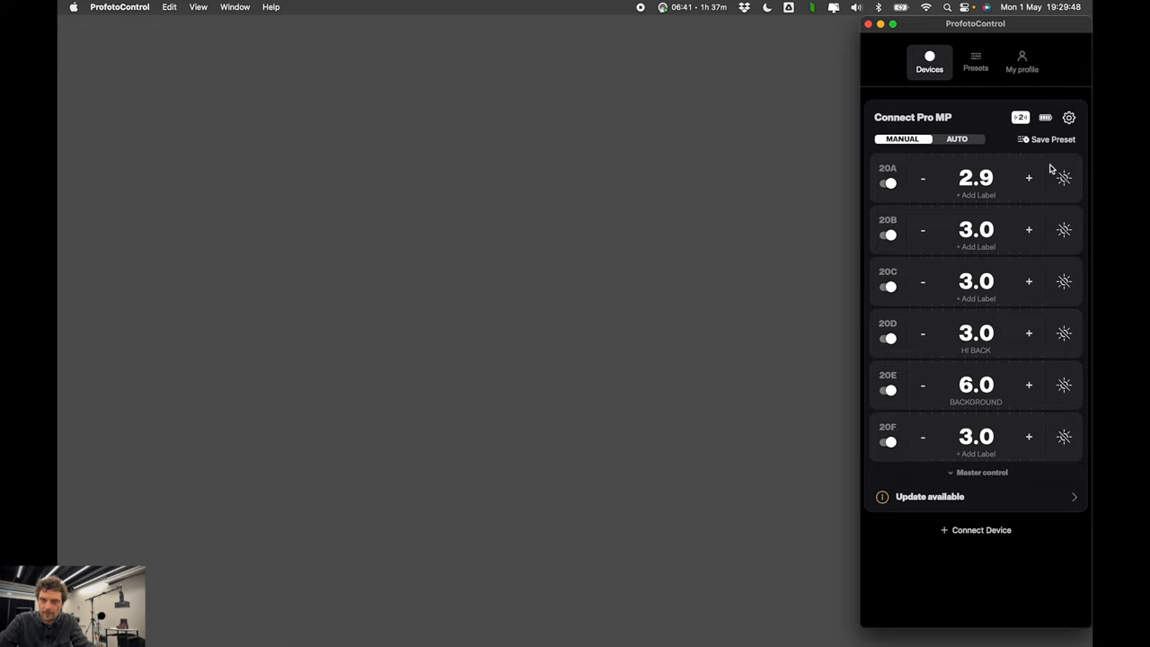
mouse_move(997, 381)
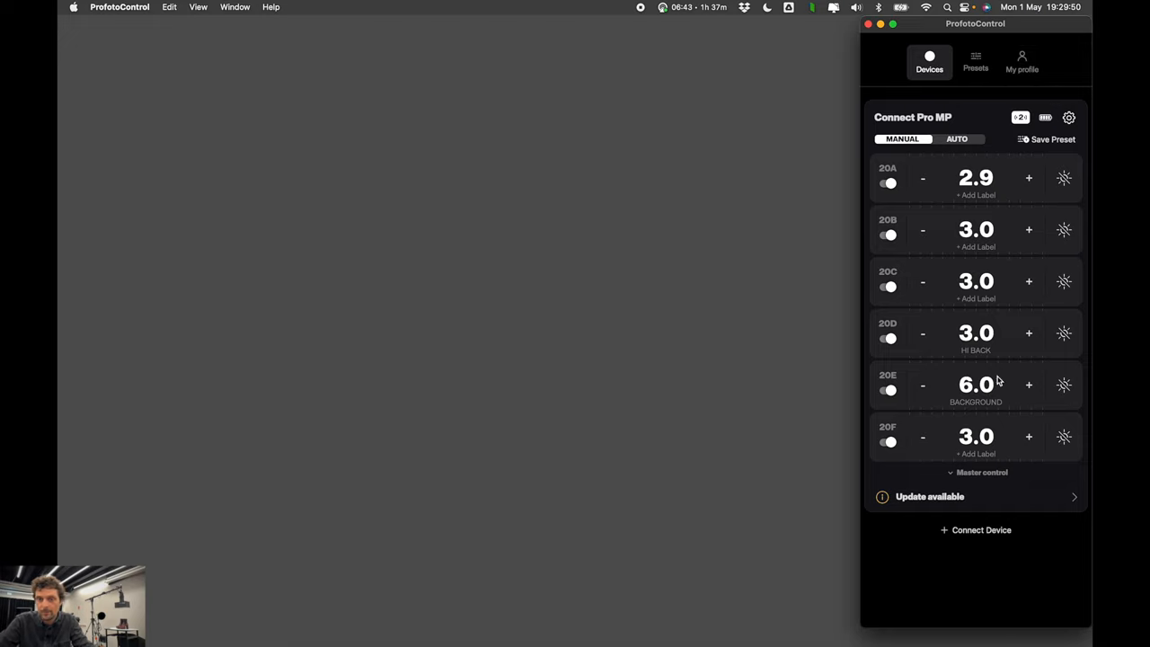
left_click(975, 61)
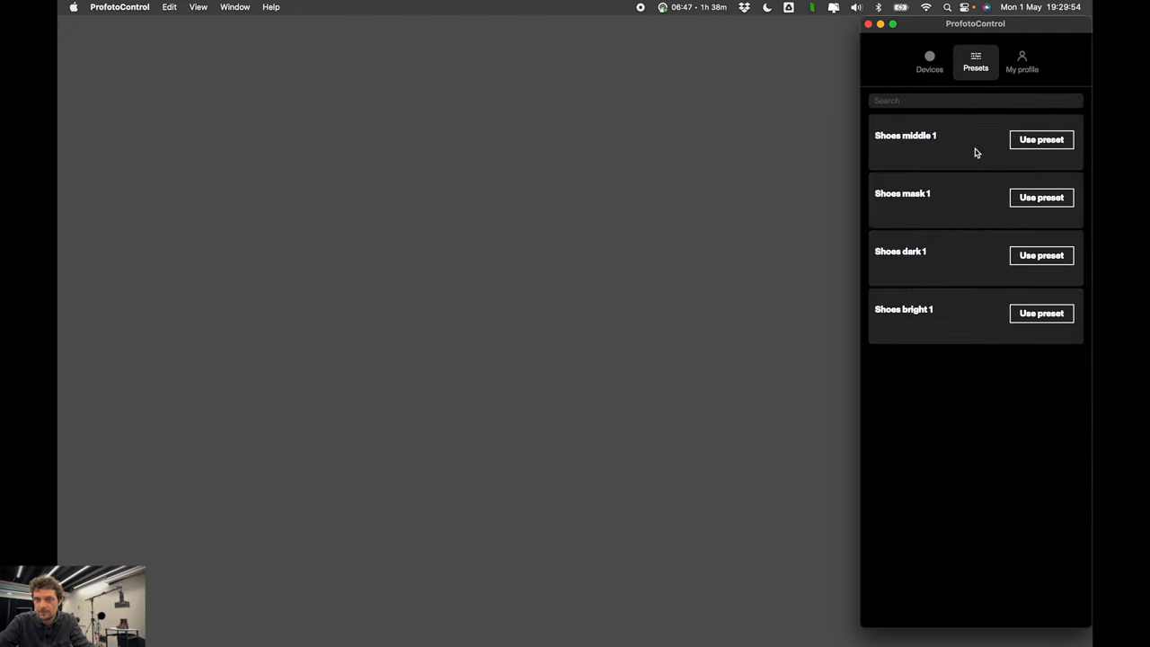
mouse_move(971, 326)
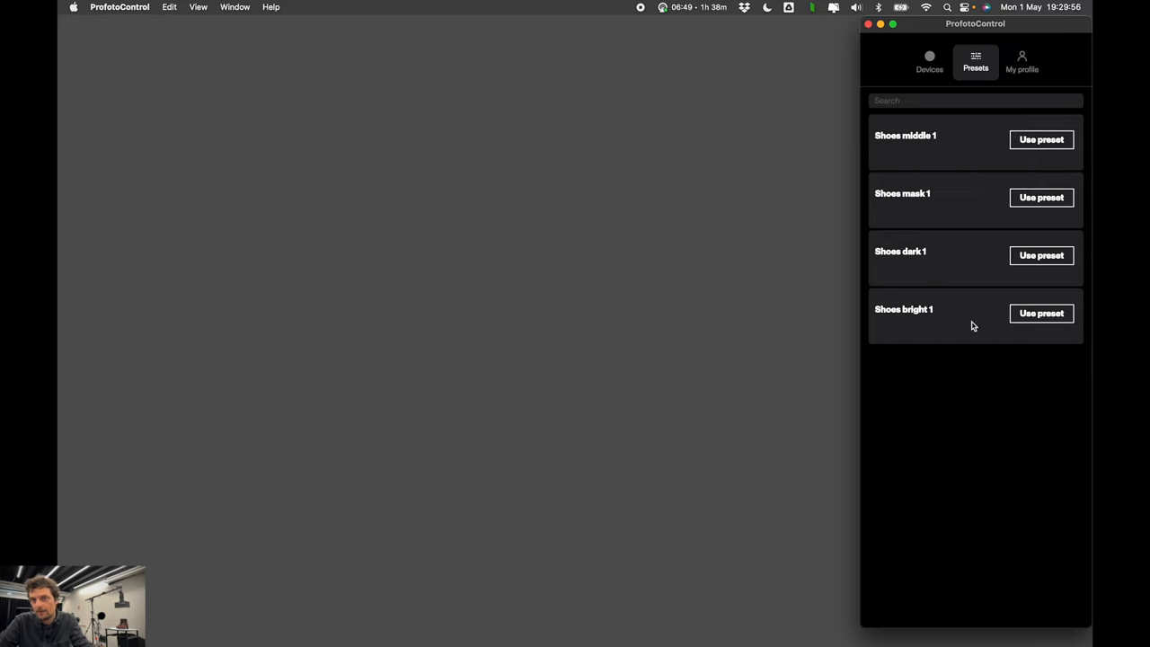
mouse_move(1017, 304)
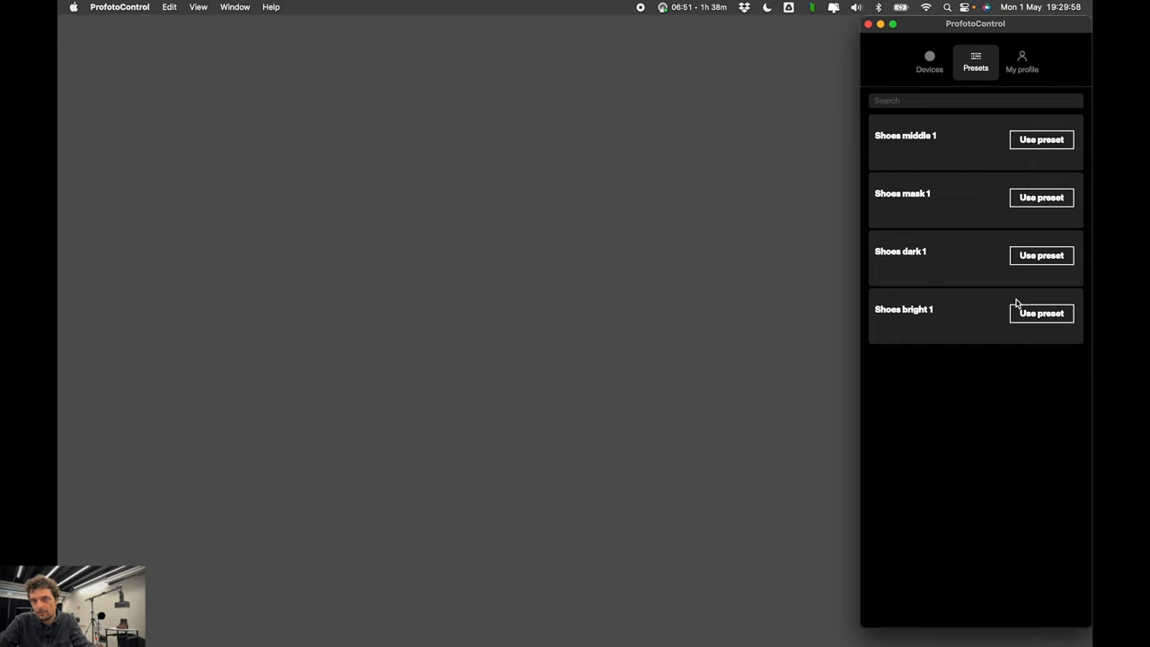
left_click(1022, 61)
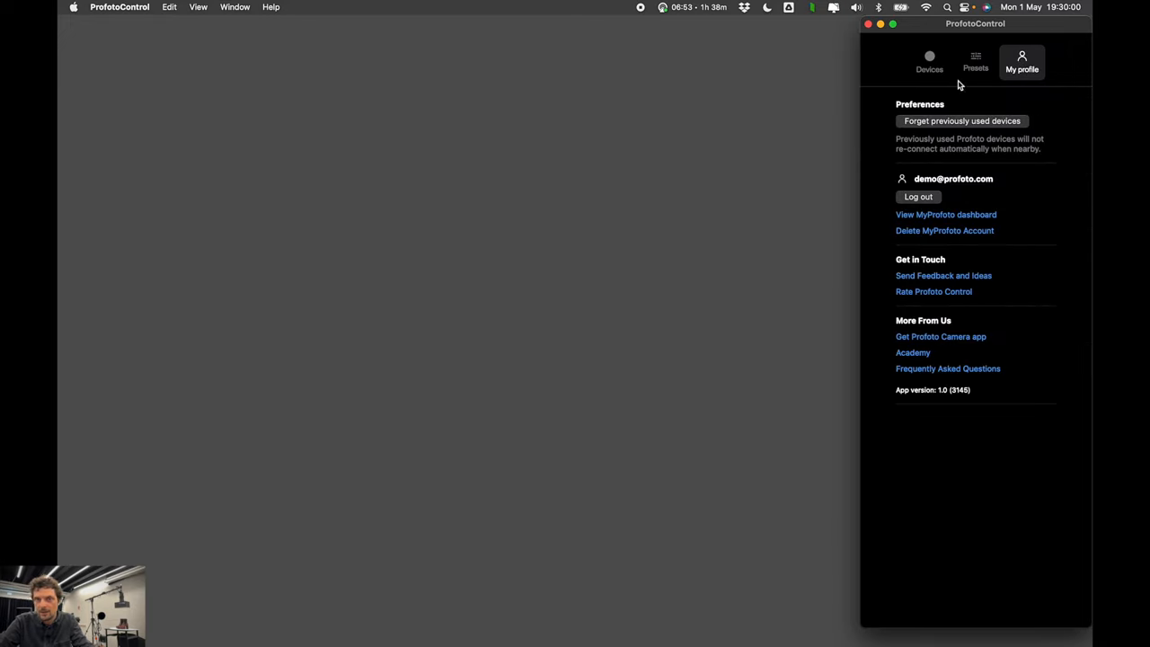
mouse_move(964, 428)
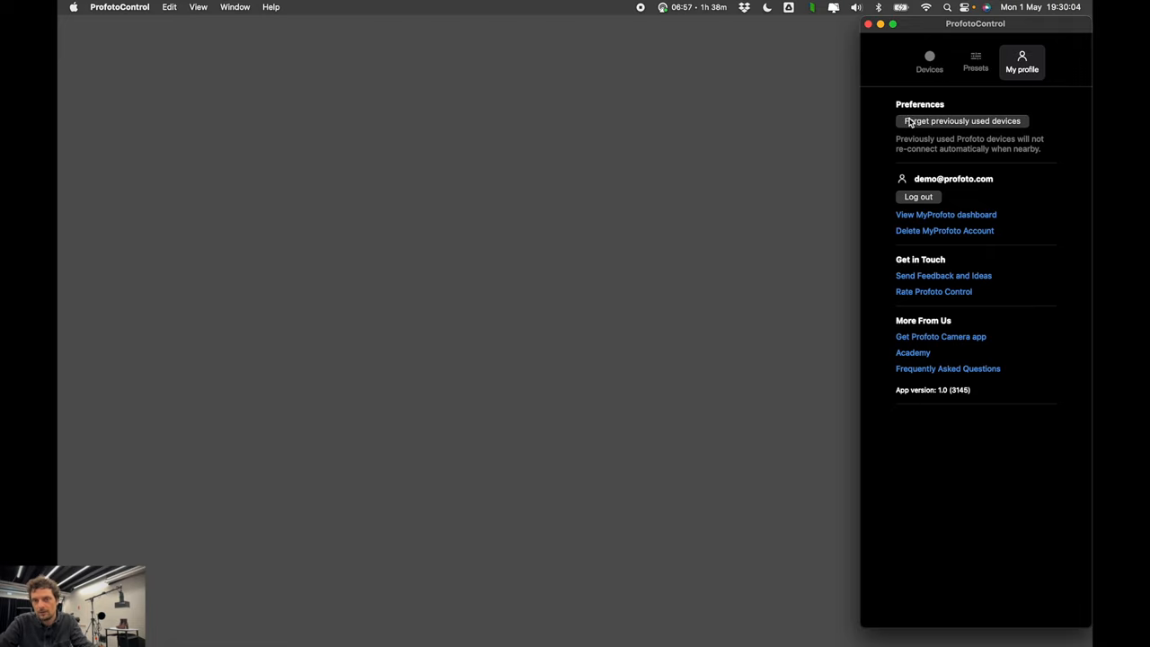
mouse_move(1022, 129)
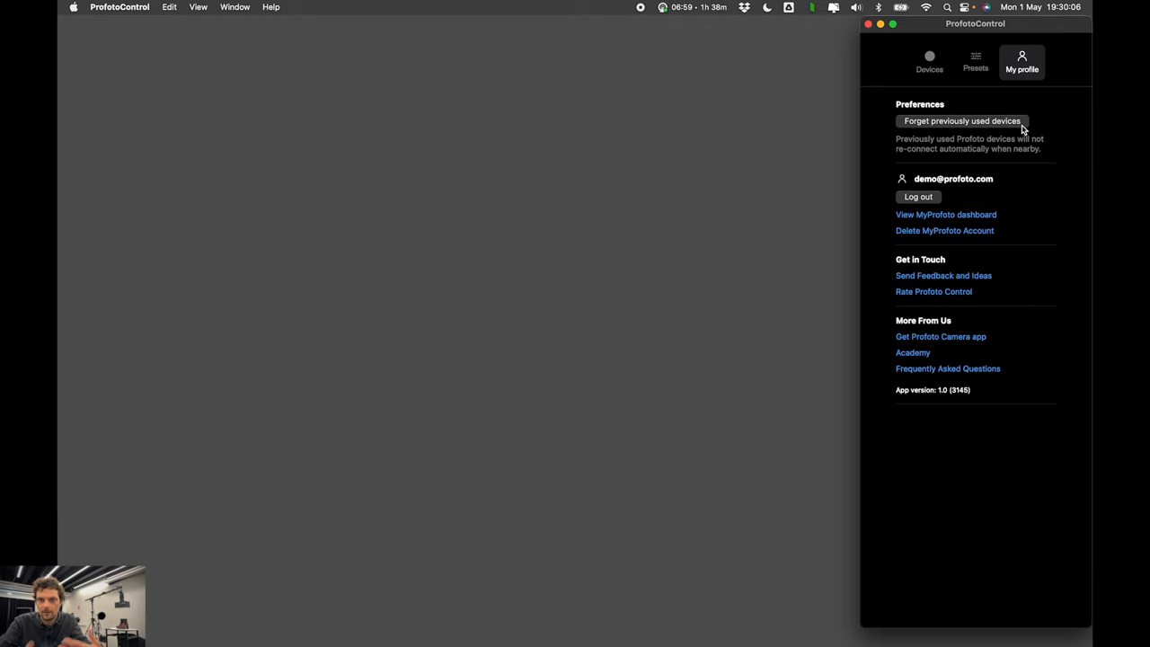
- Show the Connect Pro MP's six flash groups and power levels again
left_click(929, 61)
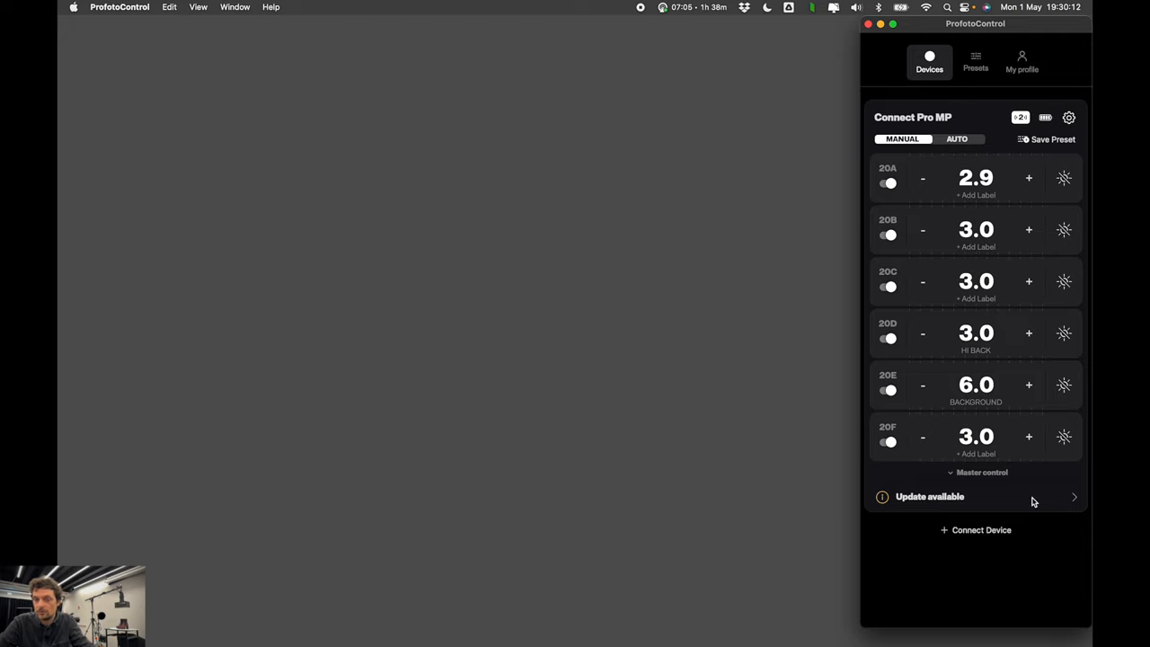
mouse_move(1078, 227)
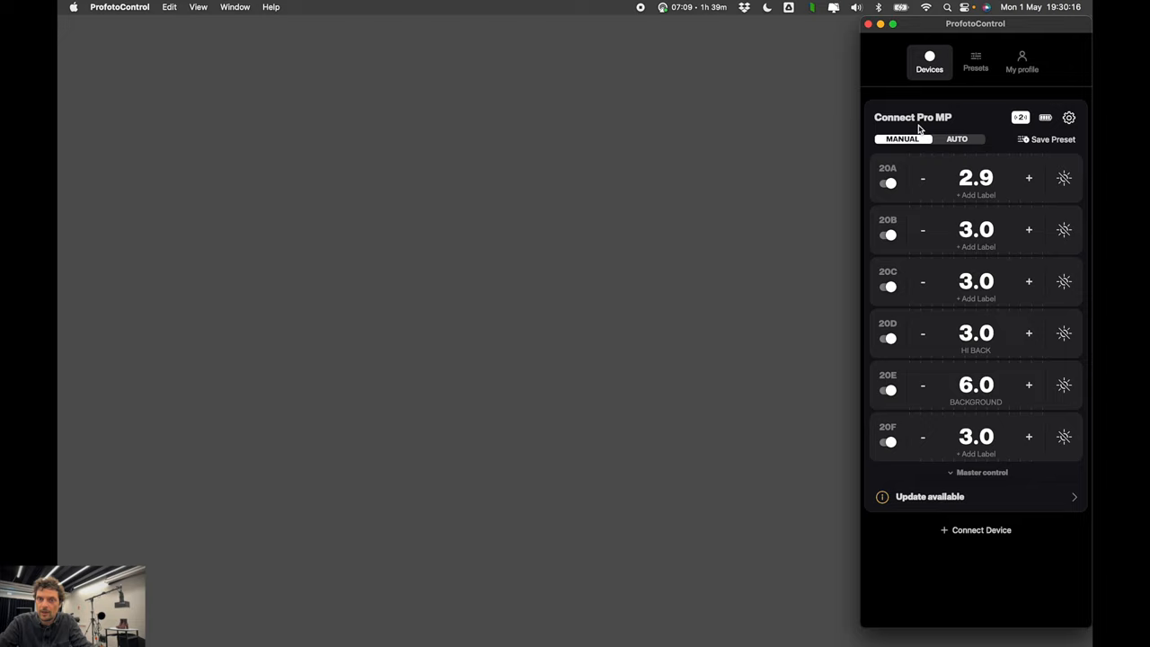
mouse_move(949, 131)
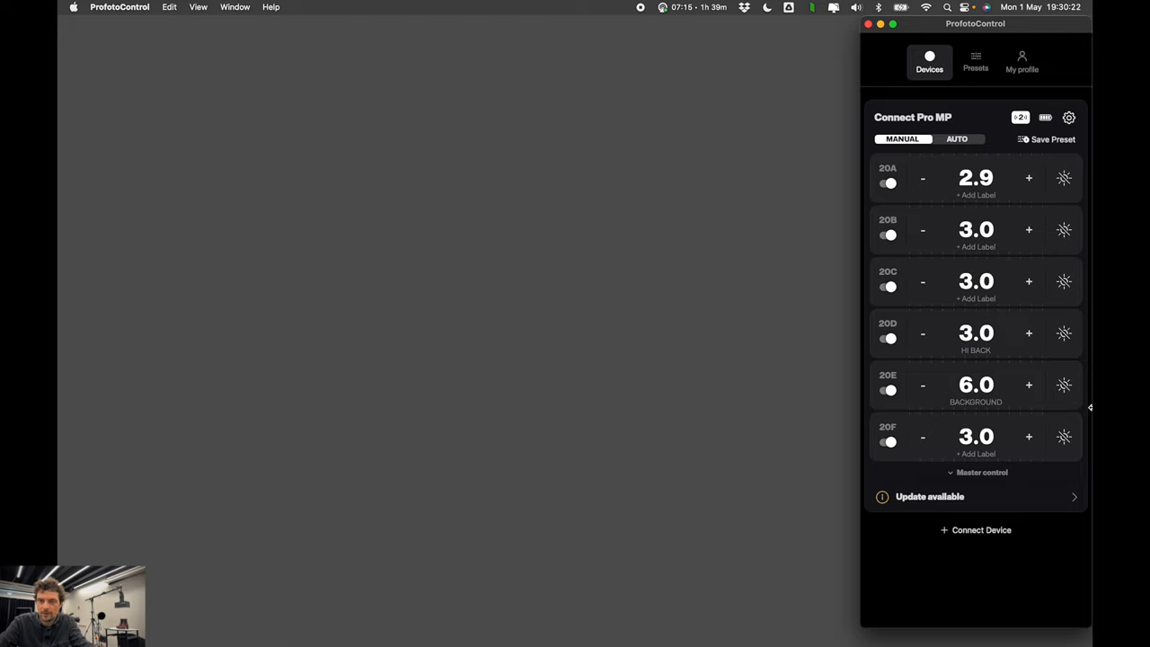
mouse_move(966, 486)
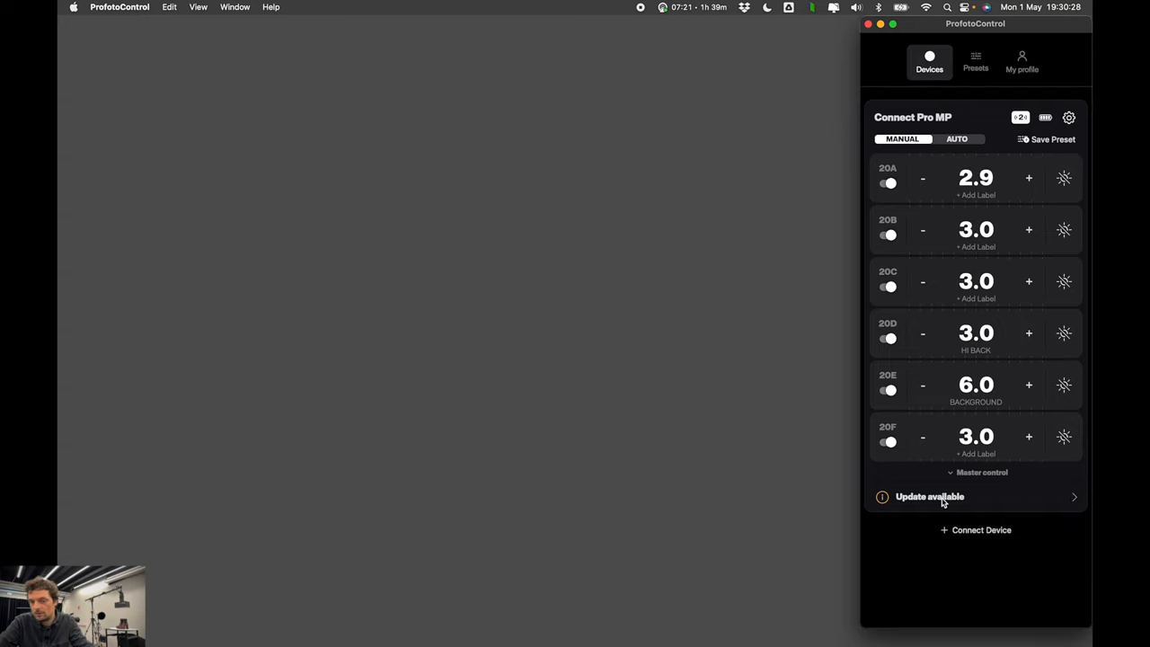
- Skip the Connect Pro firmware update and show Connect Pro MP device settings
left_click(930, 496)
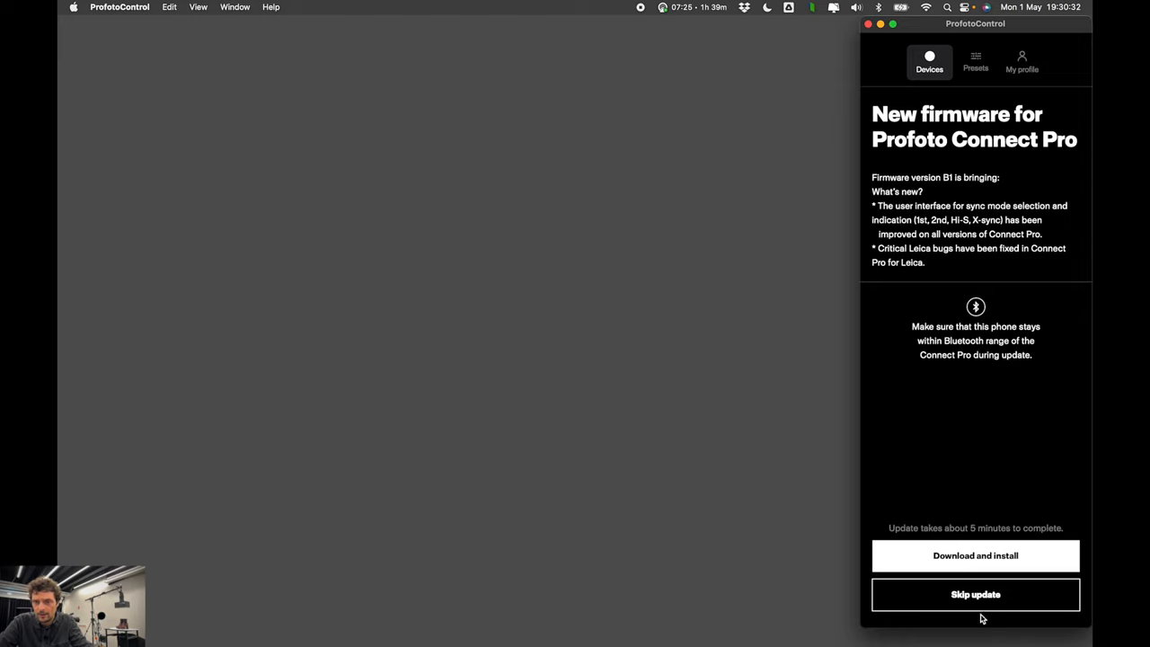
mouse_move(984, 605)
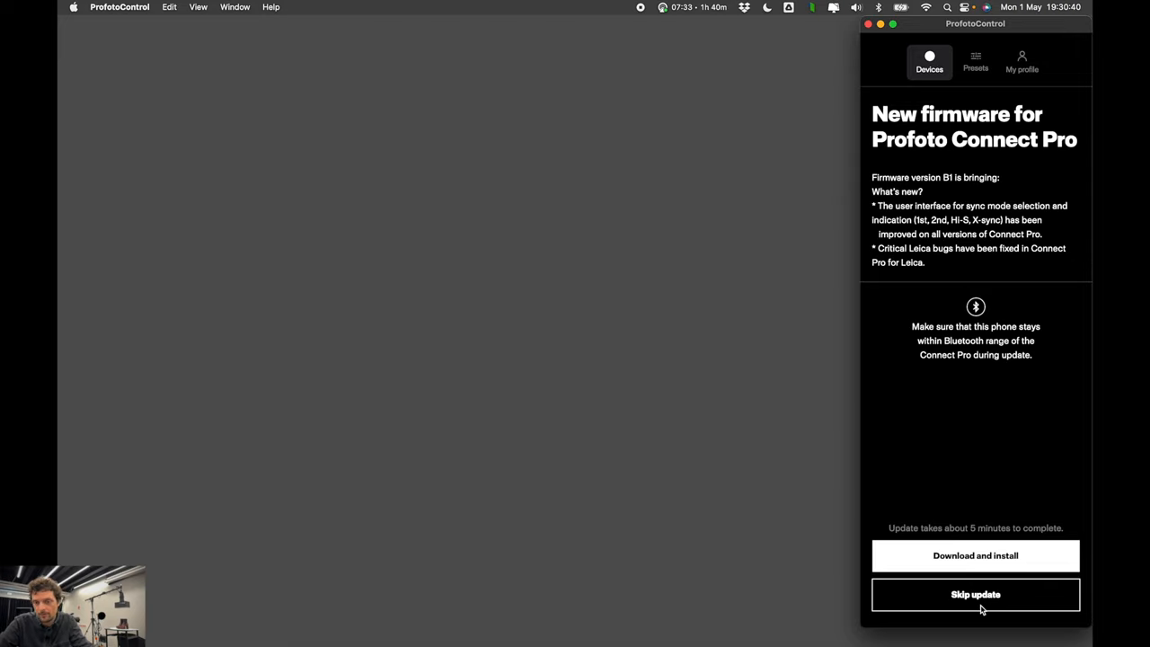
left_click(975, 594)
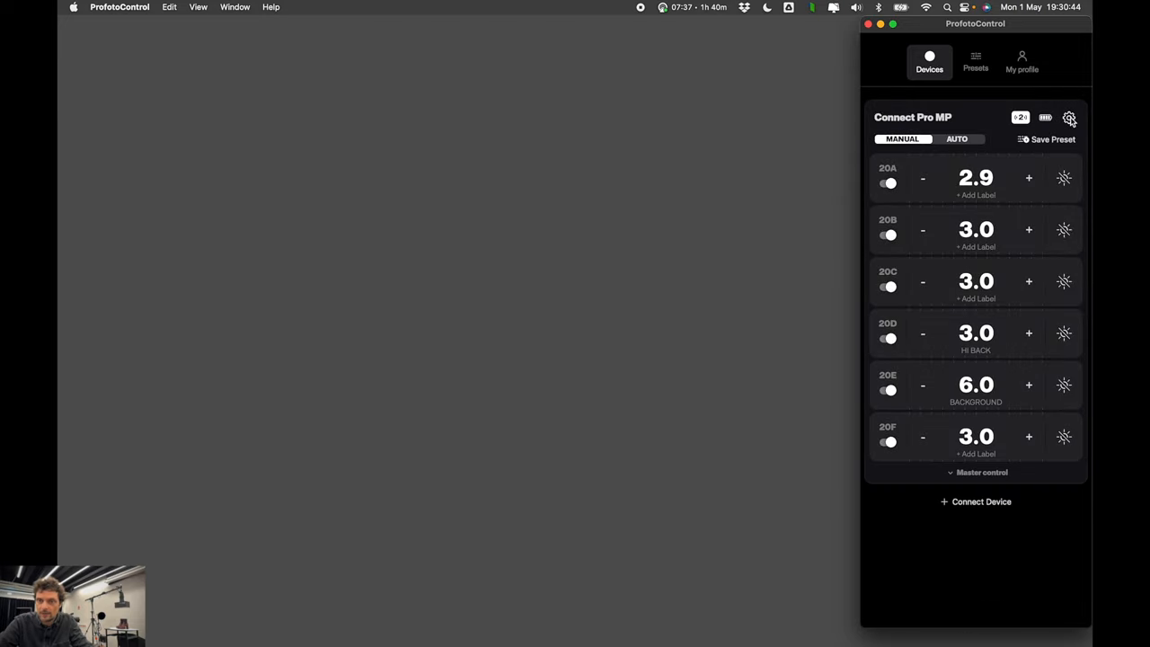
left_click(1069, 117)
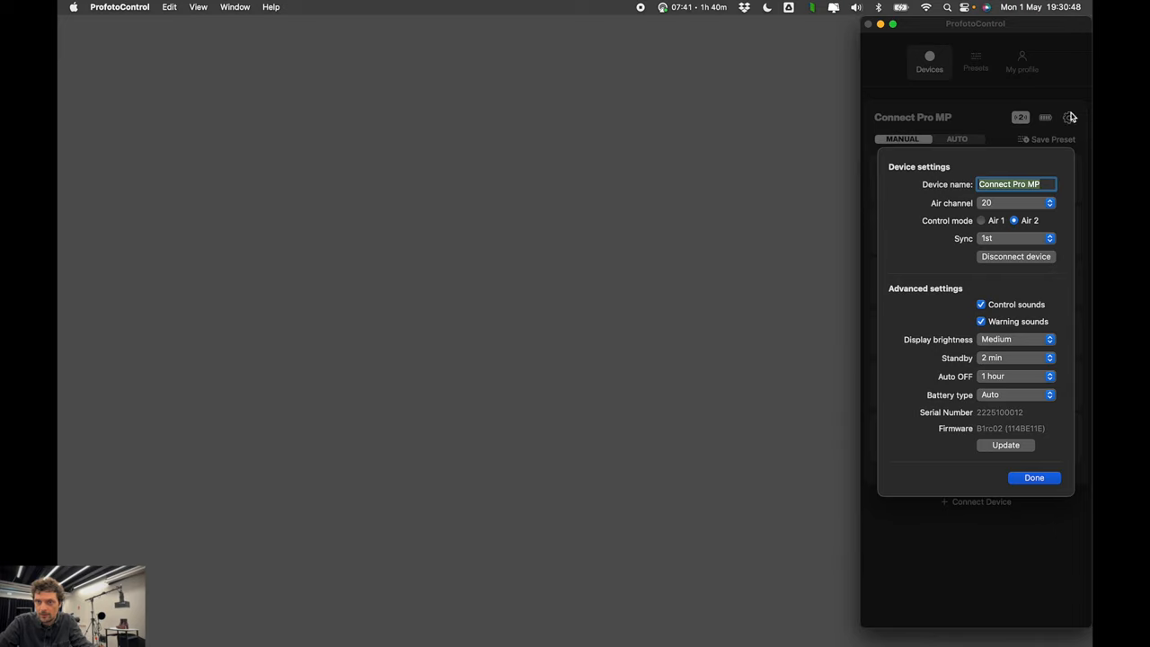
mouse_move(1013, 353)
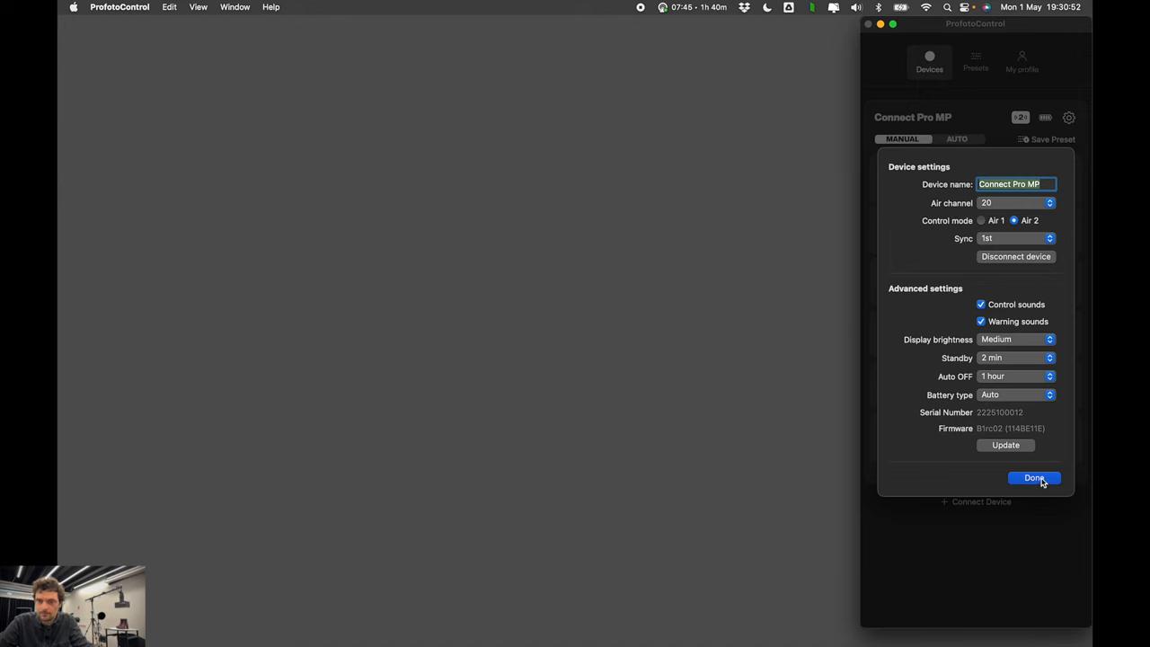
- Close device settings, set group 20B power to 4.0, and expand the ALL master row
left_click(1034, 477)
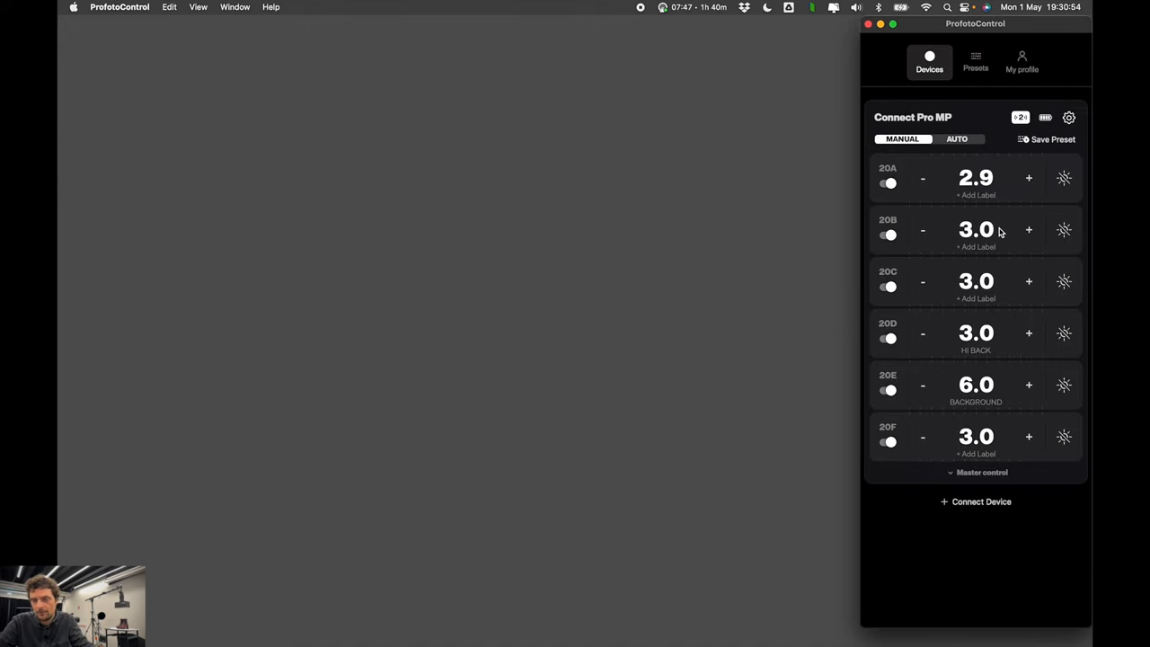
mouse_move(955, 210)
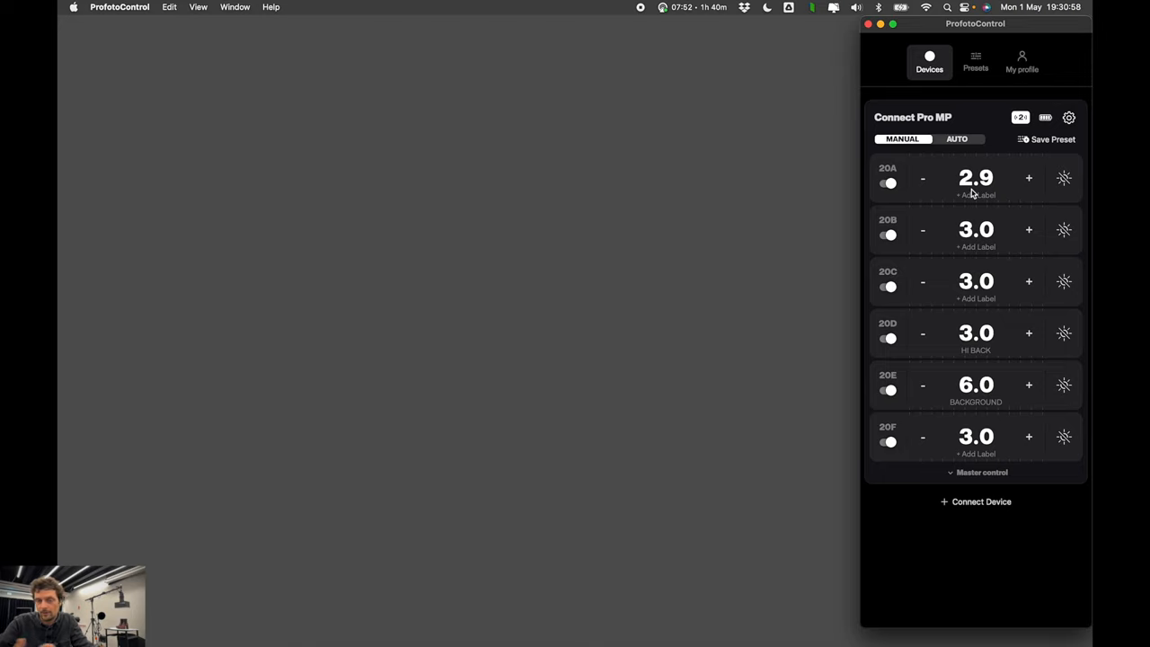
mouse_move(939, 132)
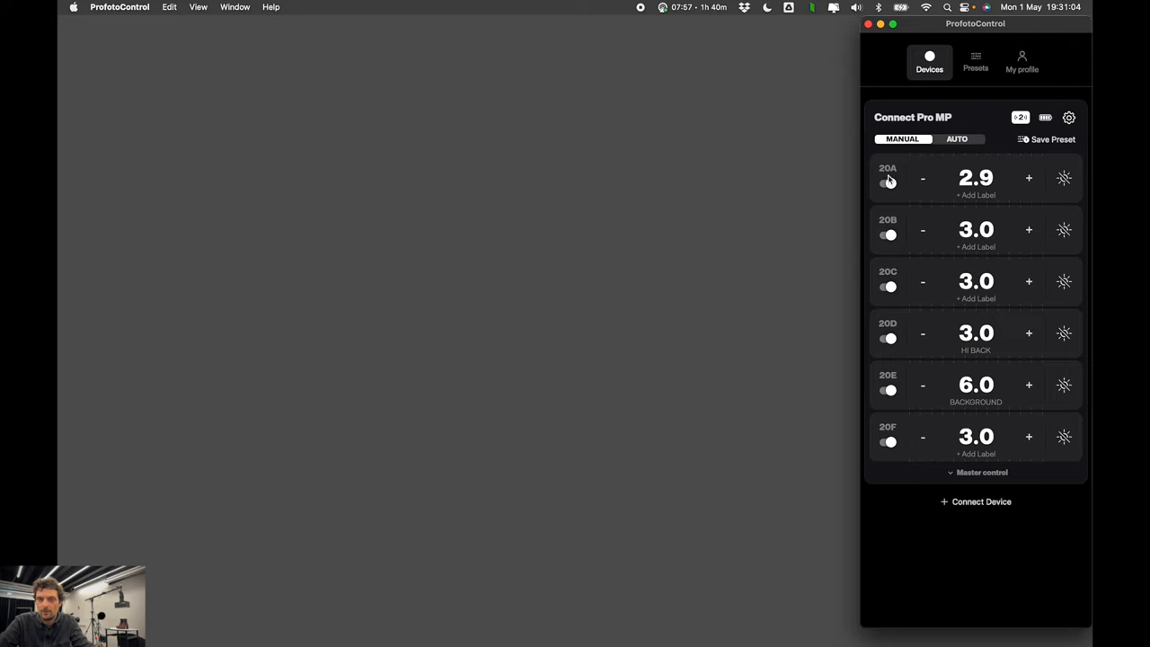
mouse_move(926, 469)
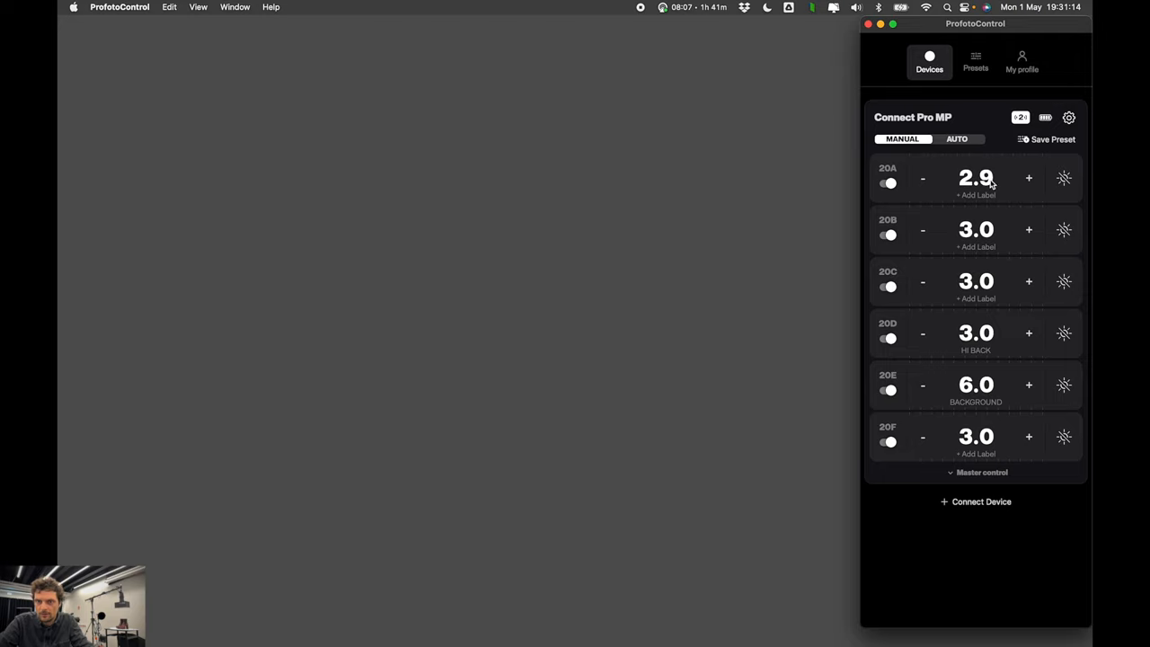
left_click(1029, 178)
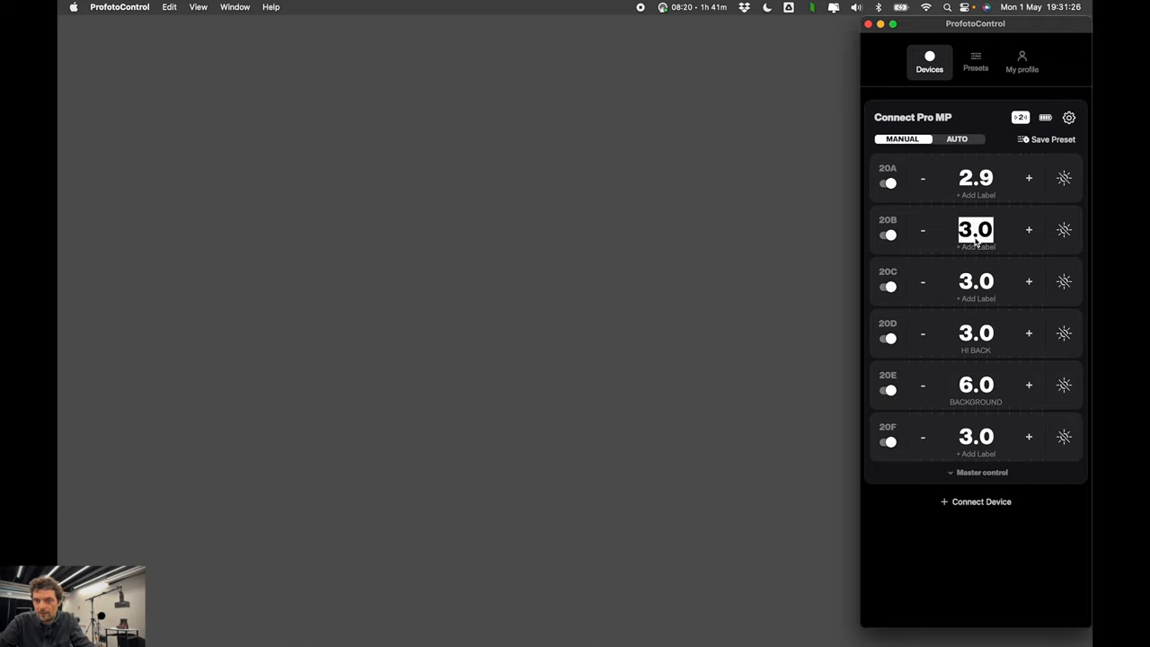
left_click(1029, 229)
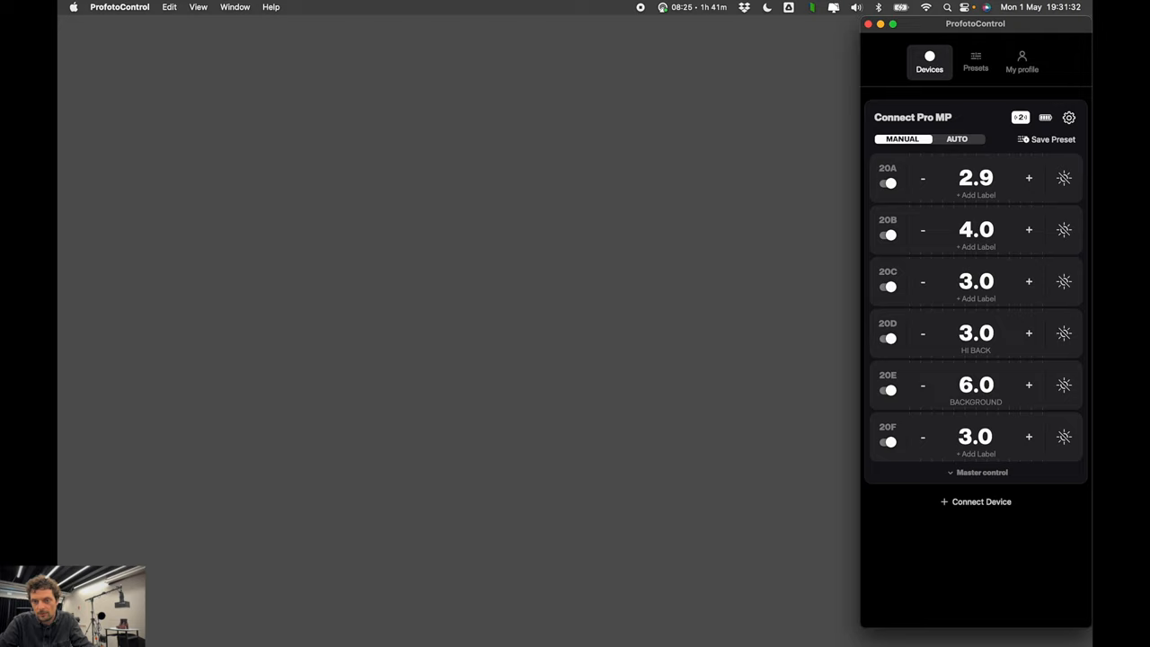
left_click(976, 384)
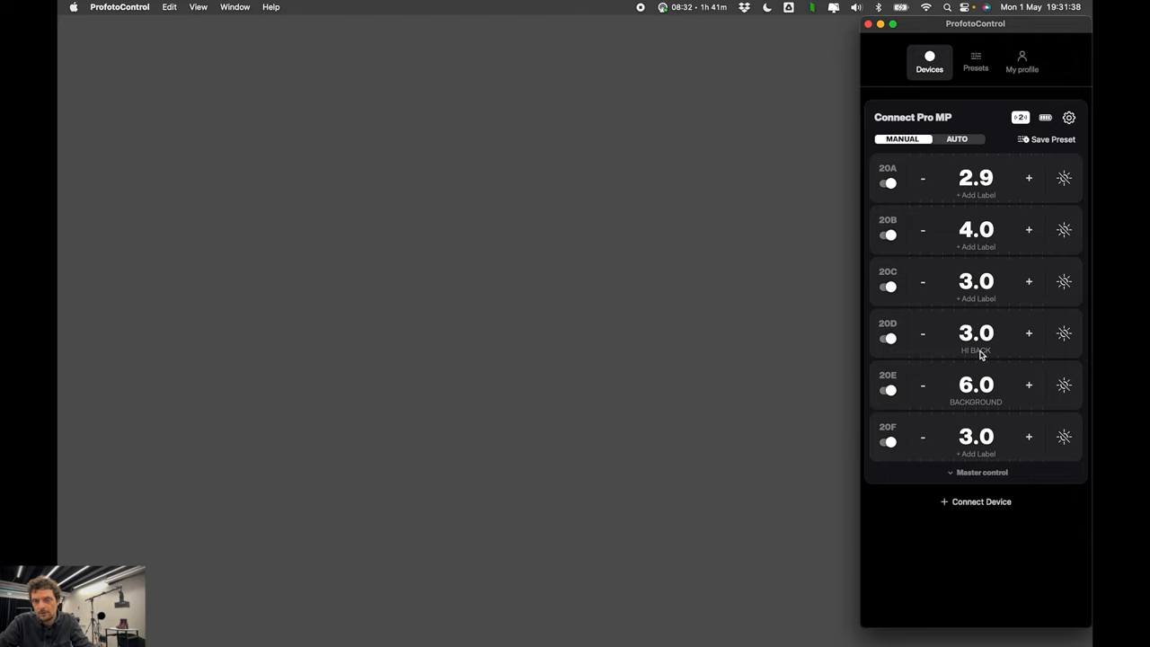
left_click(889, 183)
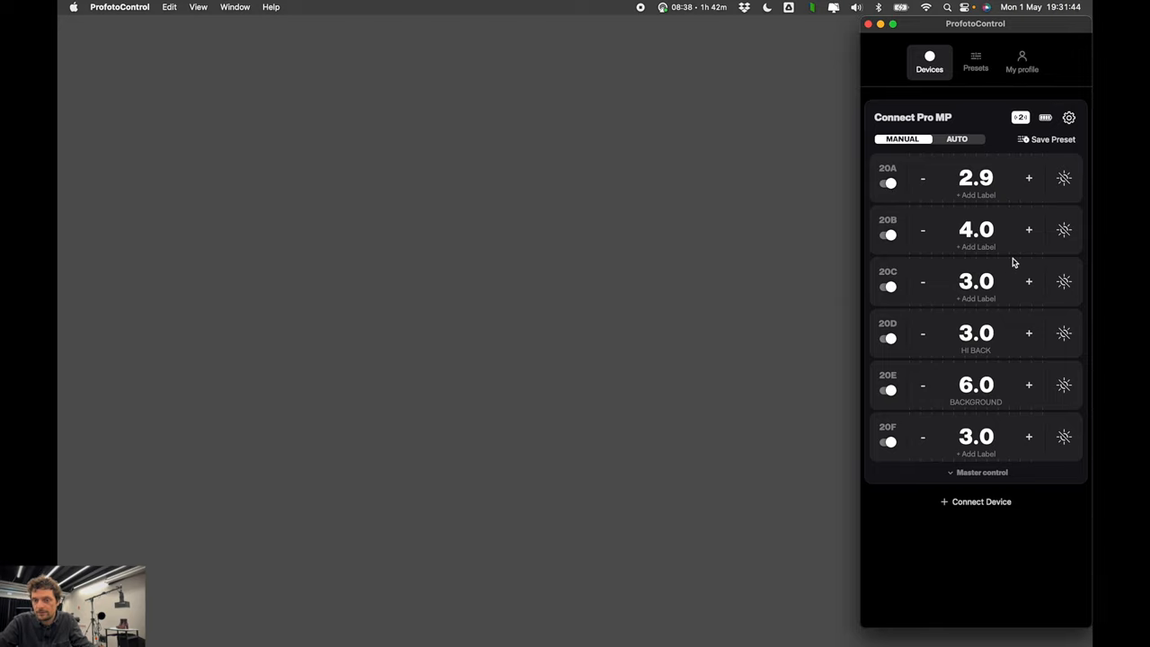
left_click(981, 472)
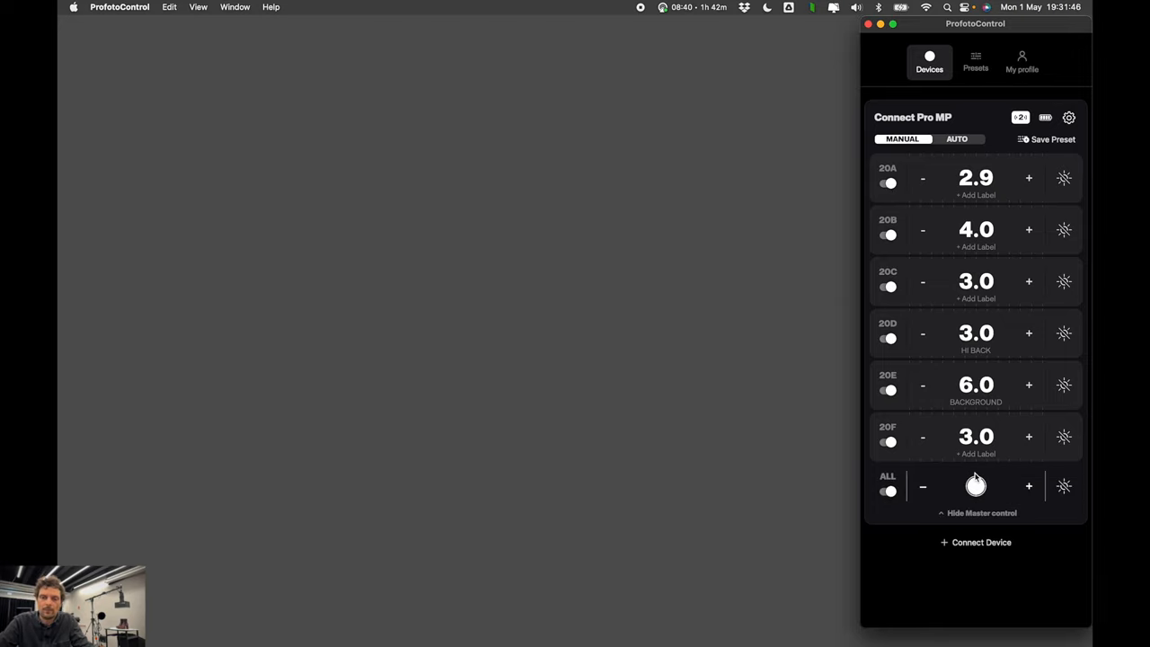
left_click(889, 491)
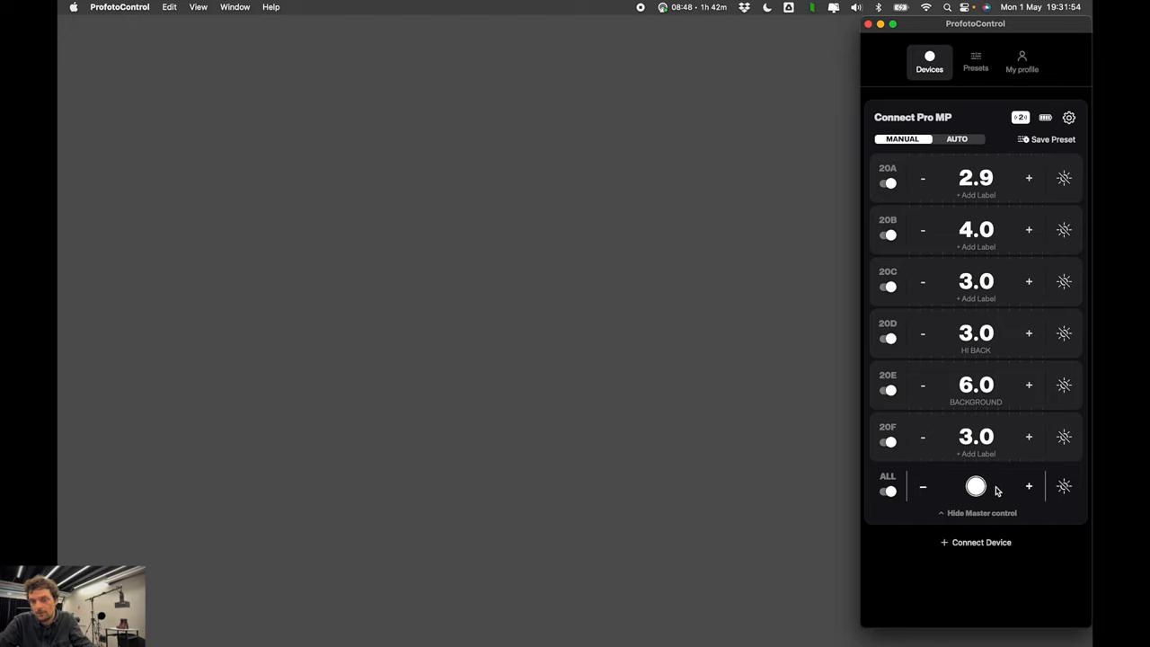
mouse_move(1009, 217)
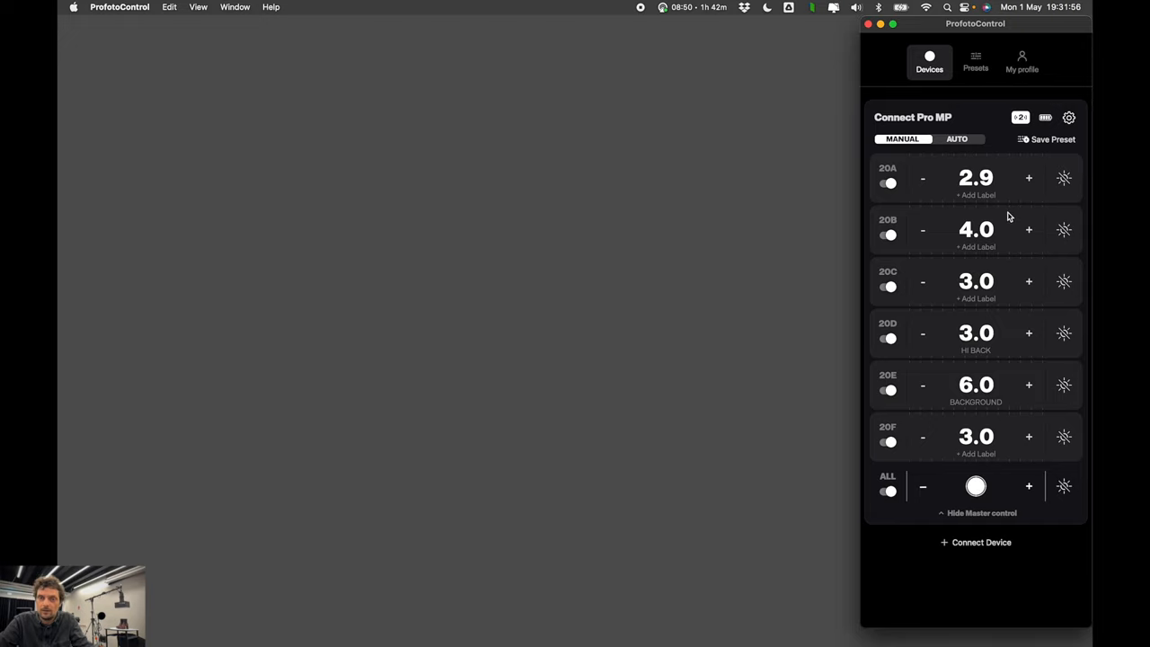
mouse_move(962, 517)
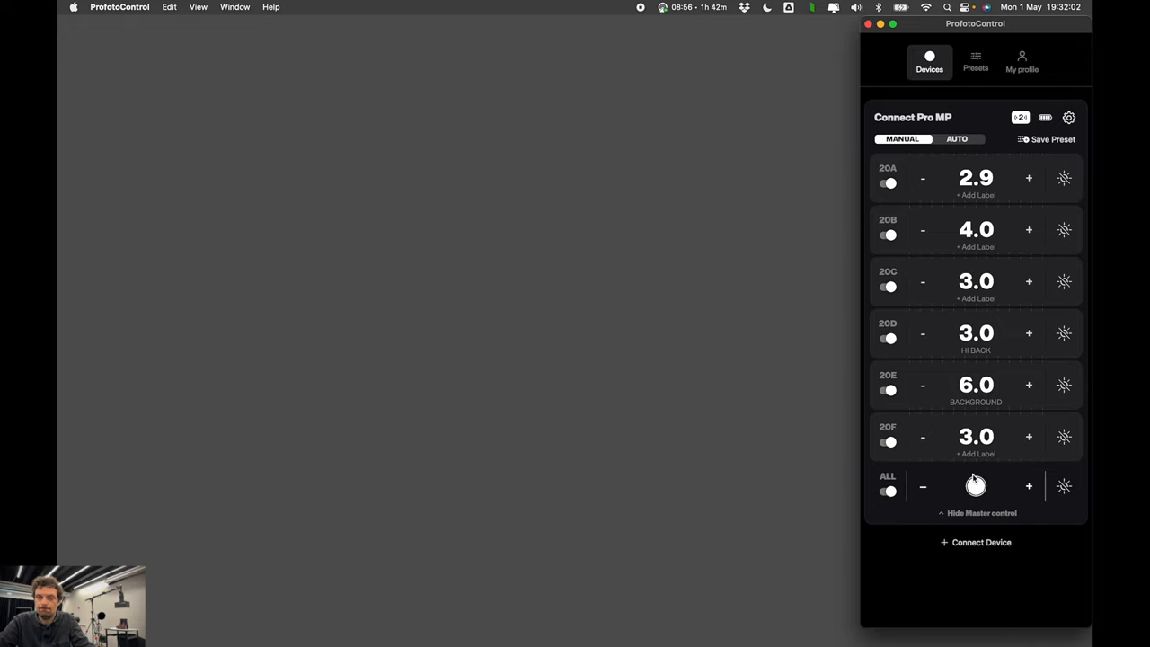
mouse_move(747, 429)
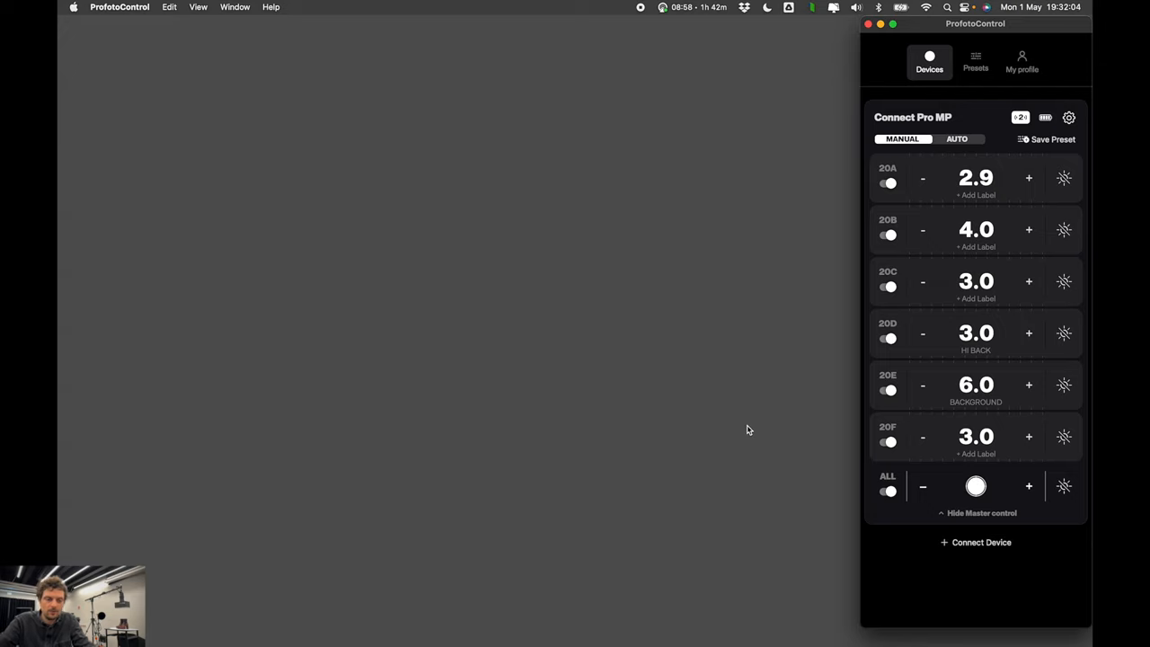
- Search Spotlight for 'capt' to launch Capture One's Demo shoot 1 session
type("capt")
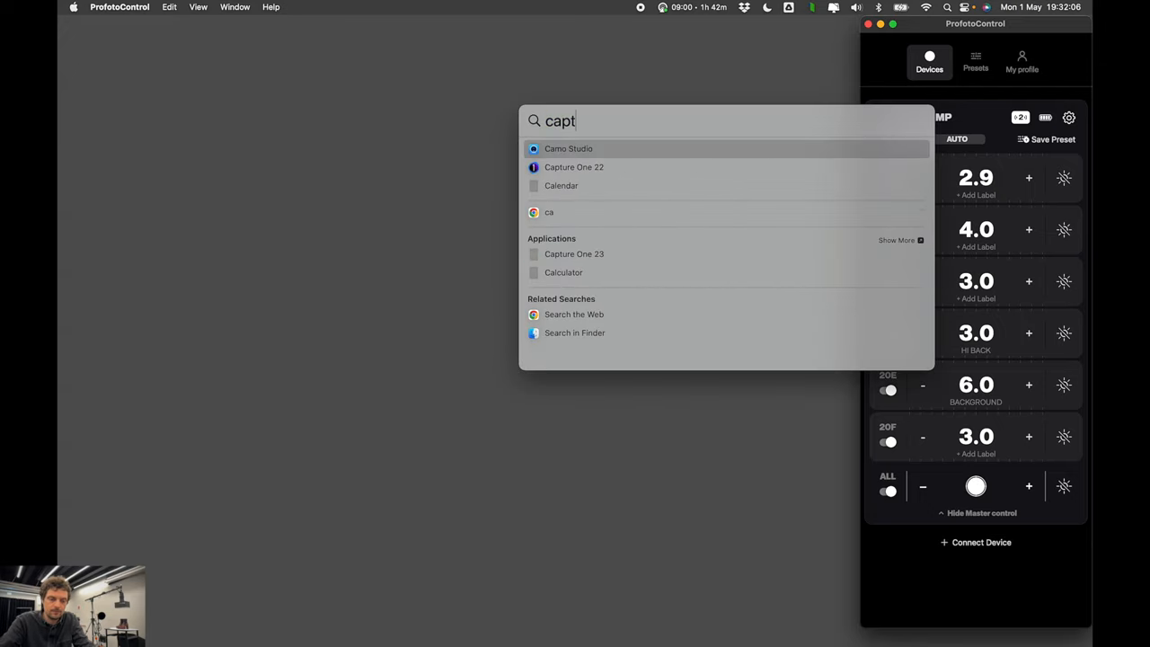
key("escape")
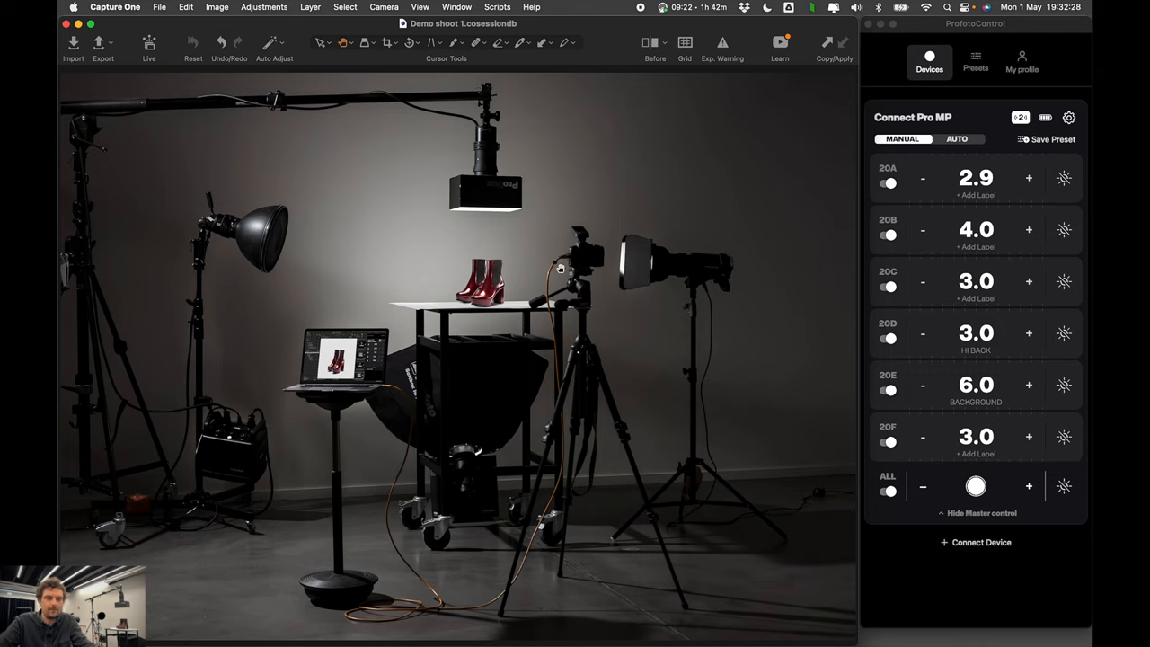
mouse_move(264, 318)
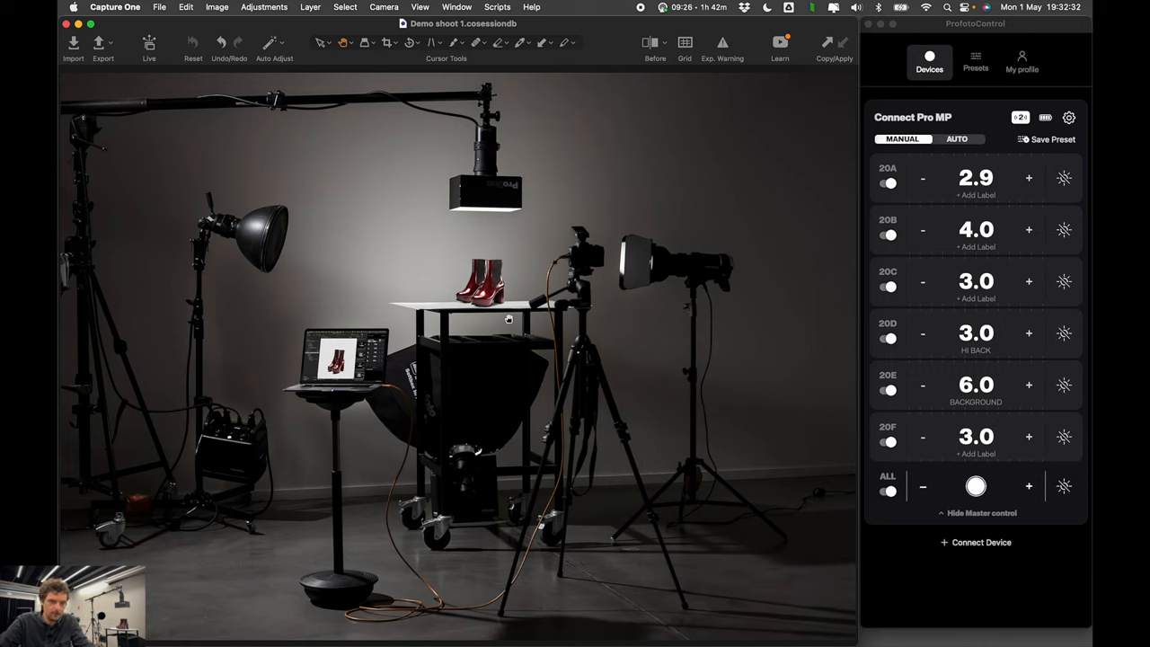
mouse_move(637, 338)
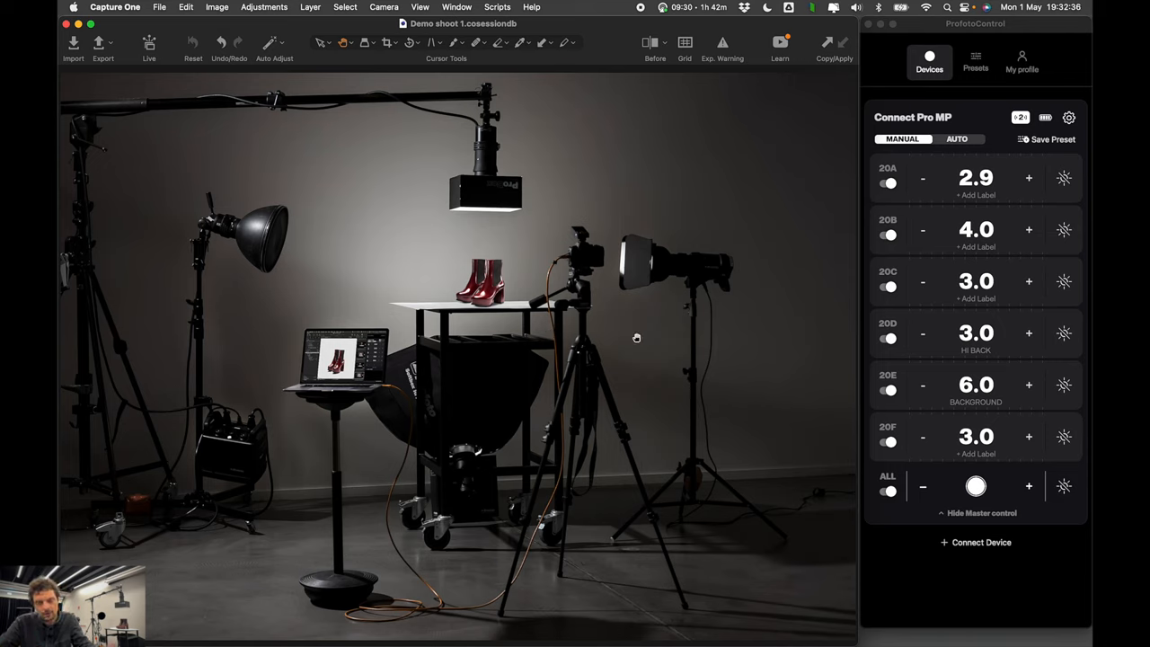
mouse_move(304, 414)
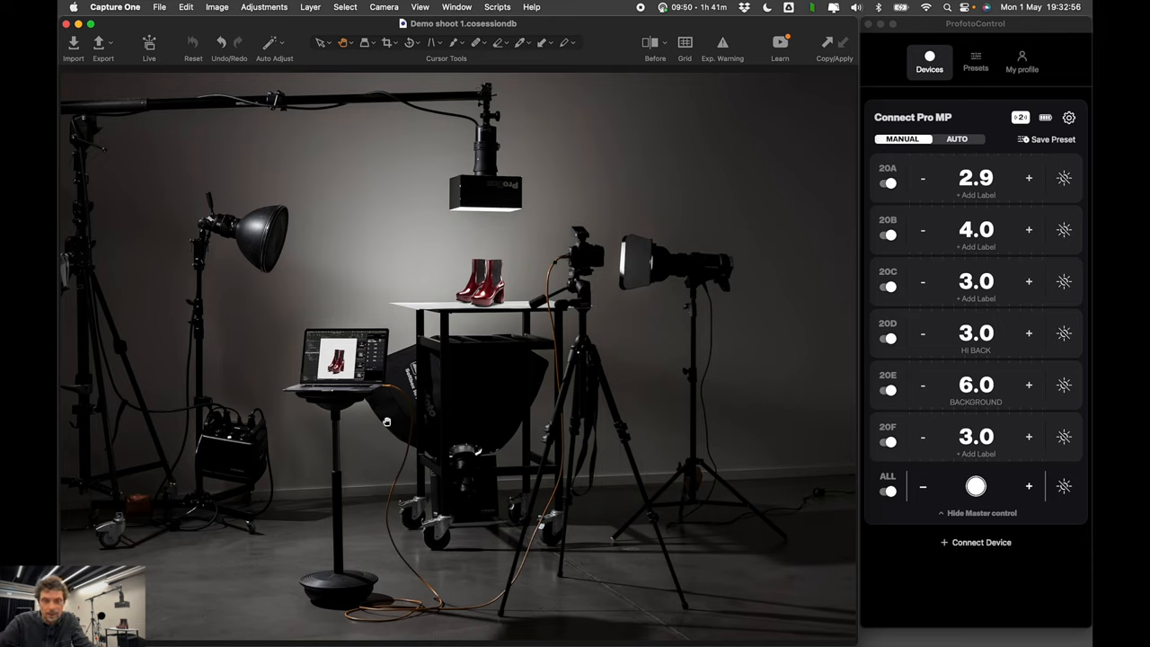
mouse_move(439, 270)
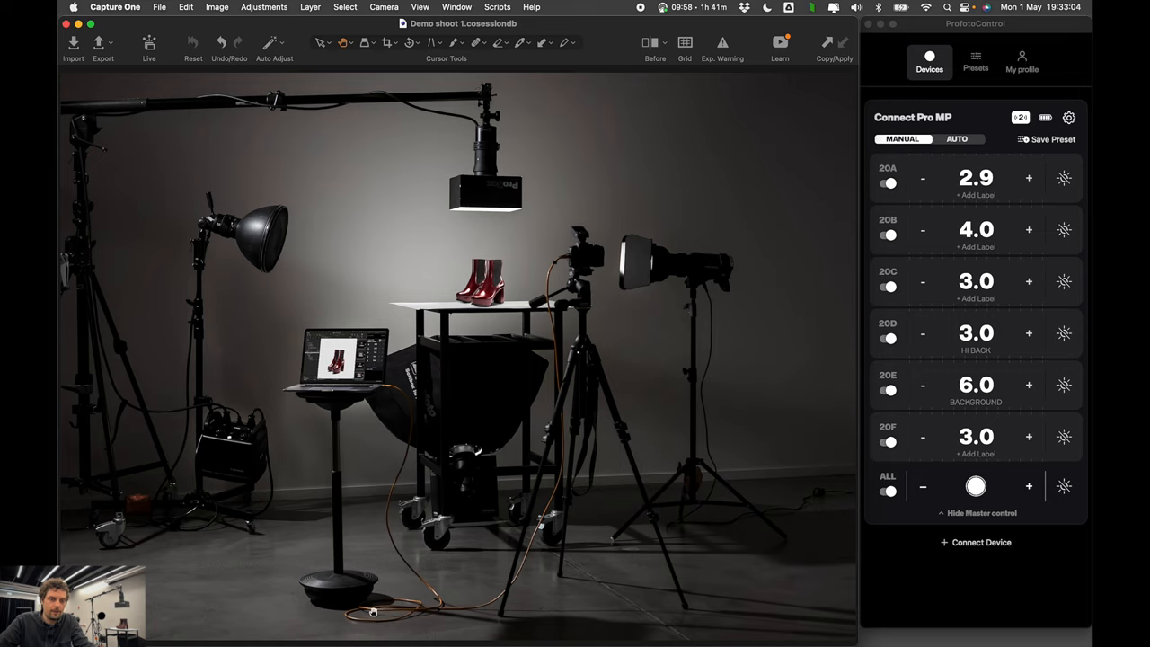
mouse_move(328, 405)
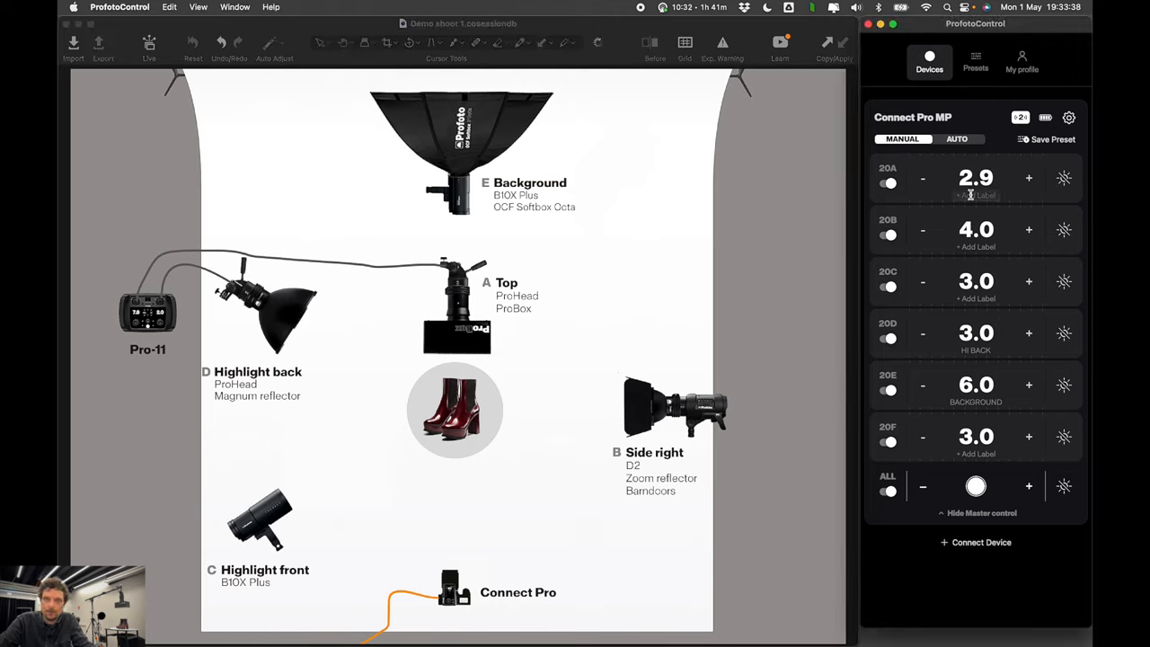
- Label group 20A 'TOP' and switch off group 20F
left_click(976, 195)
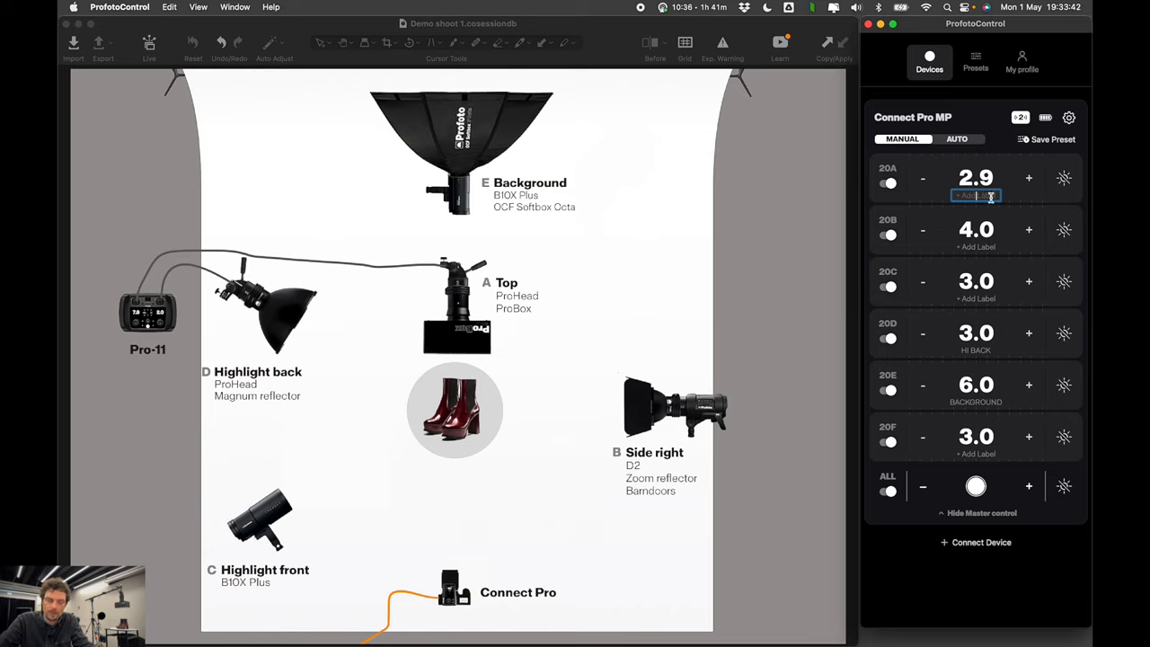
left_click(976, 248)
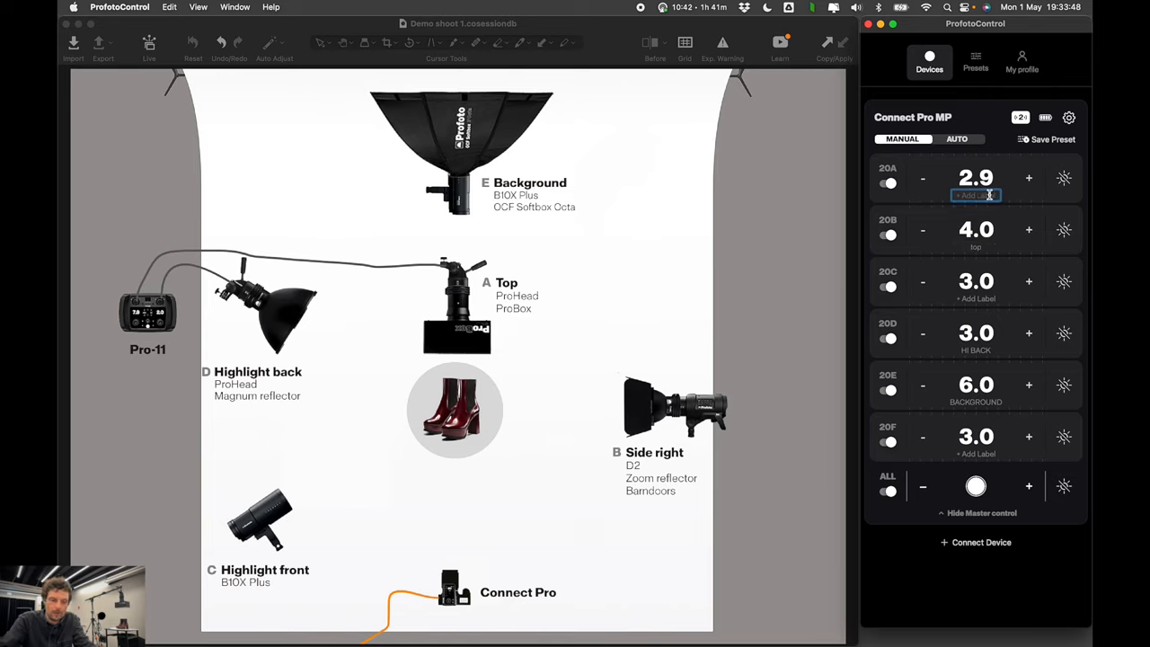
type("TOP")
left_click(976, 298)
type("HI FRONT")
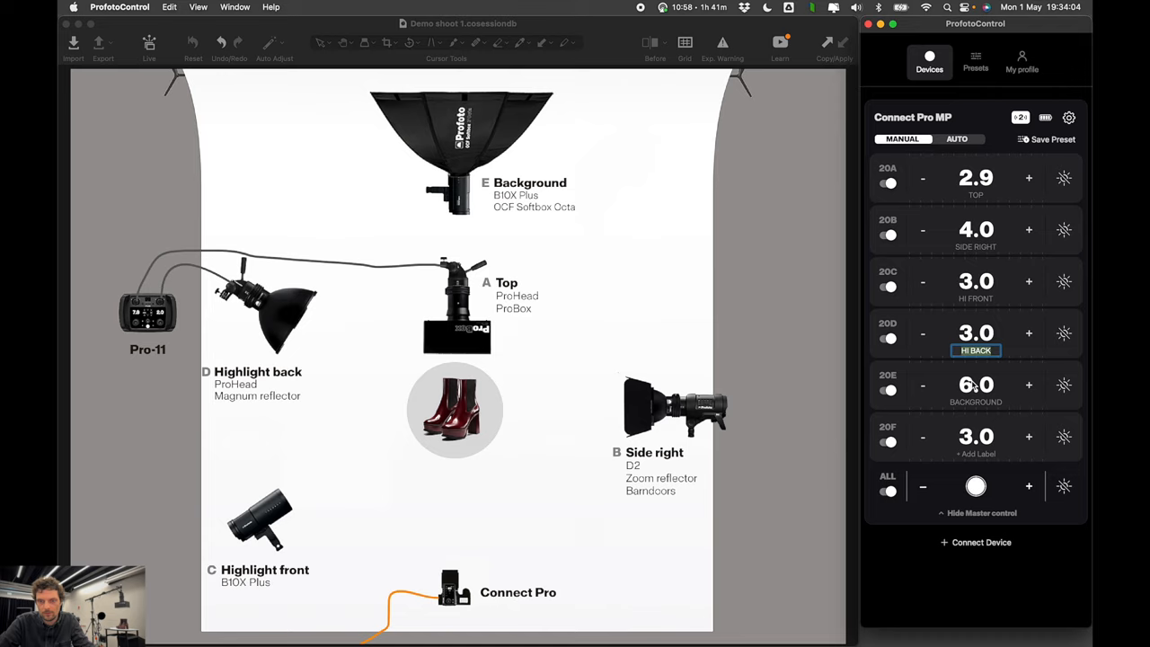
left_click(889, 441)
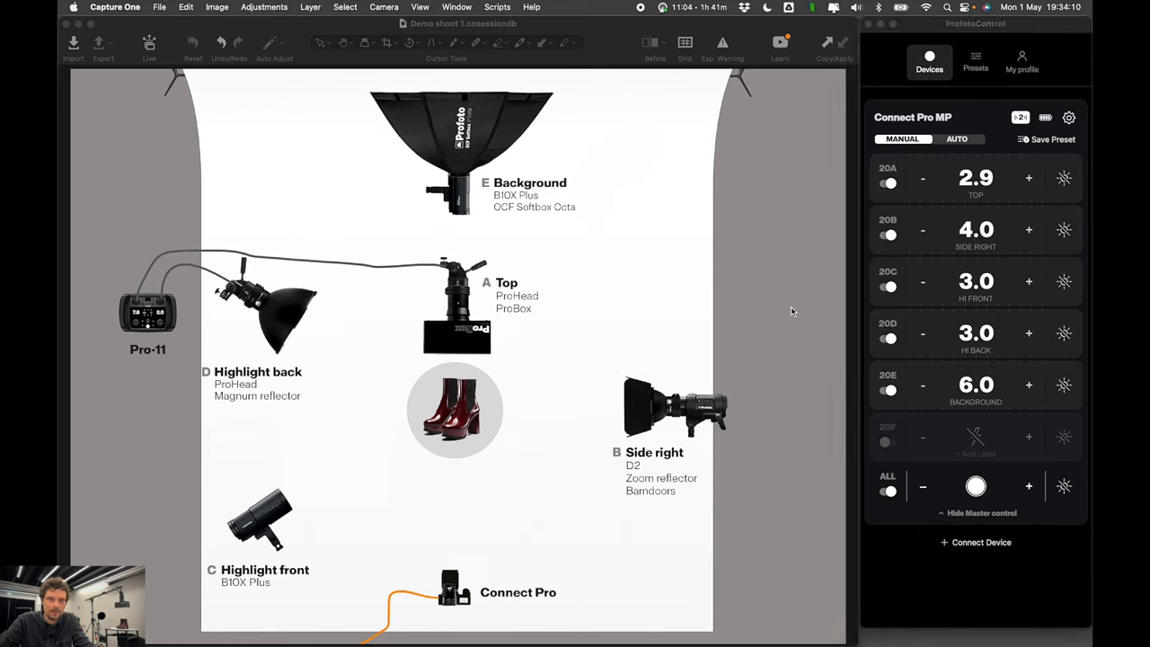
mouse_move(790, 309)
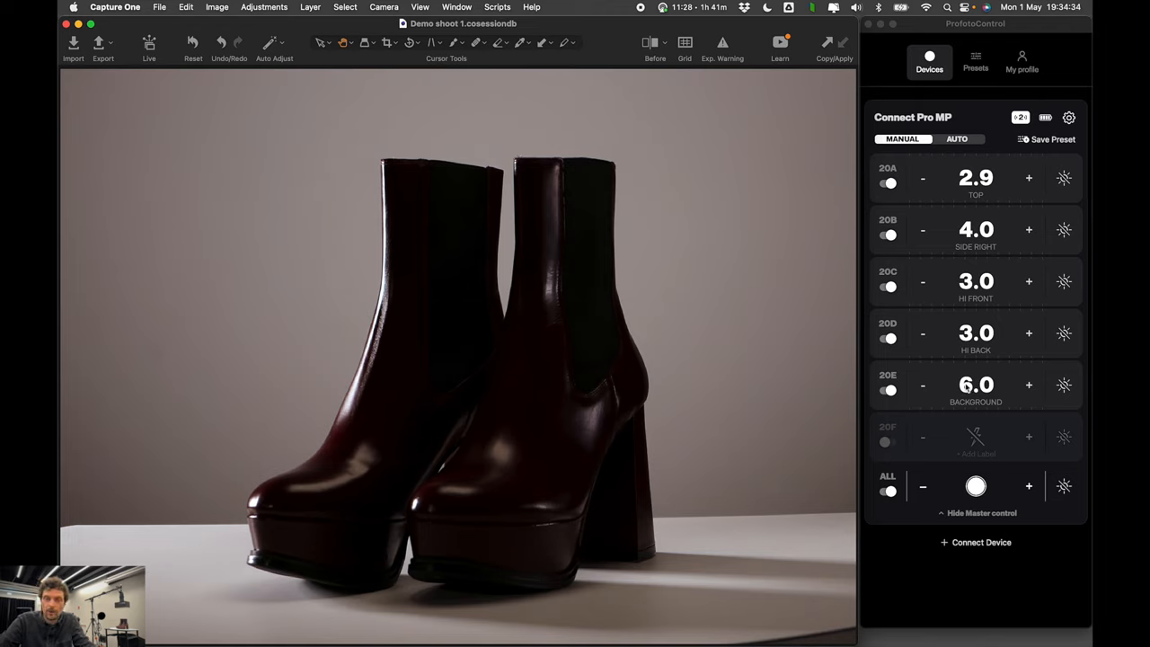
- Switch off every light group with the ALL toggle
left_click(889, 492)
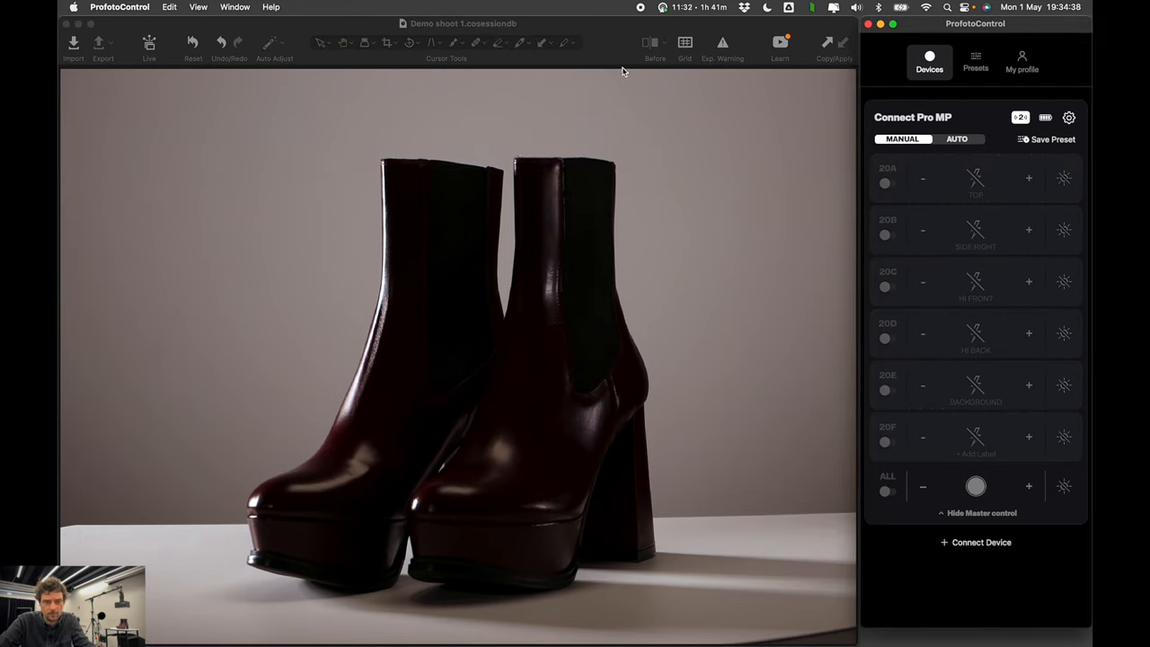
- Turn on only the Top light (20A) and raise its power
left_click(887, 182)
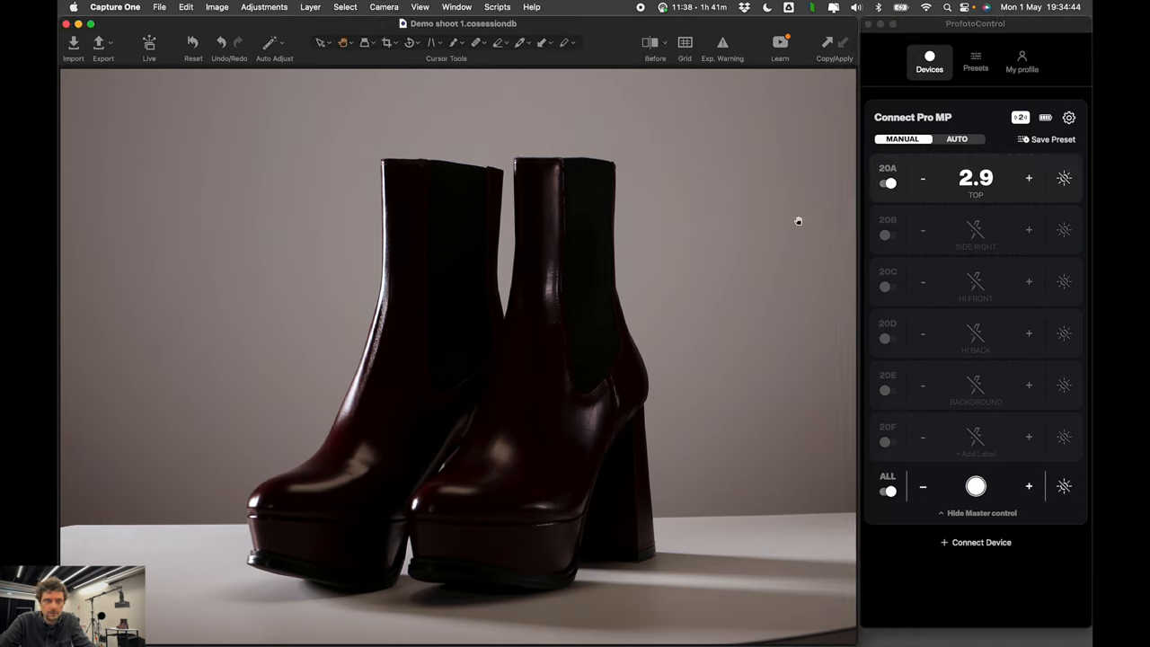
left_click(1029, 177)
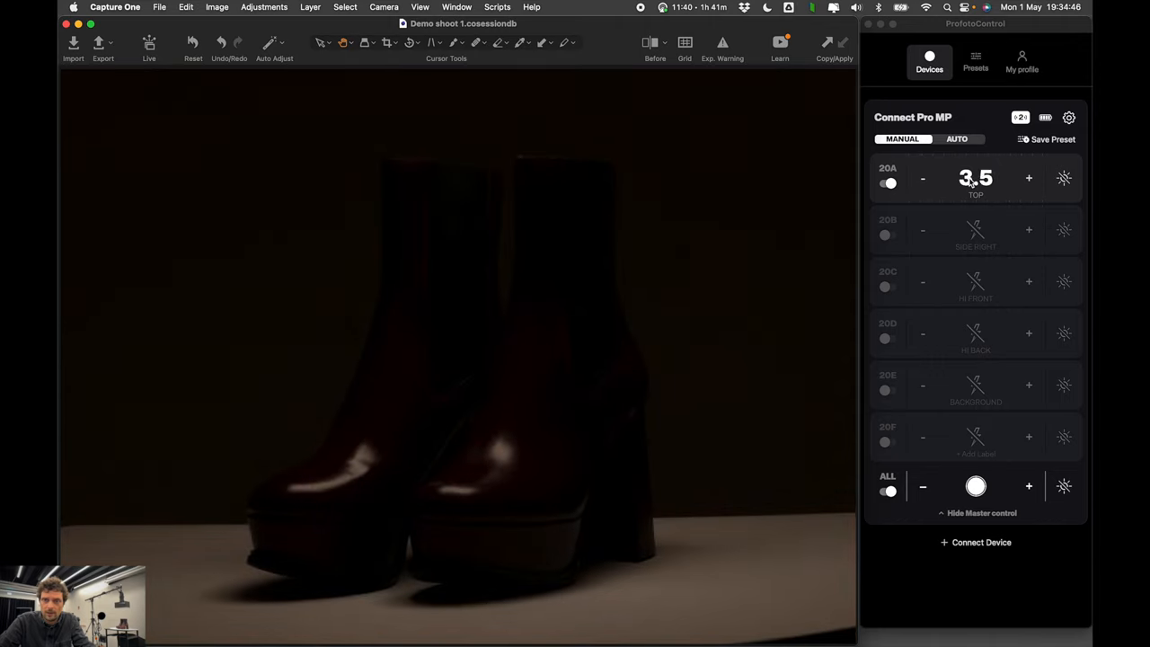
left_click(1029, 178)
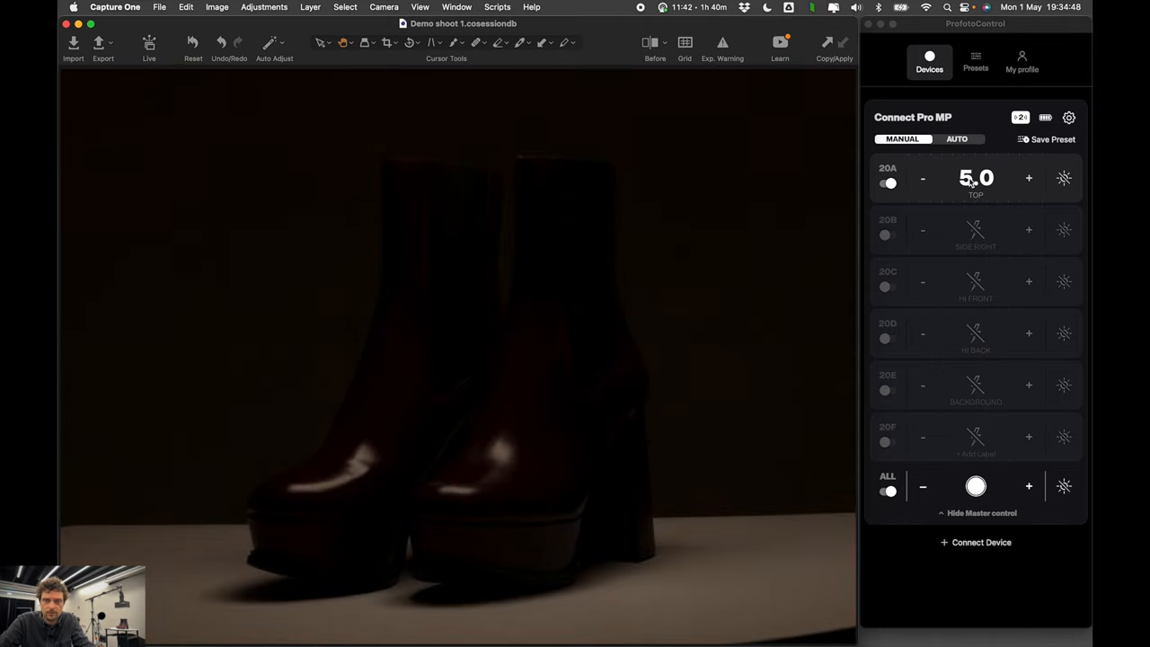
left_click(1029, 177)
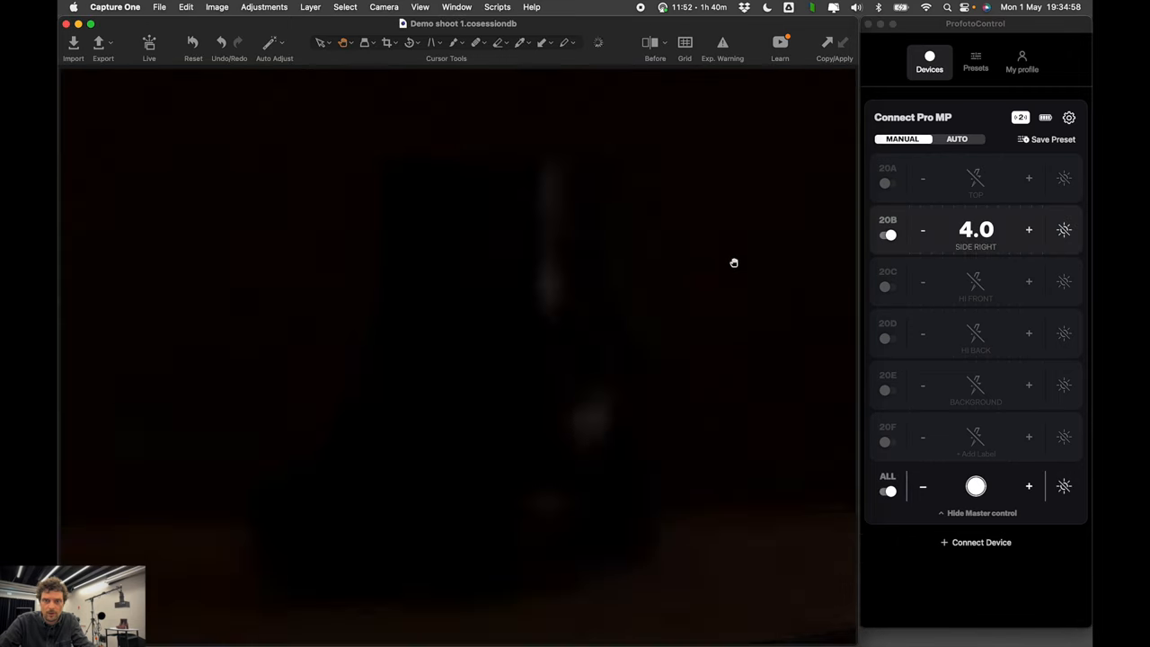
- Raise the Side Right light (20B) power to 7.1
left_click(1029, 229)
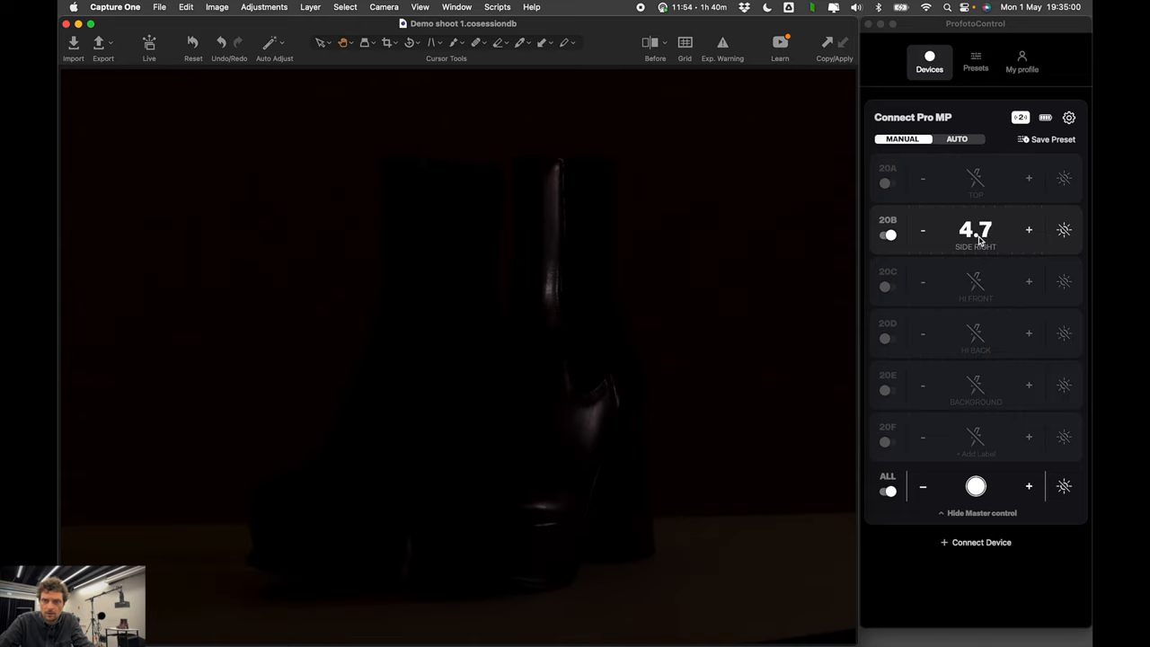
left_click(1029, 229)
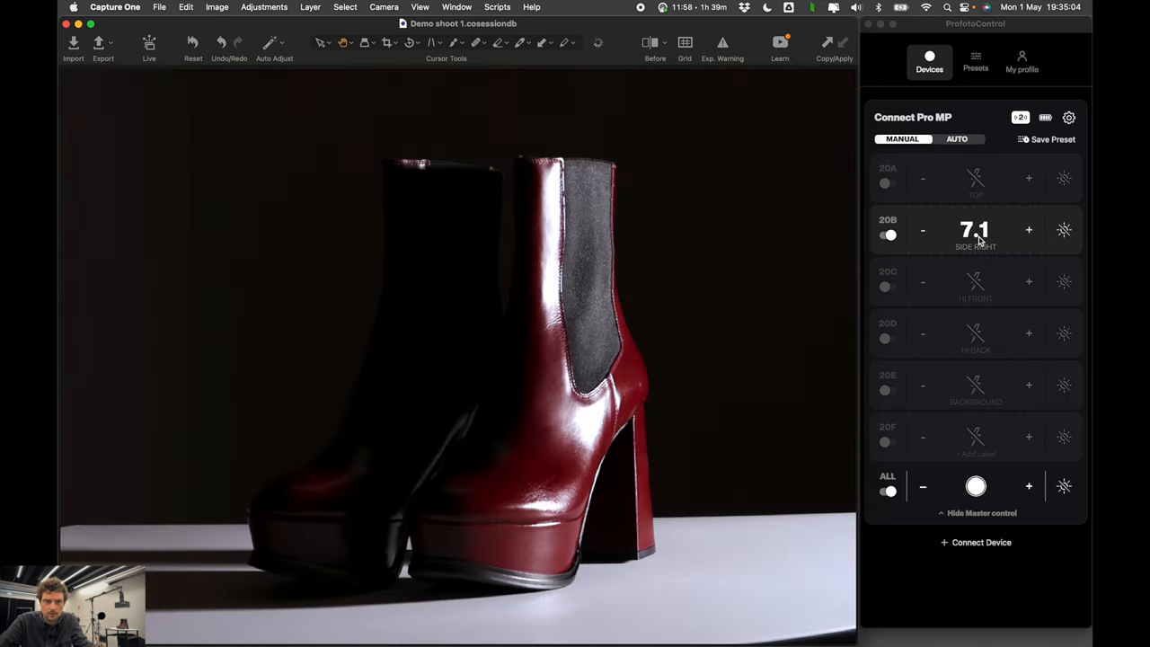
left_click(922, 230)
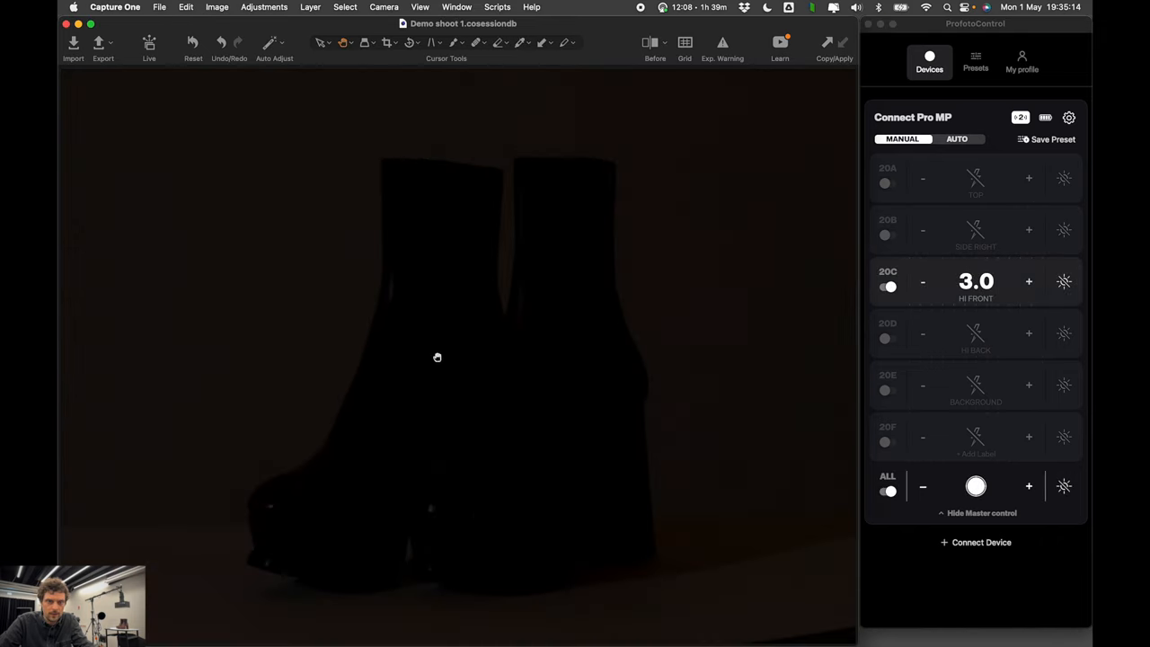
- Raise the Hi Front light (20C) to 7.9, then settle it at 7.3
left_click(1029, 281)
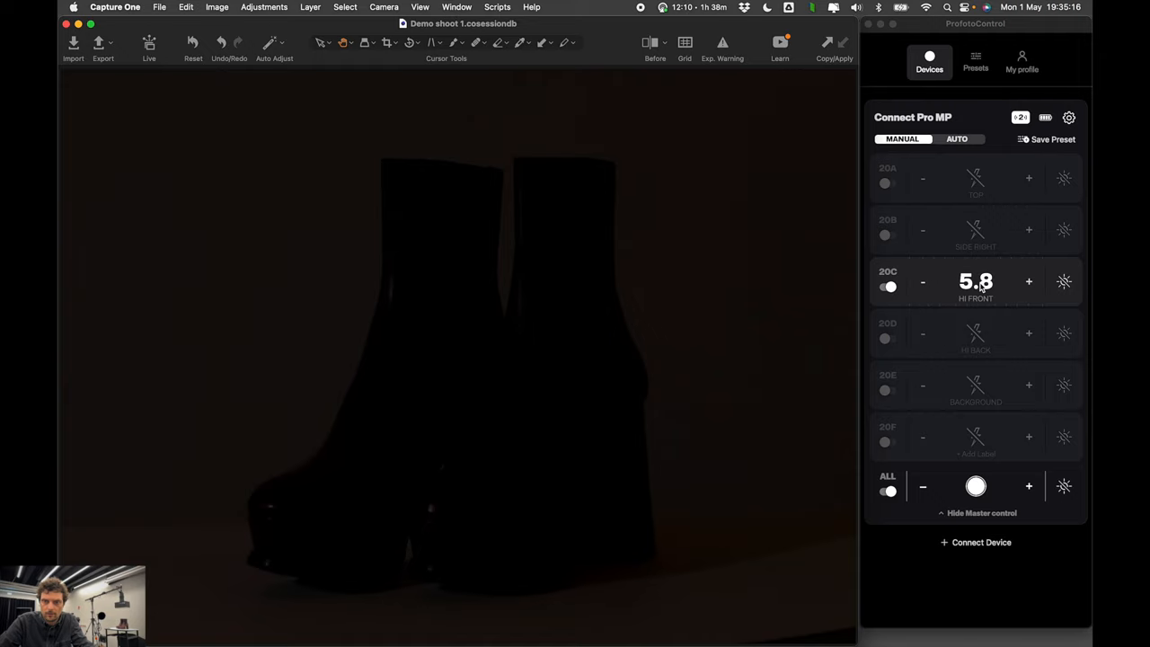
left_click(1029, 282)
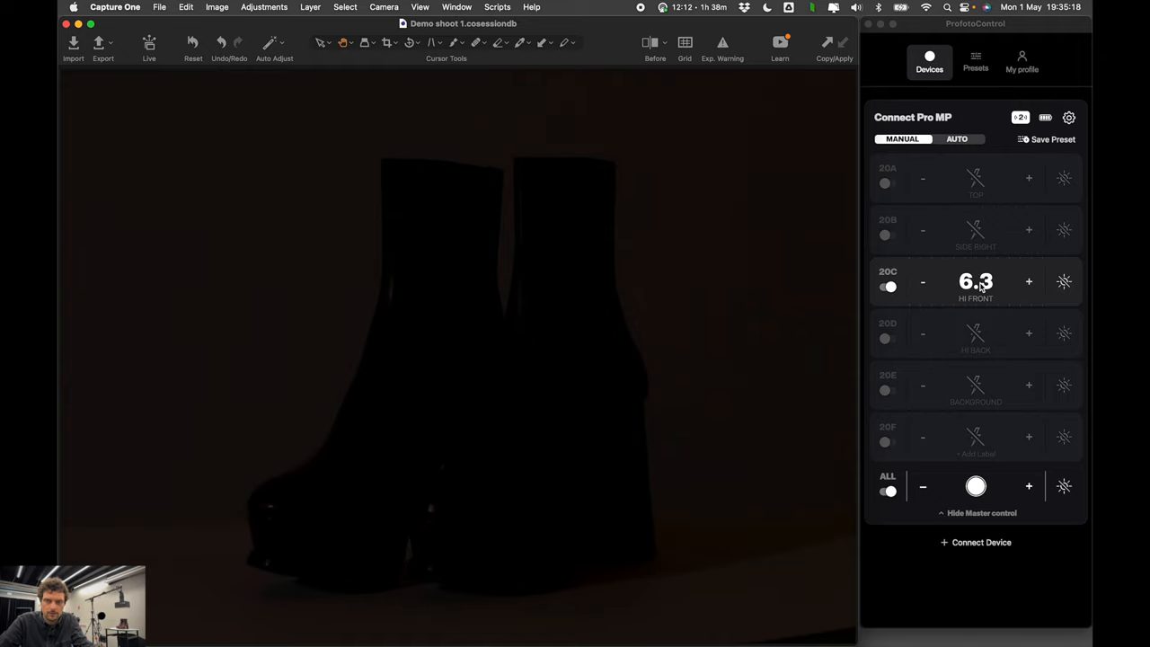
left_click(1029, 282)
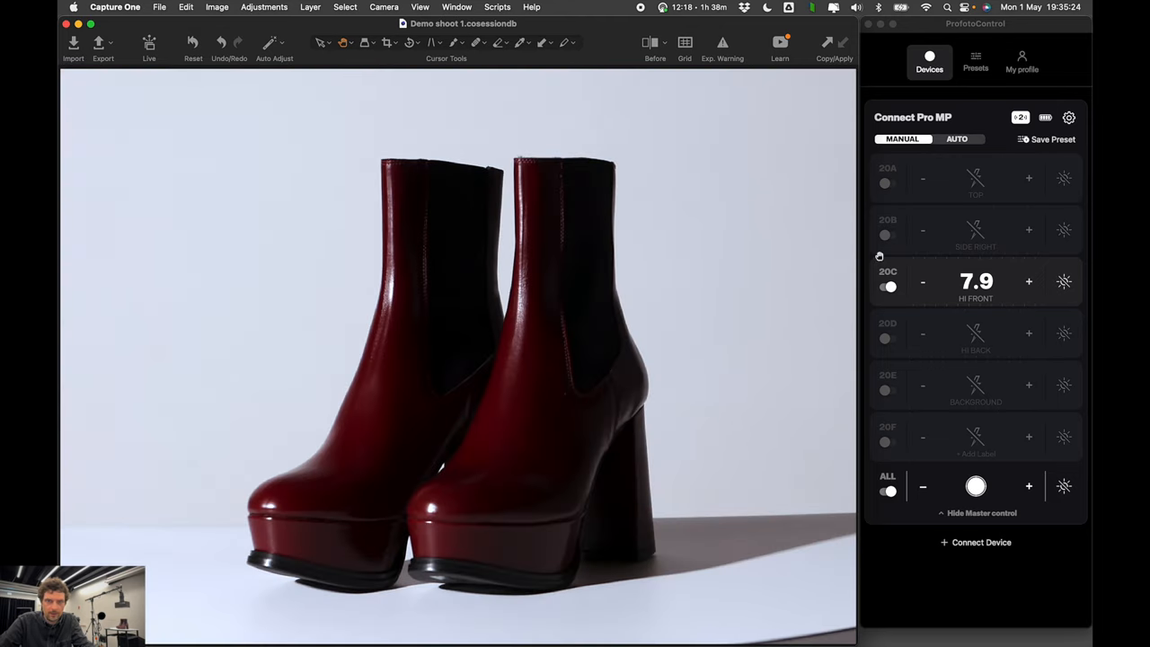
left_click(923, 281)
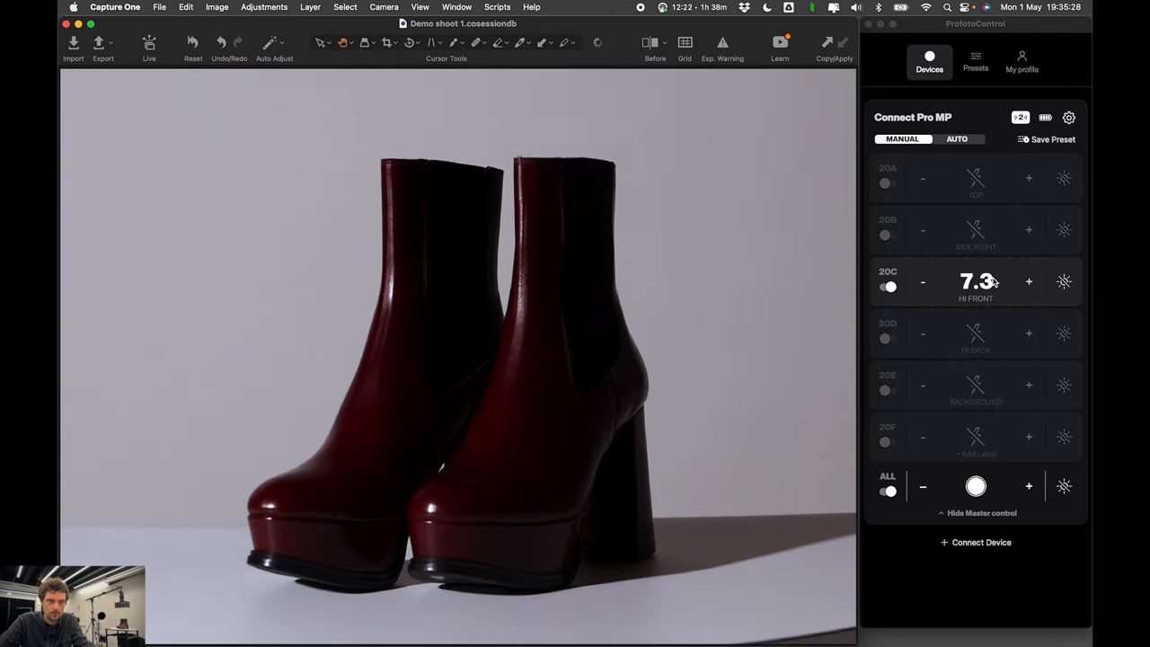
left_click(1029, 281)
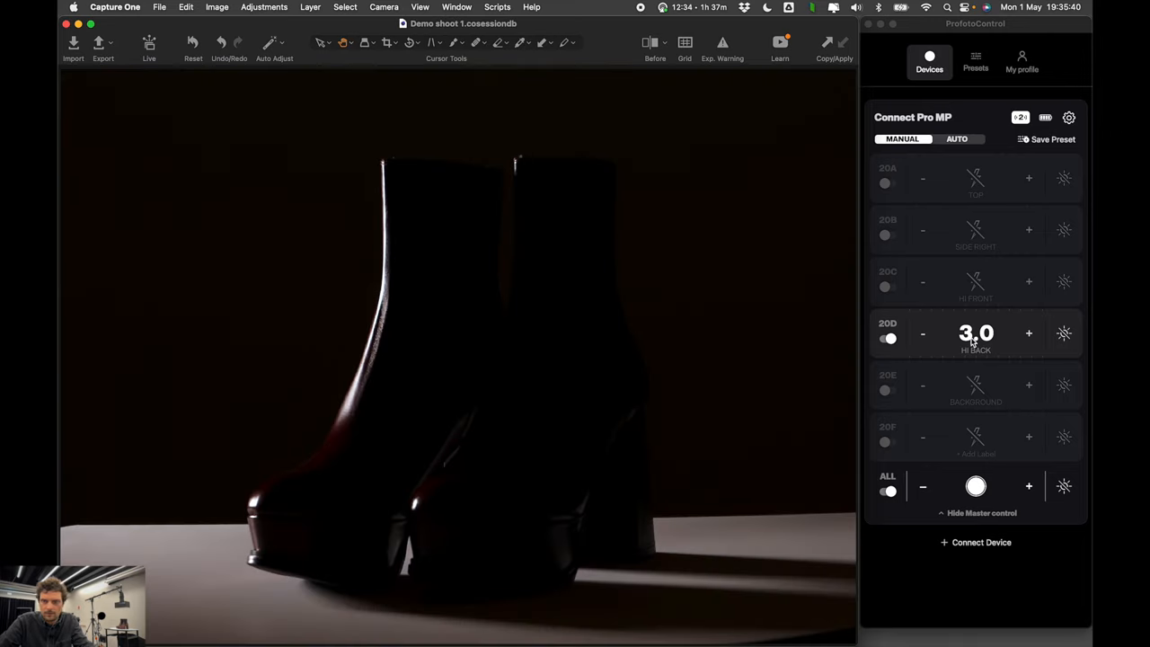
- Adjust the HI BACK light (20D) power down from 3.0 to 2.2
left_click(923, 333)
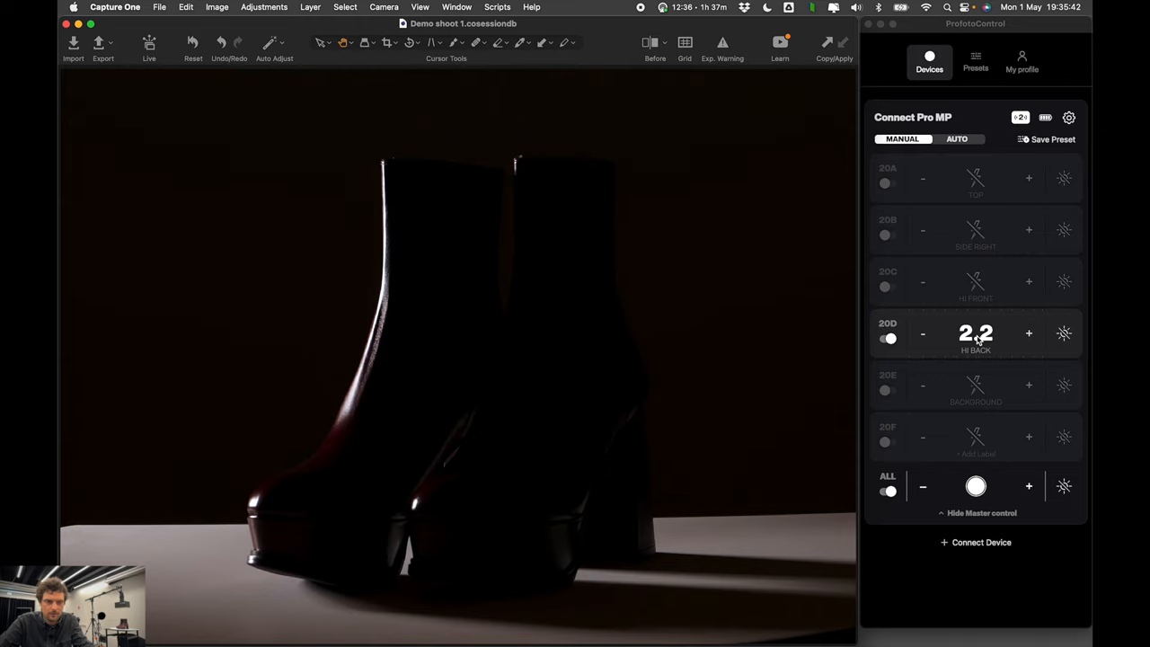
left_click(1029, 333)
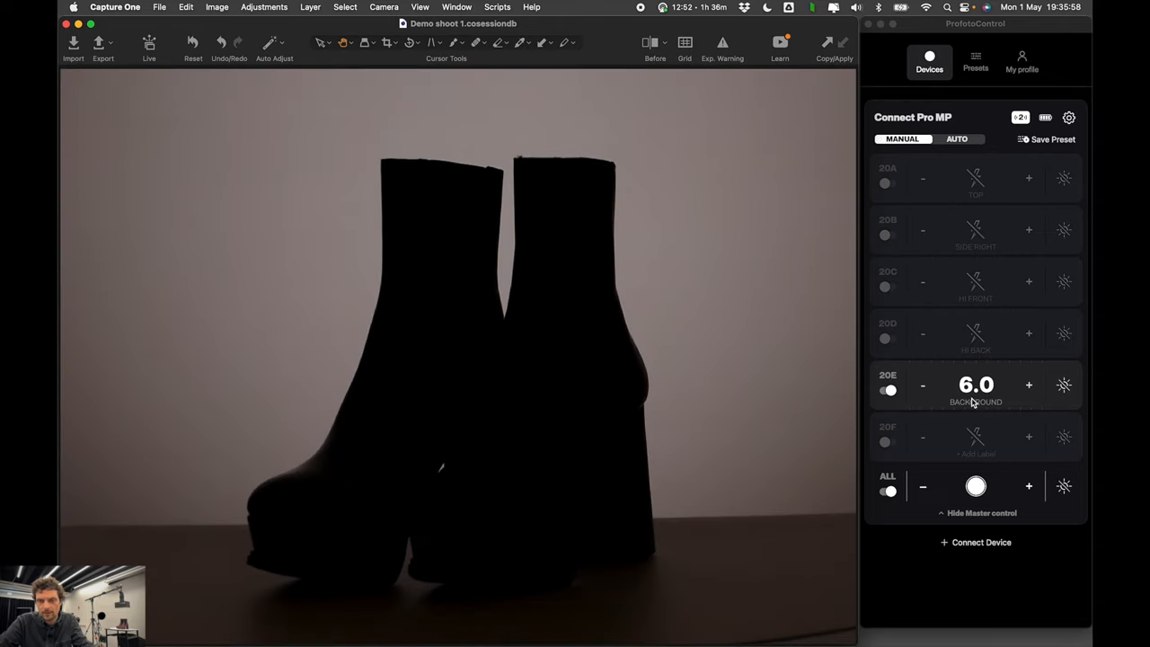
- Adjust the 20E BACKGROUND power and switch on 20C HI FRONT at 7.5
left_click(1029, 385)
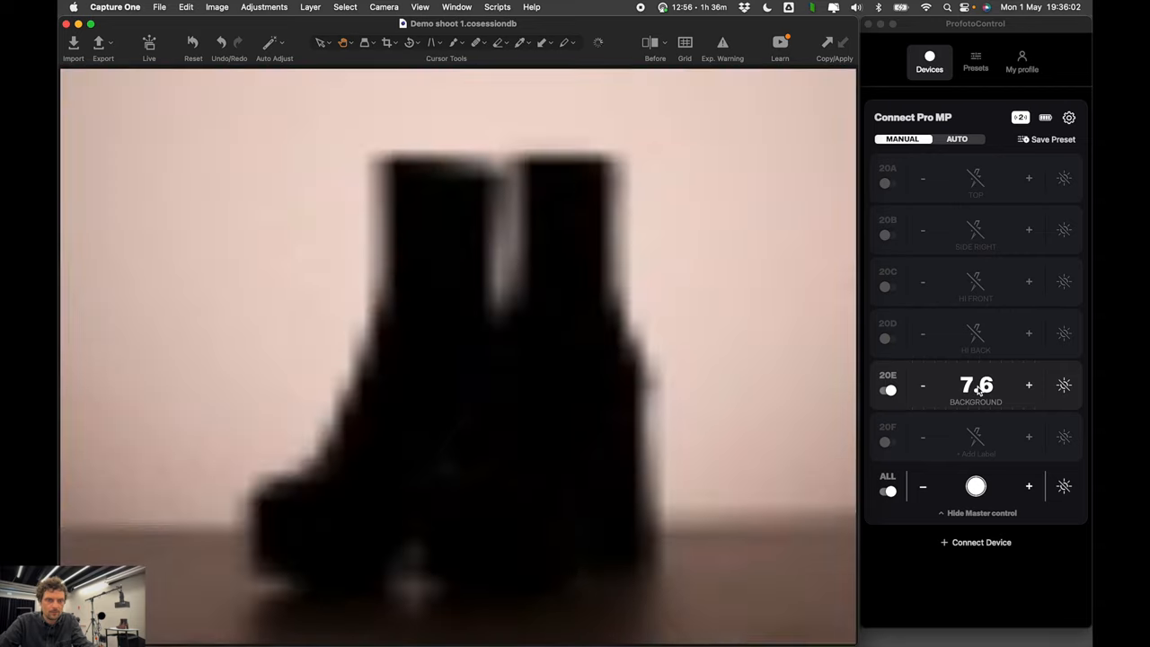
left_click(922, 385)
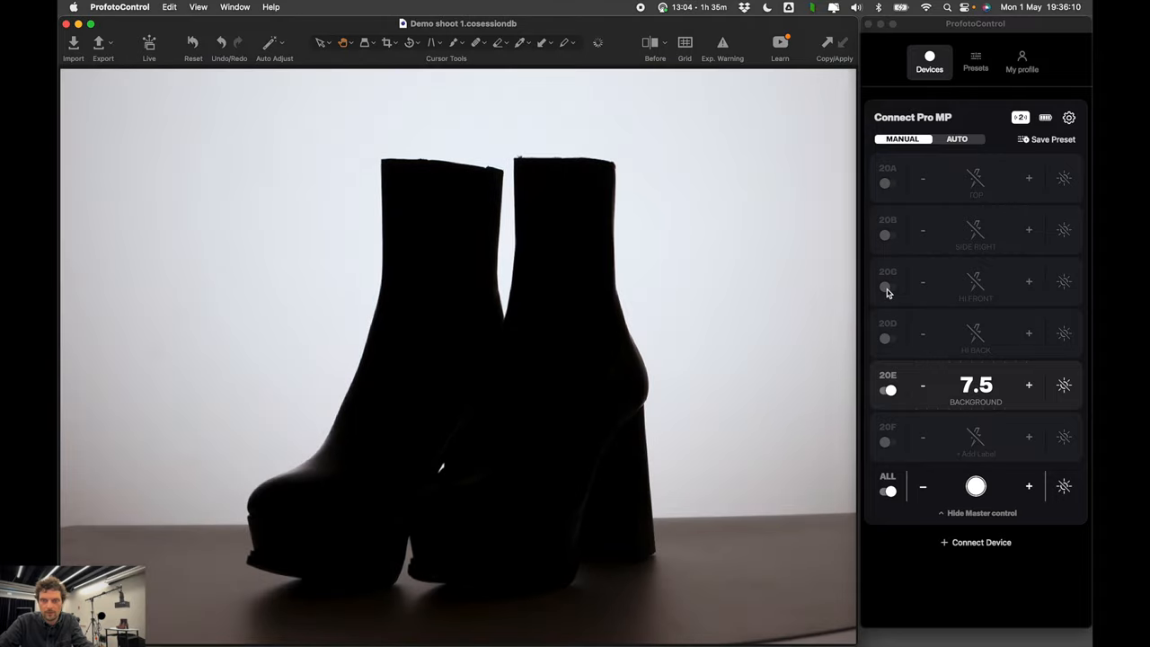
left_click(889, 286)
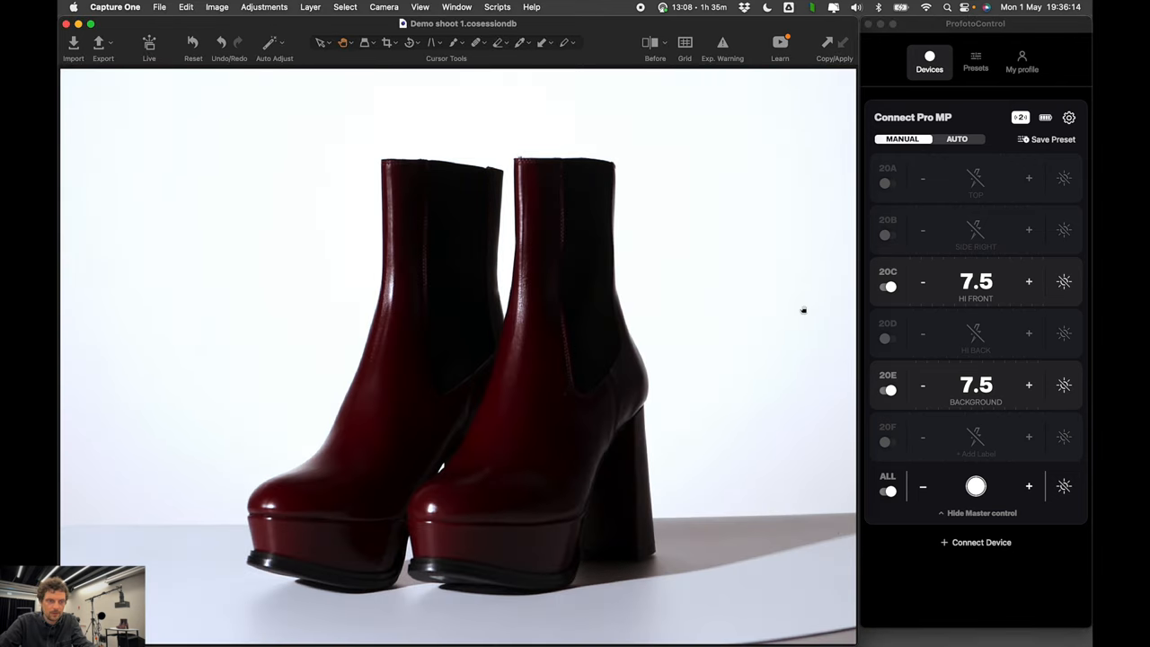
- Raise the BACKGROUND light's power toward 9.9
left_click(1029, 384)
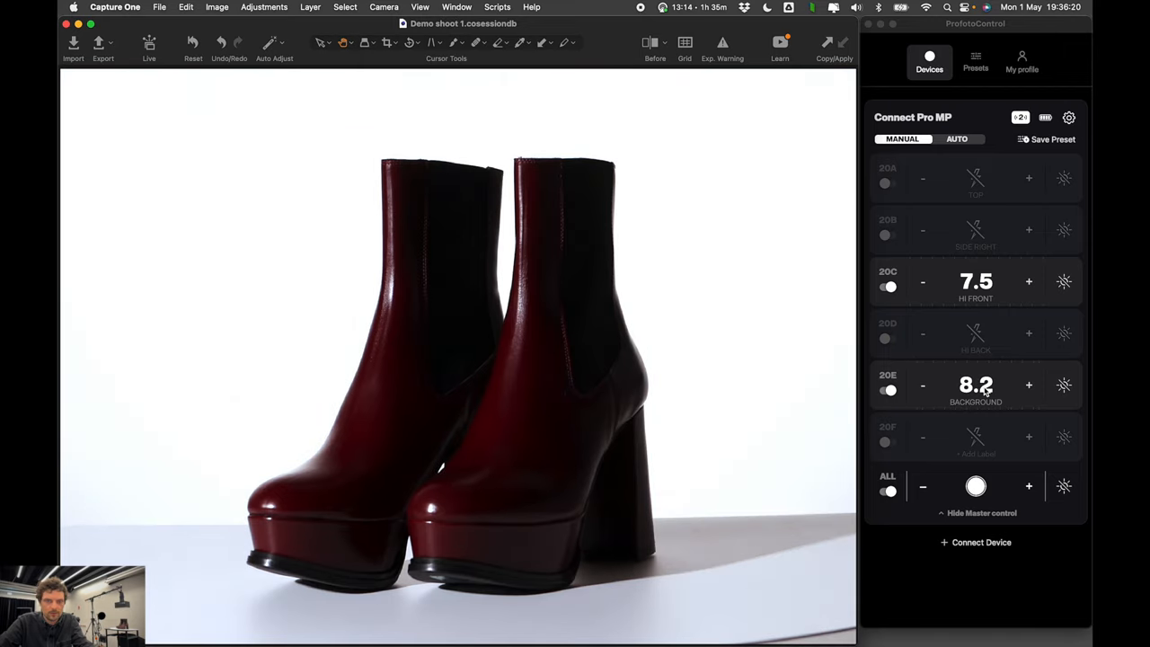
left_click(1029, 384)
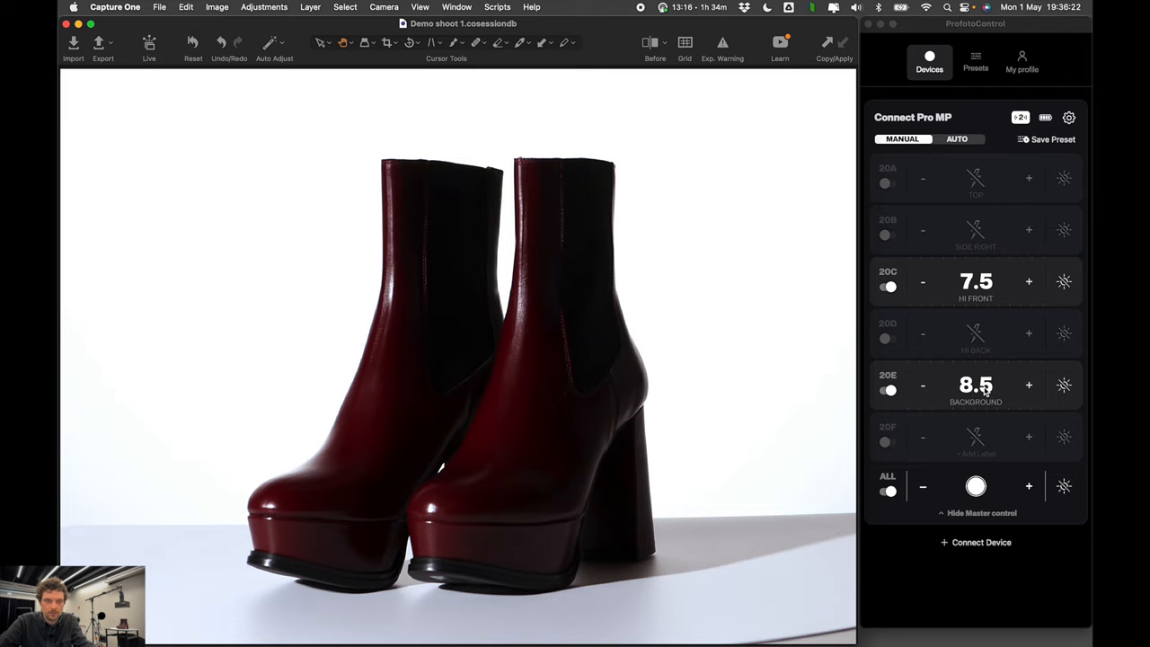
left_click(1029, 385)
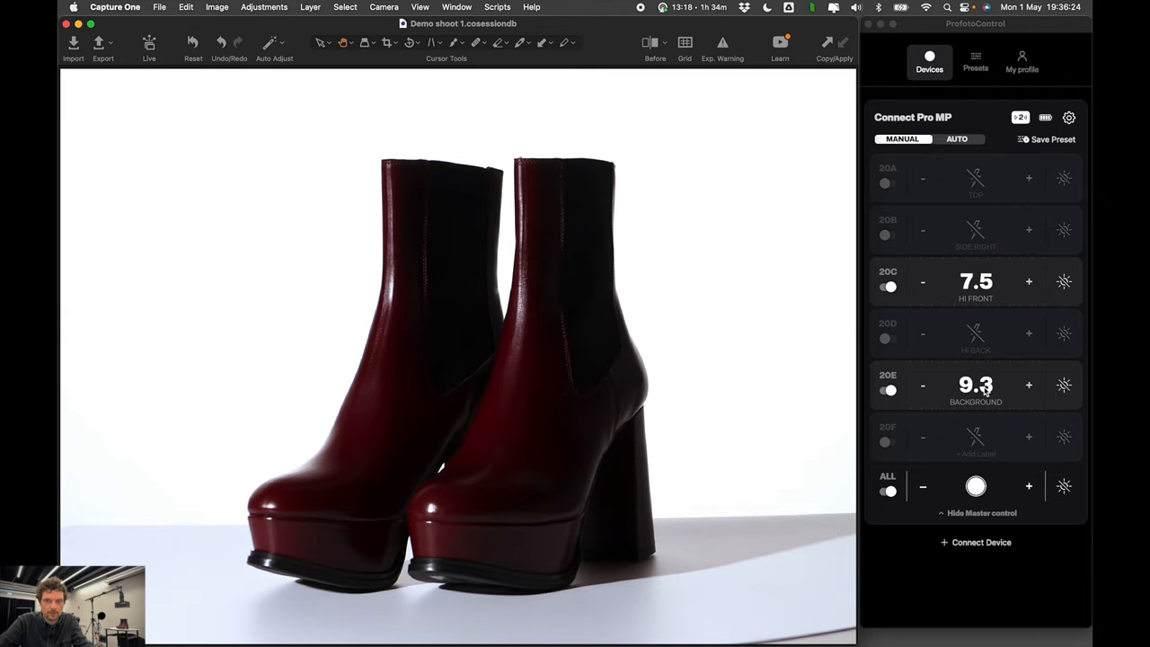
left_click(1029, 385)
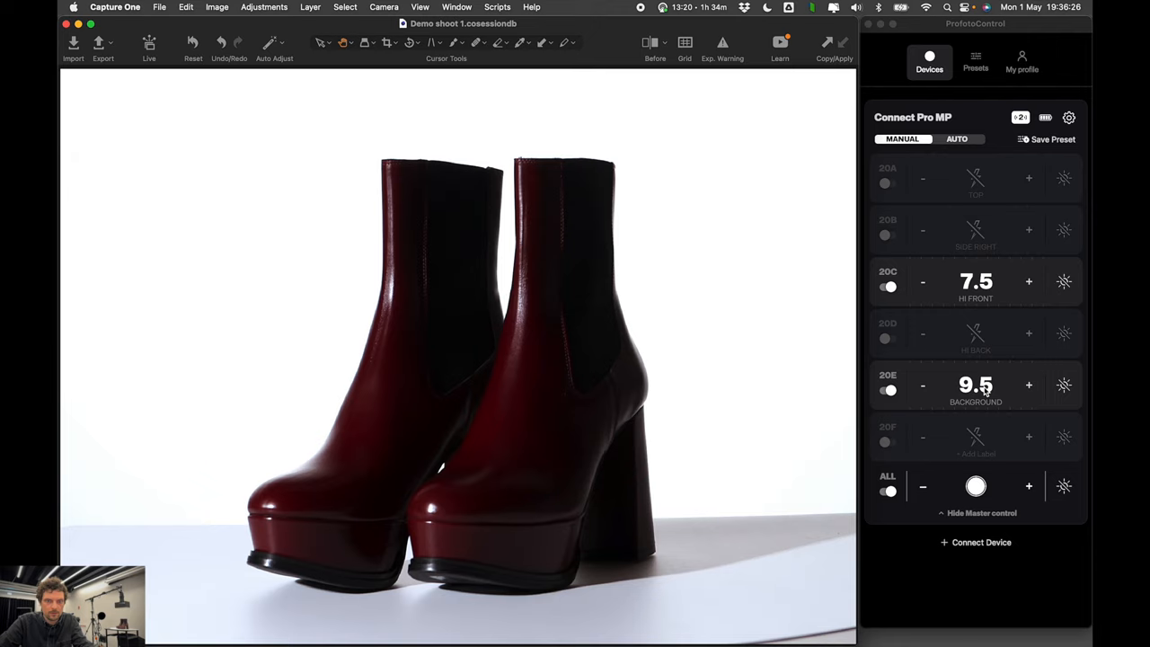
left_click(1029, 384)
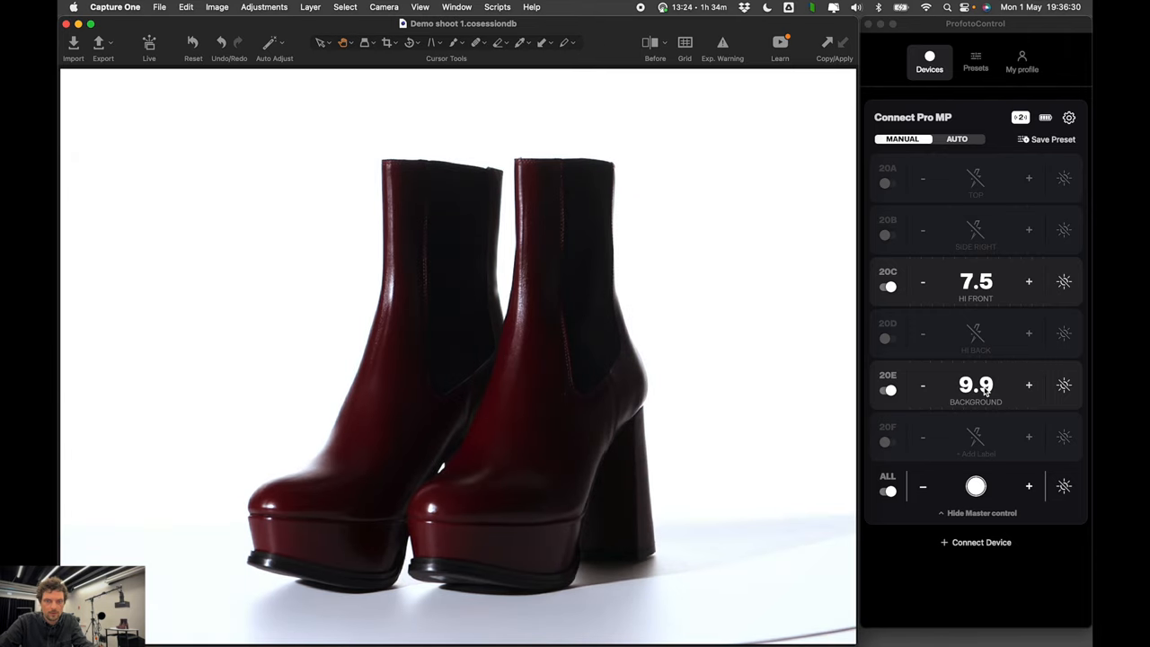
left_click(923, 385)
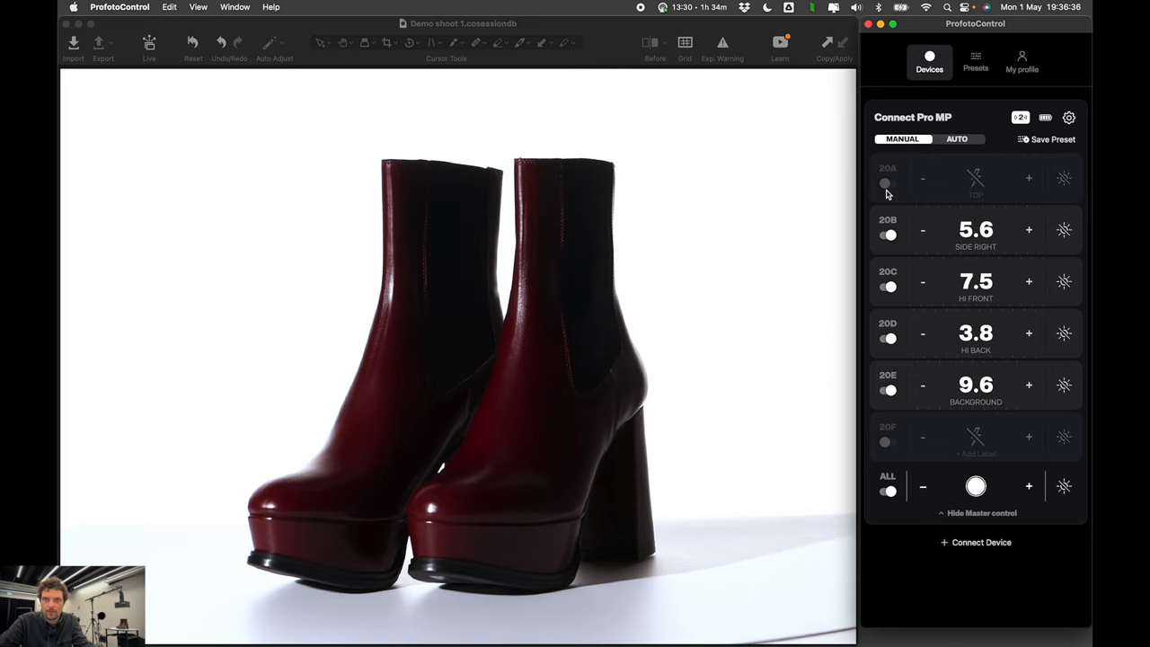
- Switch on the 20A TOP light at 6.3 so all five lights fire
left_click(889, 182)
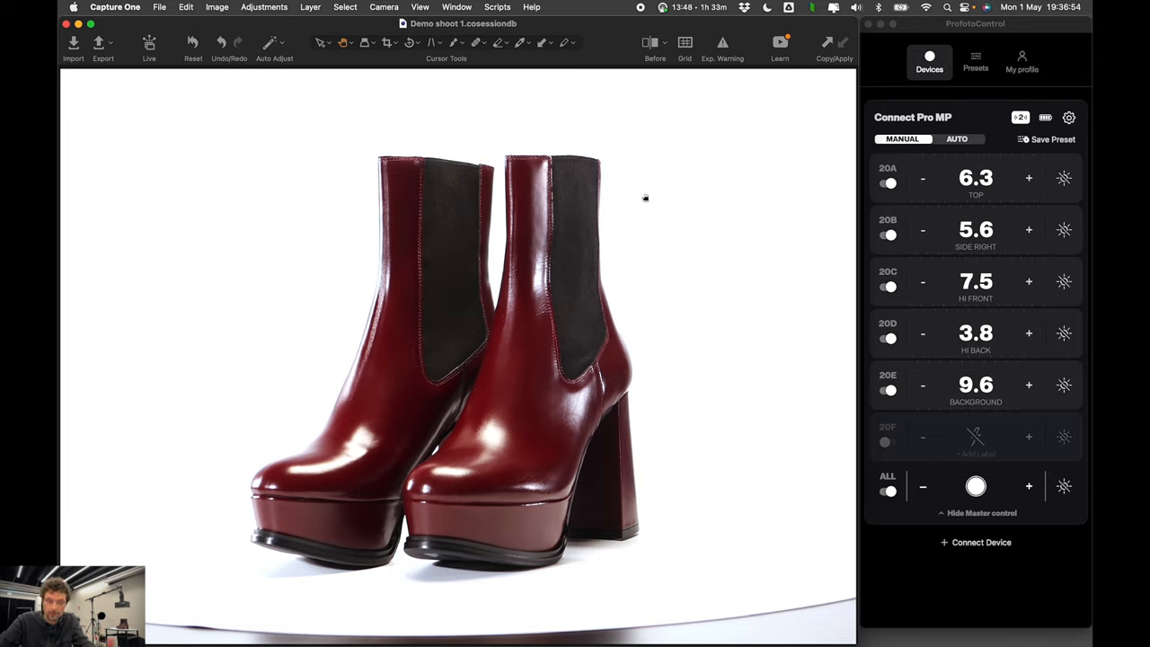
- Save the five-light setup as a new preset named 'Shoes bright 2'
left_click(1047, 138)
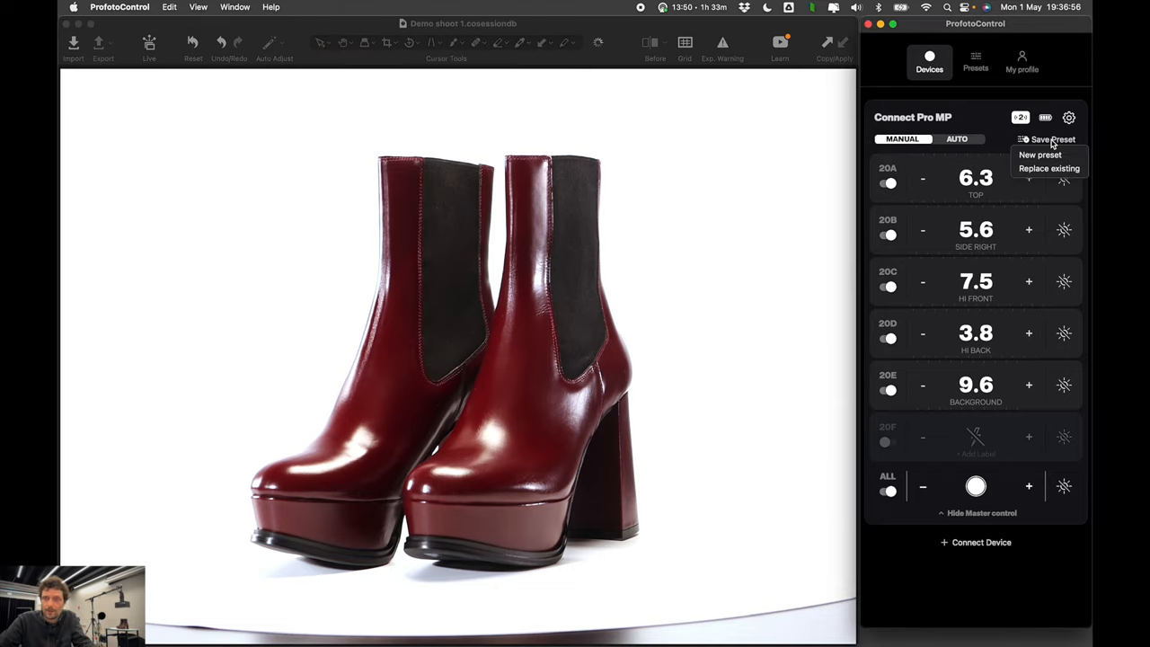
left_click(1039, 155)
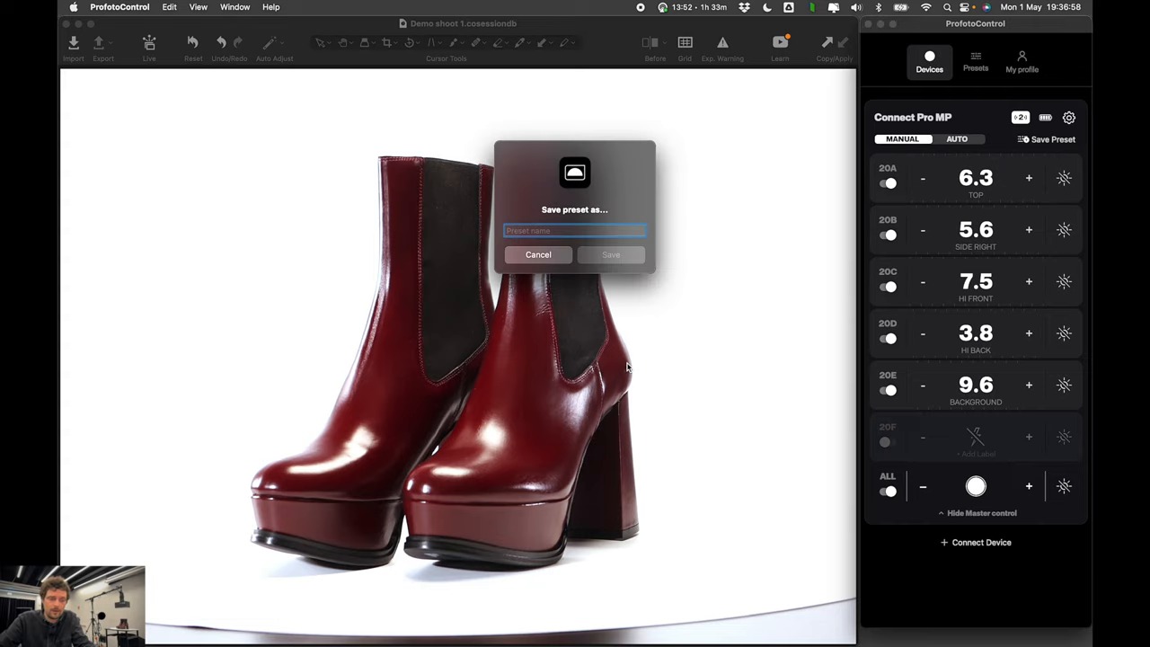
type("Shoes")
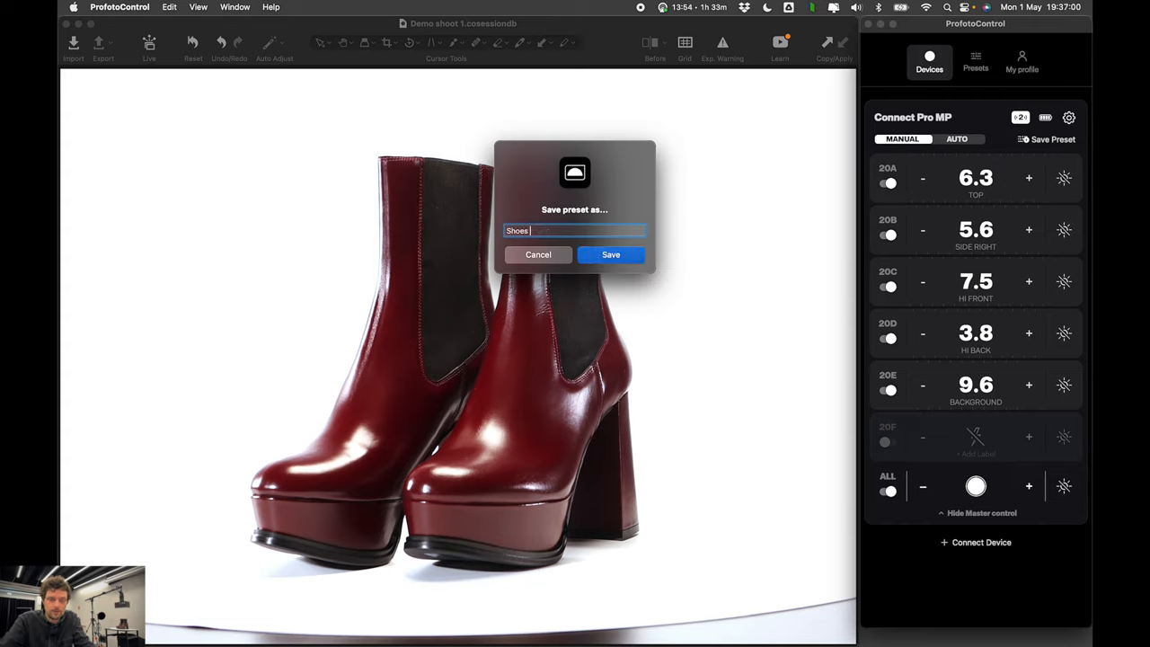
type("bright 2")
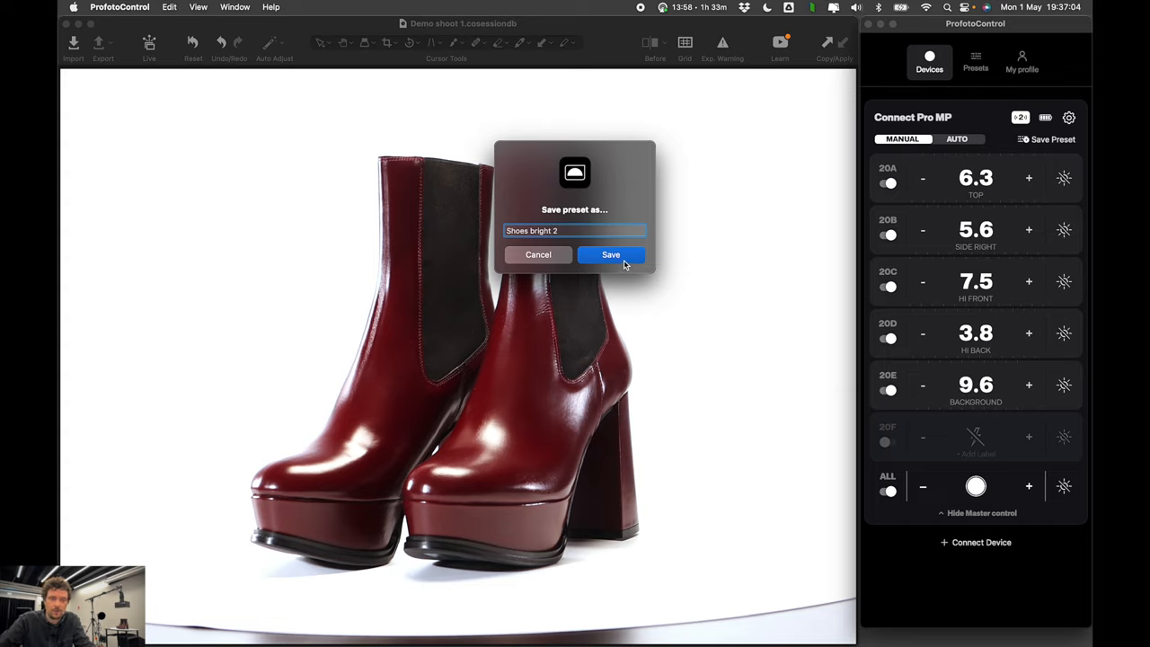
left_click(610, 255)
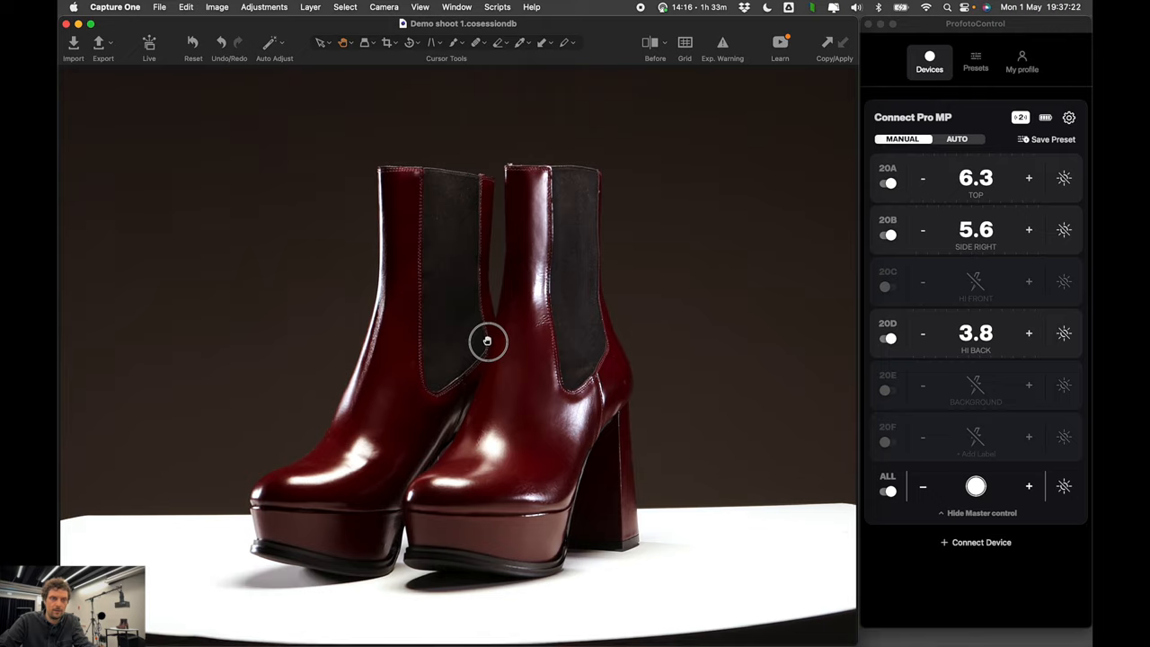
- Save the three-light dark-backdrop setup as new preset 'Shoes dark'
left_click(1052, 139)
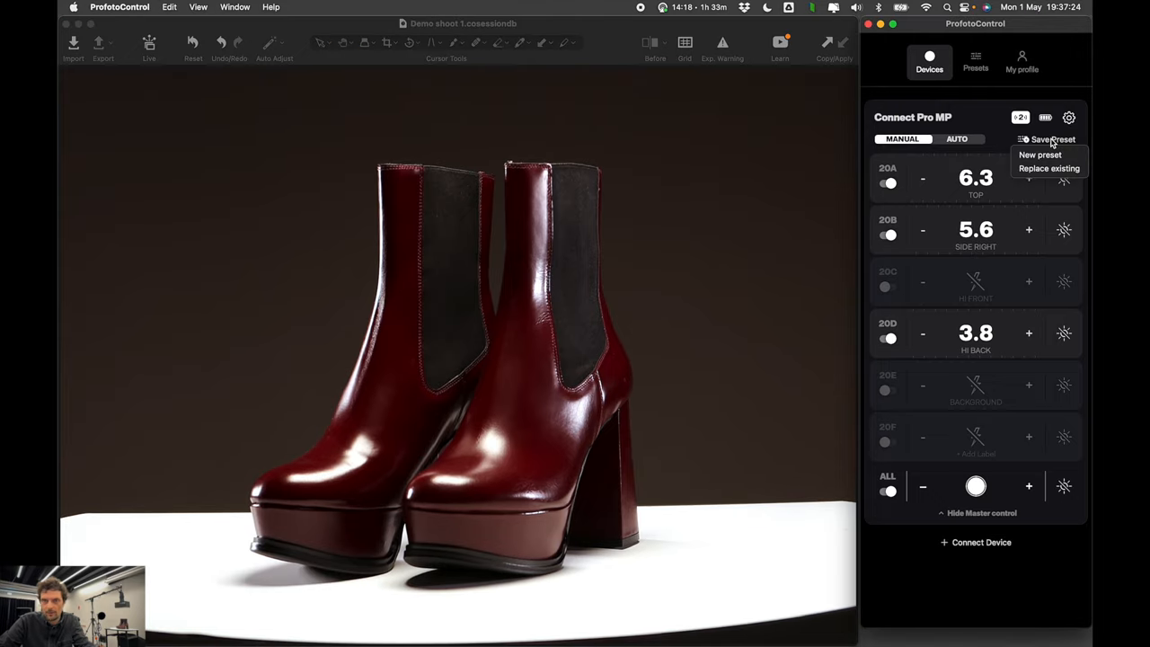
left_click(1041, 154)
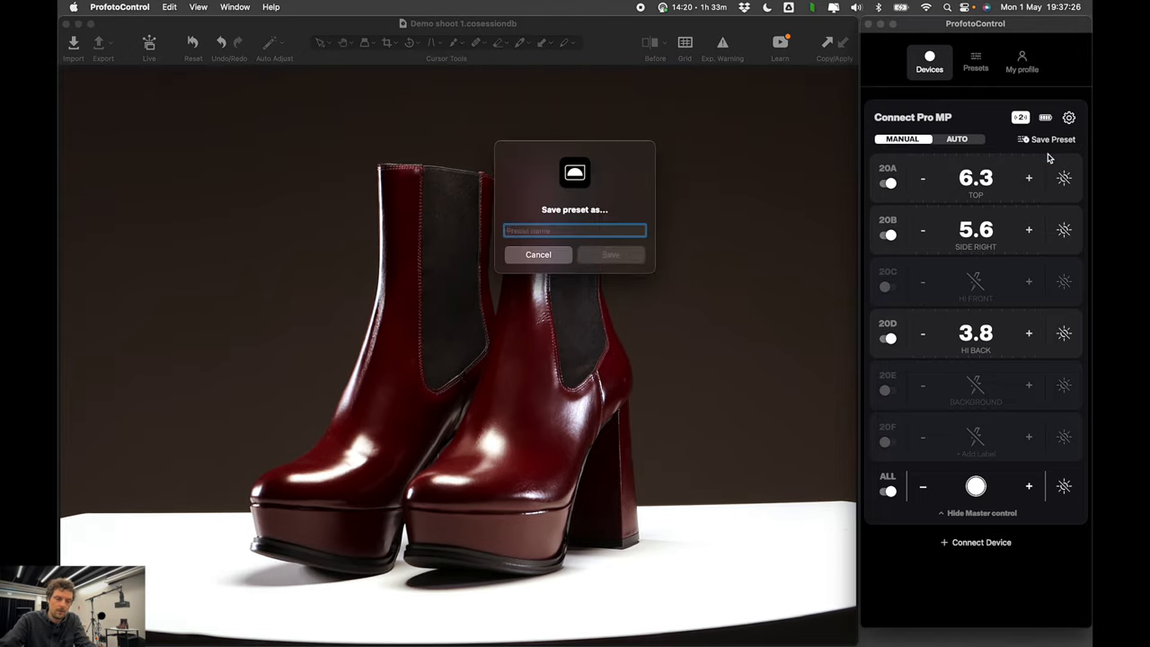
type("s")
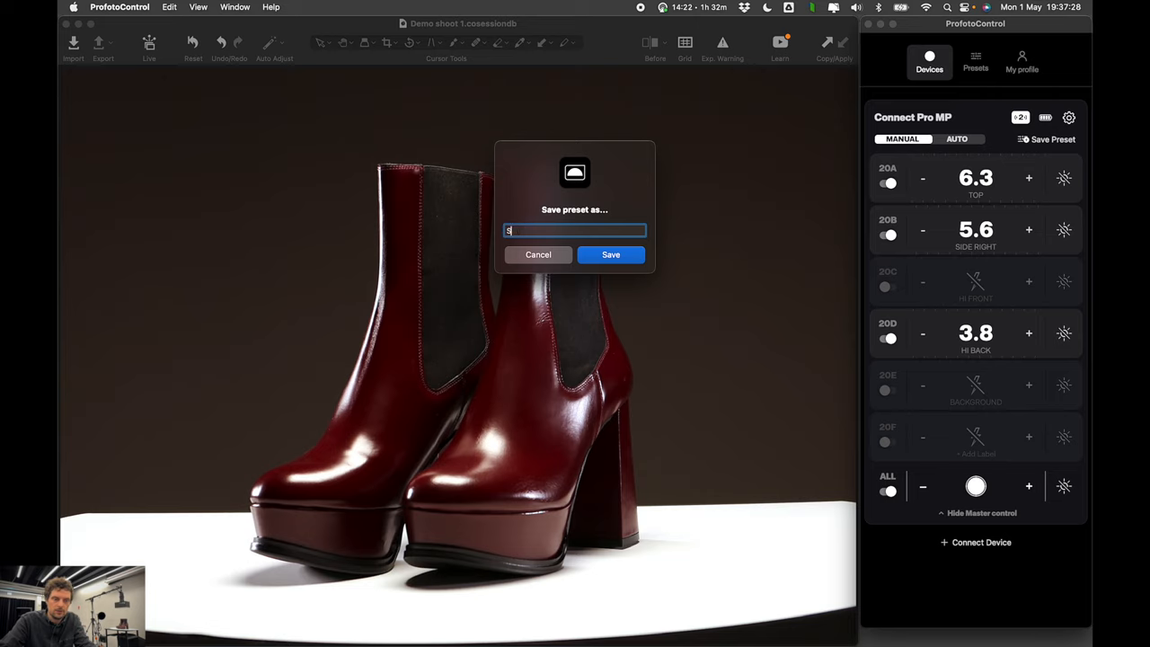
type("hoes dark")
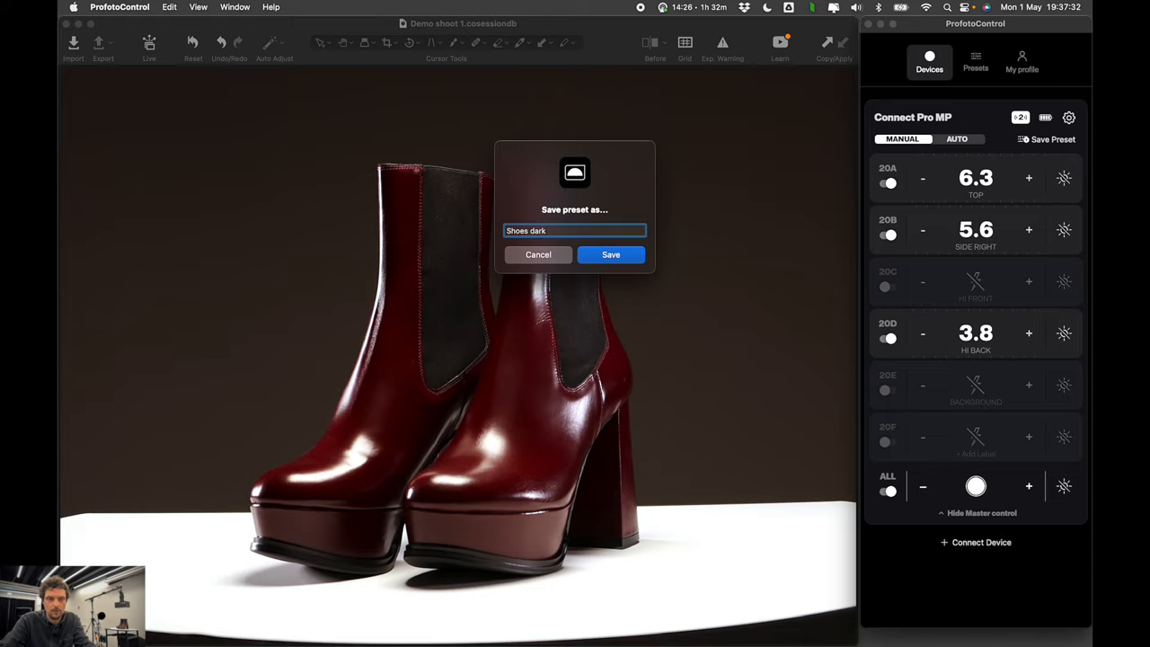
left_click(610, 254)
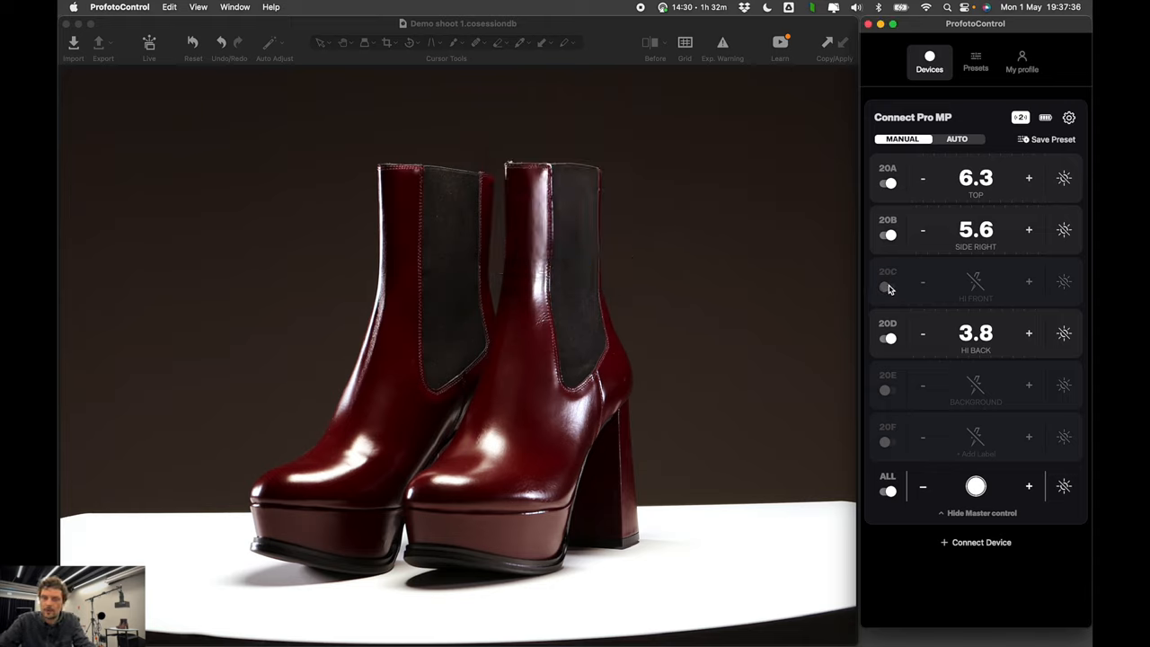
- Switch 20C HI FRONT back on and set its power to 6.2
left_click(889, 286)
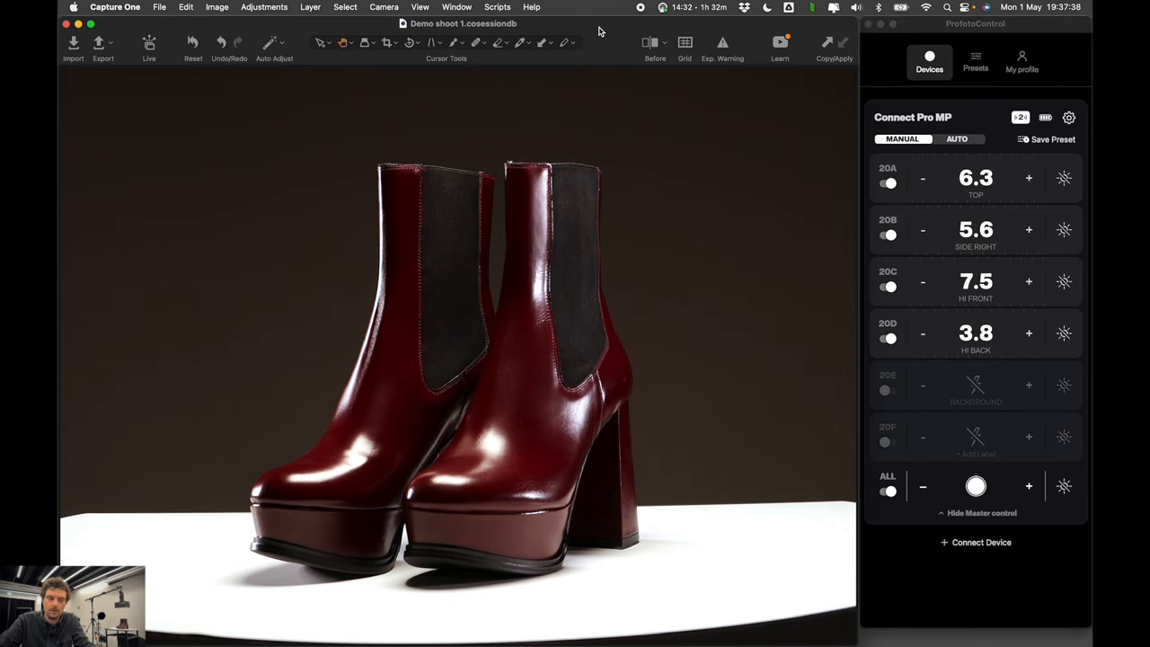
mouse_move(787, 339)
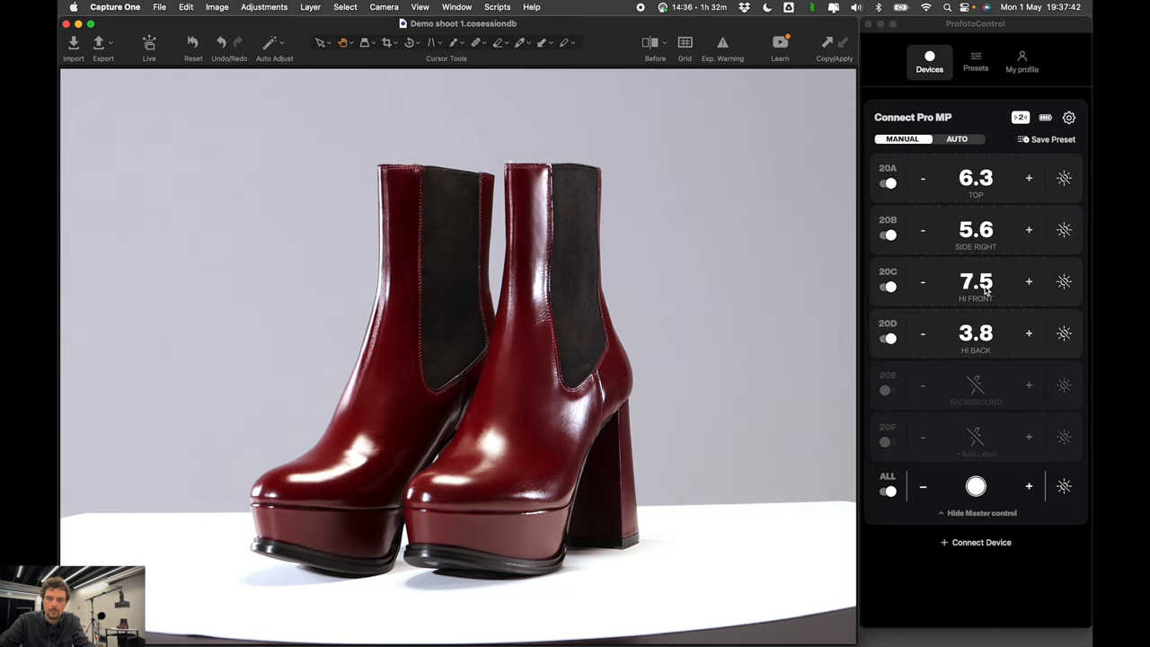
left_click(922, 281)
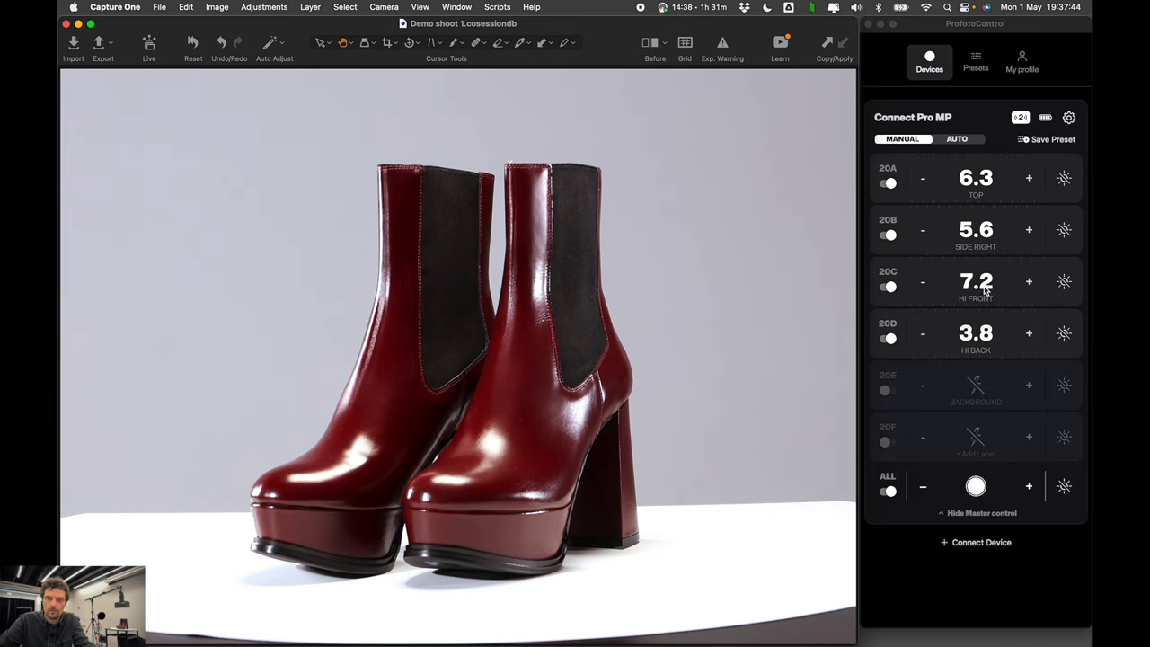
left_click(923, 281)
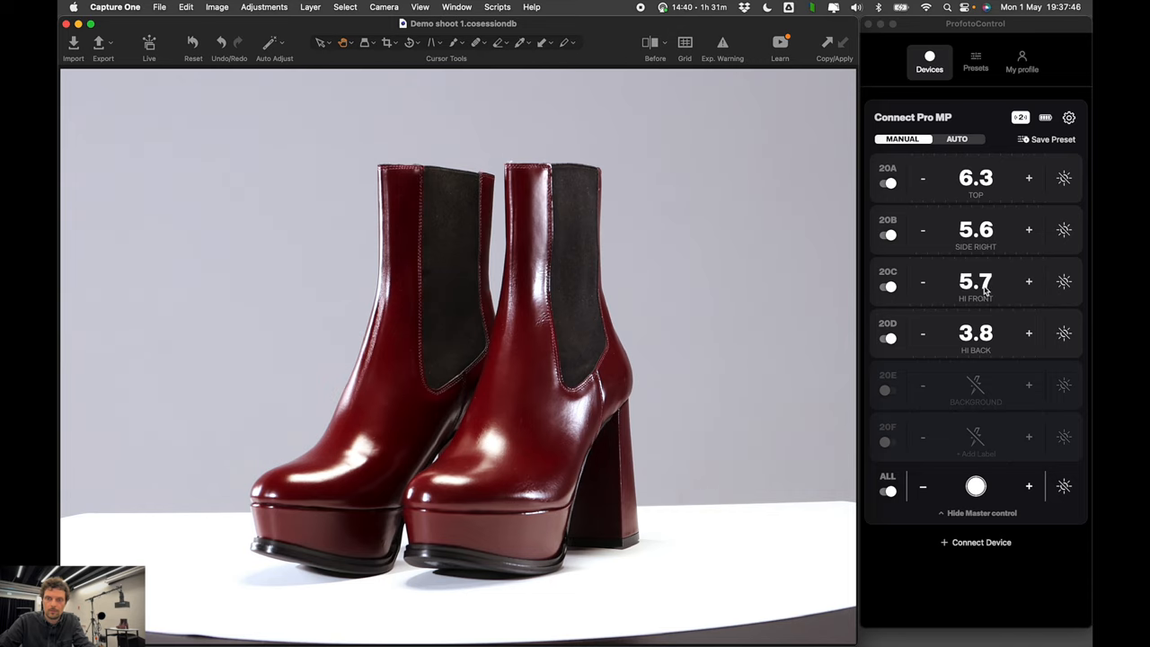
left_click(1029, 281)
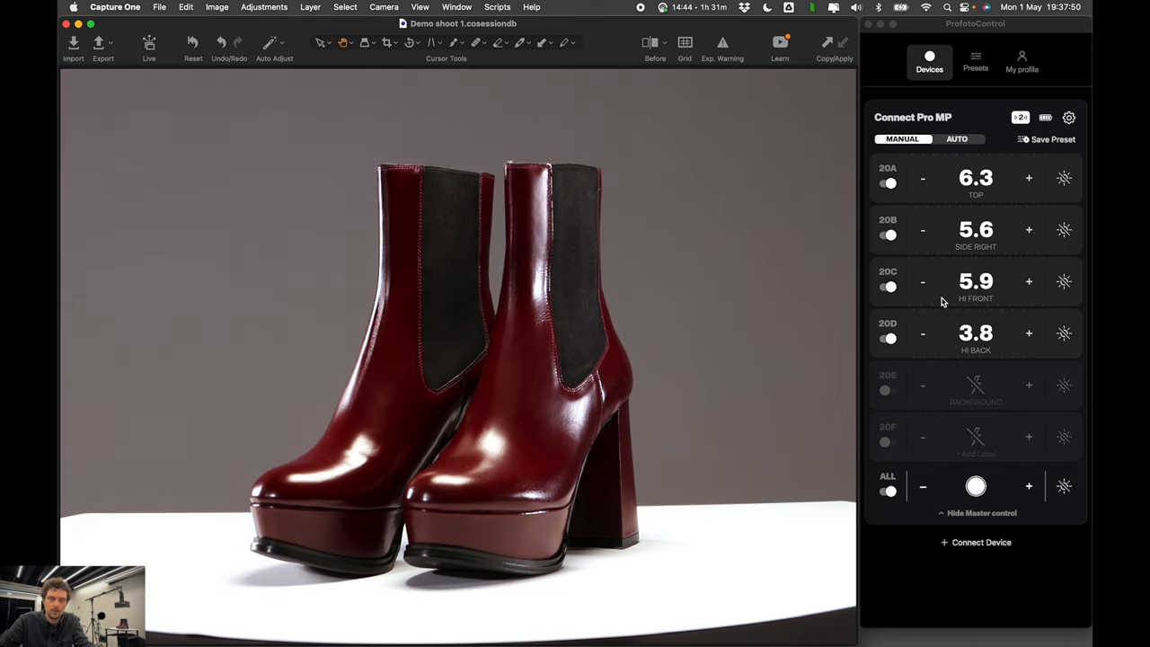
left_click(1029, 281)
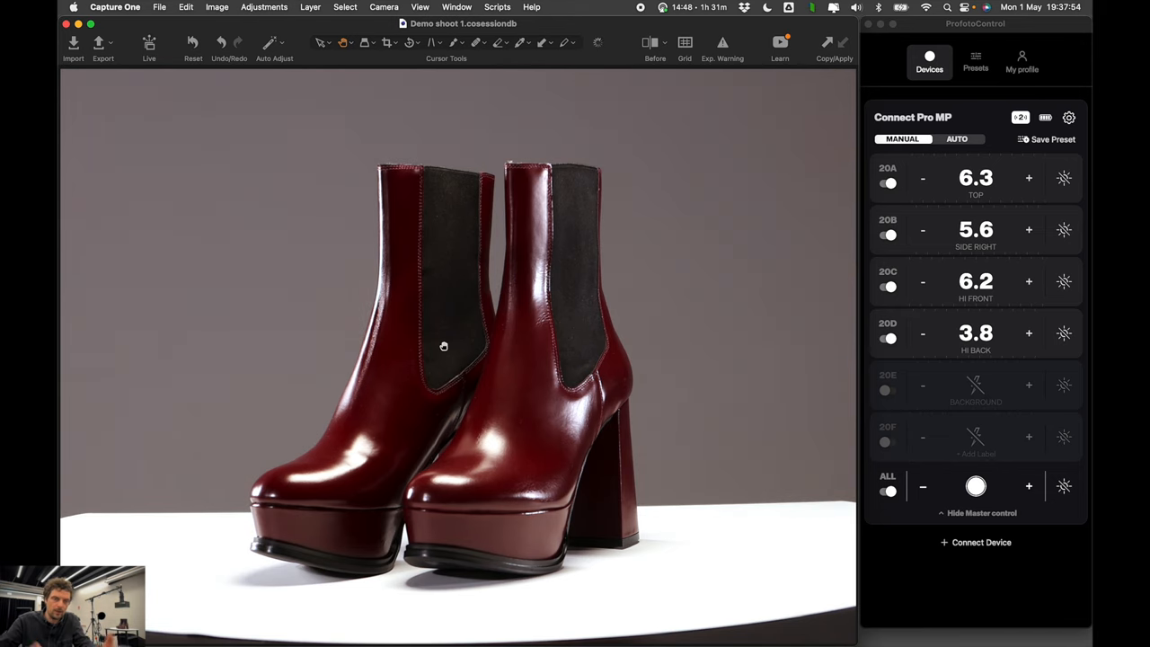
mouse_move(288, 394)
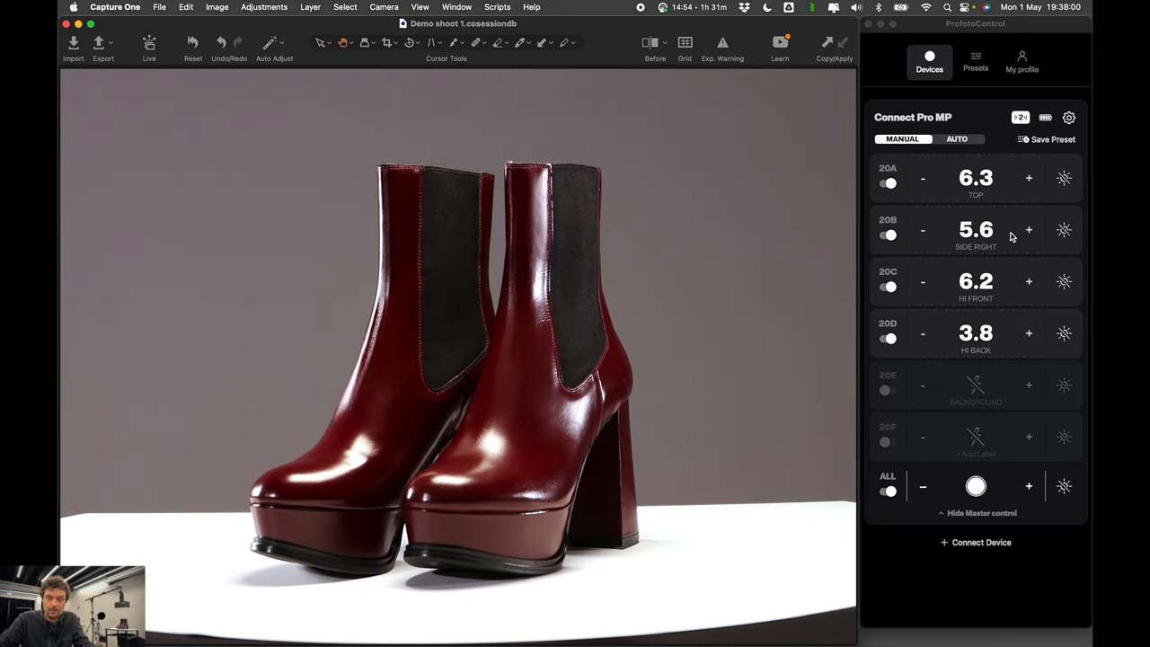
- Save presets 'Shoes mid 2' and the background-only 'Shoes mask'
left_click(1052, 140)
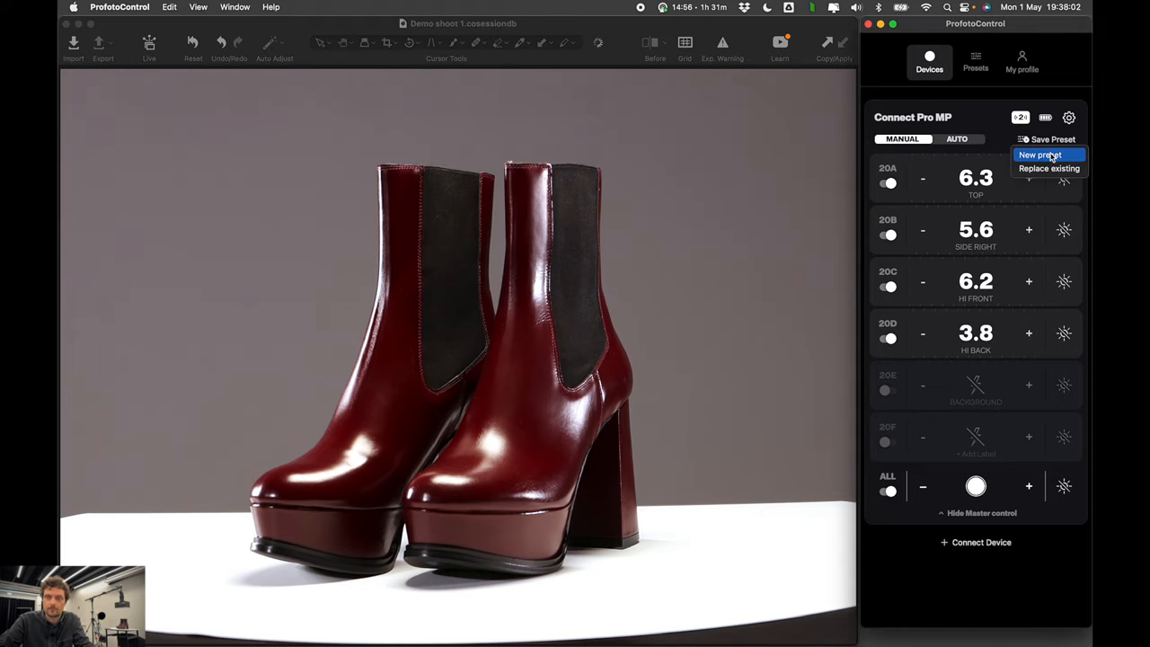
left_click(1040, 154)
type("Shoes mid 2")
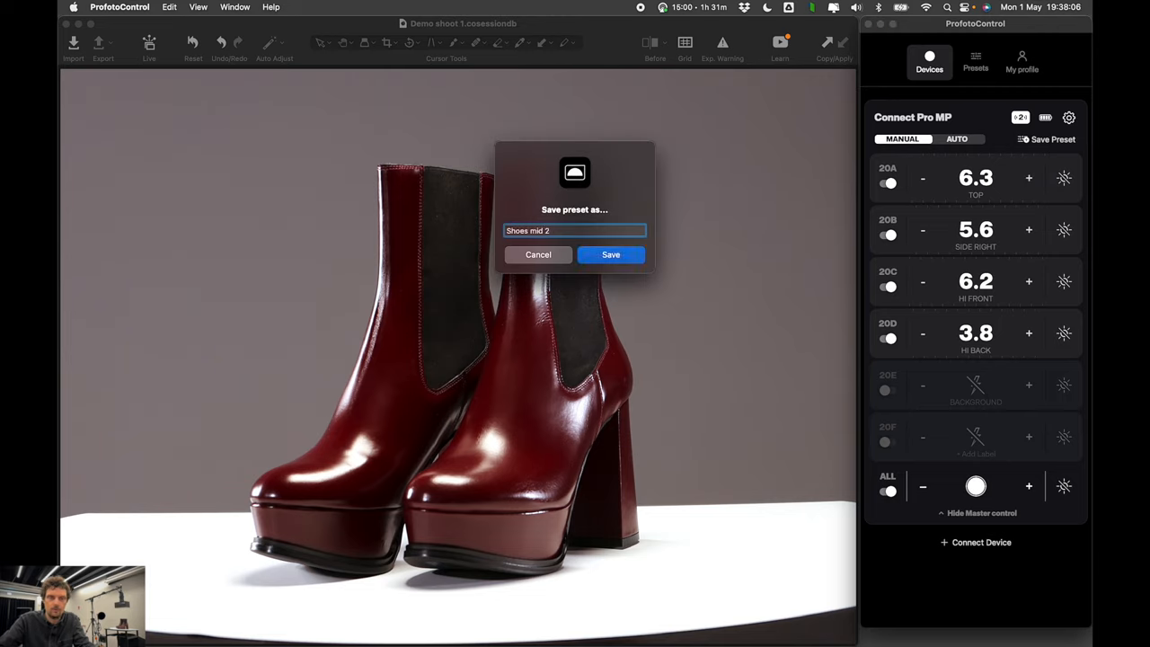
left_click(610, 254)
type("ask")
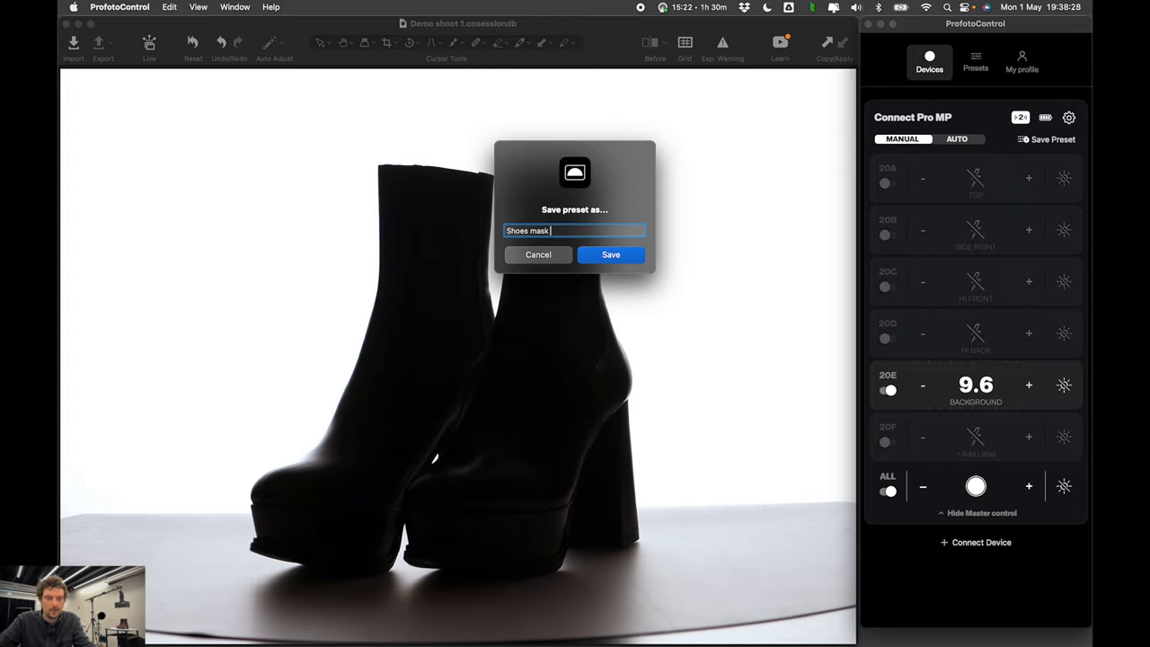
left_click(610, 254)
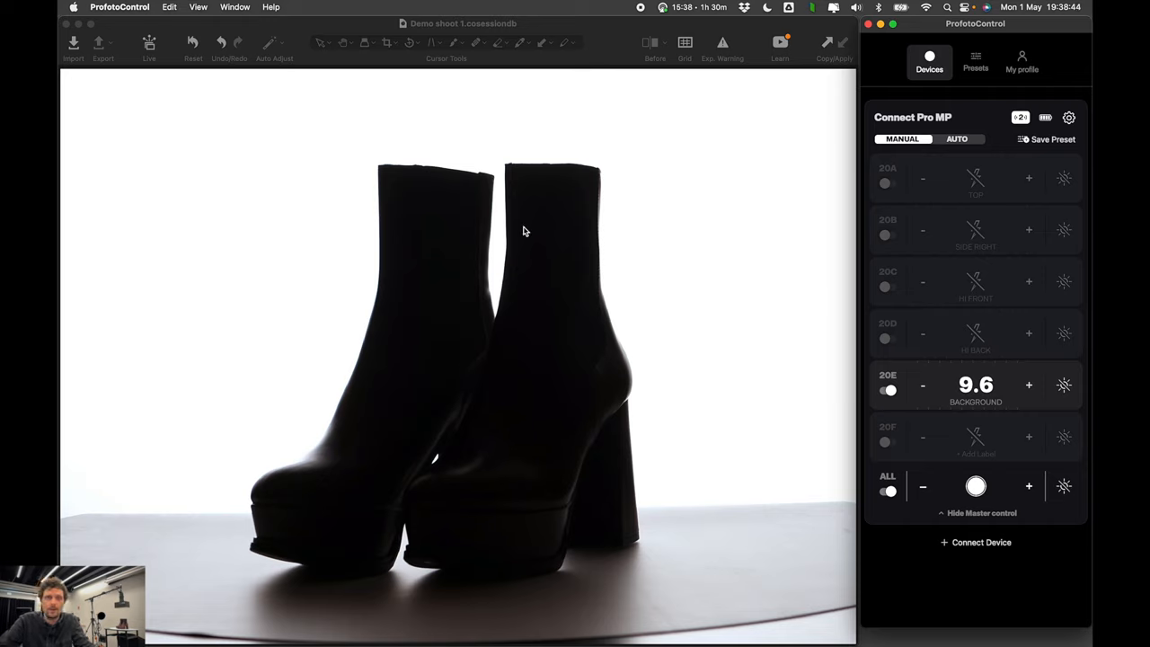
- Apply presets Shoes bright 2, Shoes dark 2, Shoes mid 2, then Shoes mask 2
left_click(975, 61)
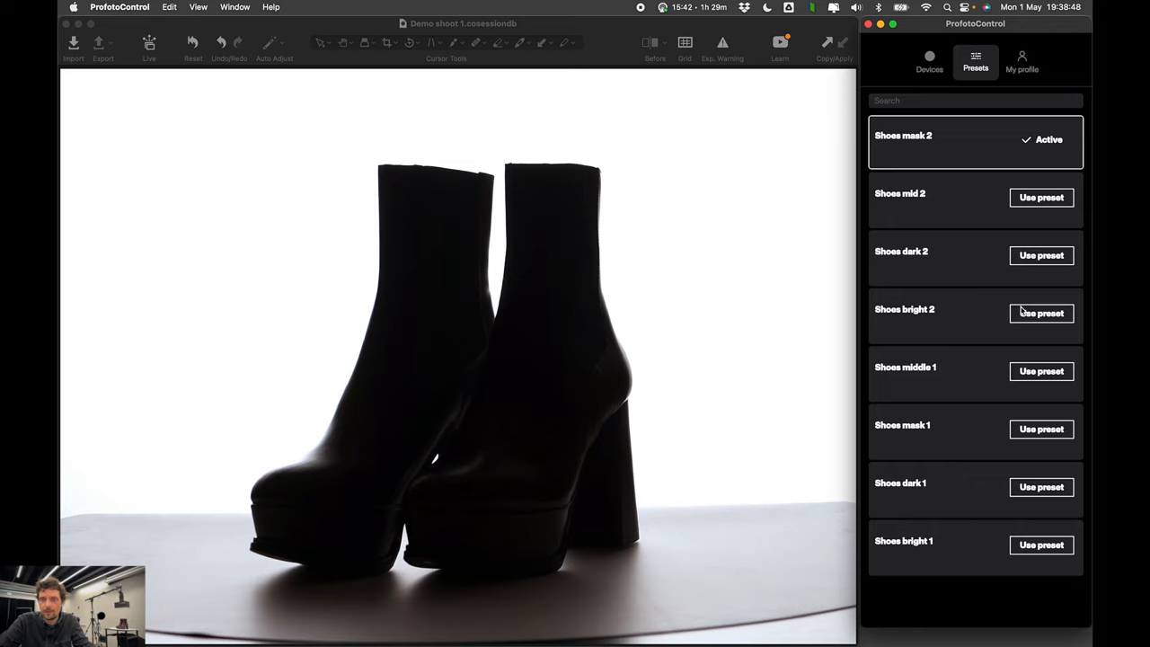
mouse_move(939, 323)
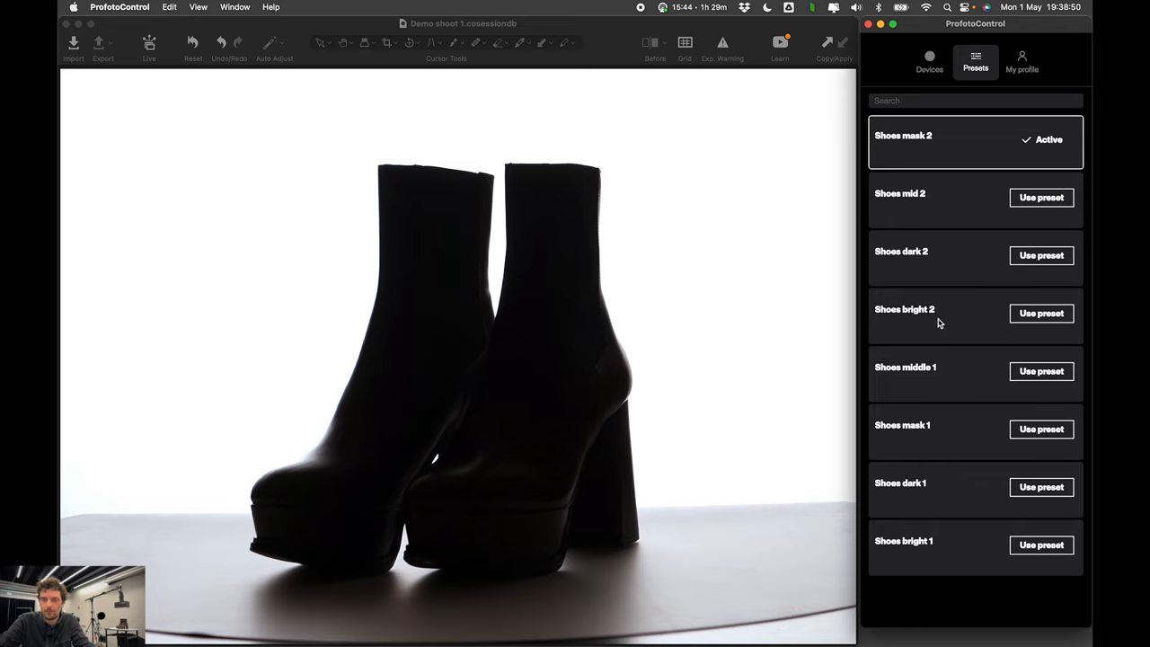
mouse_move(911, 142)
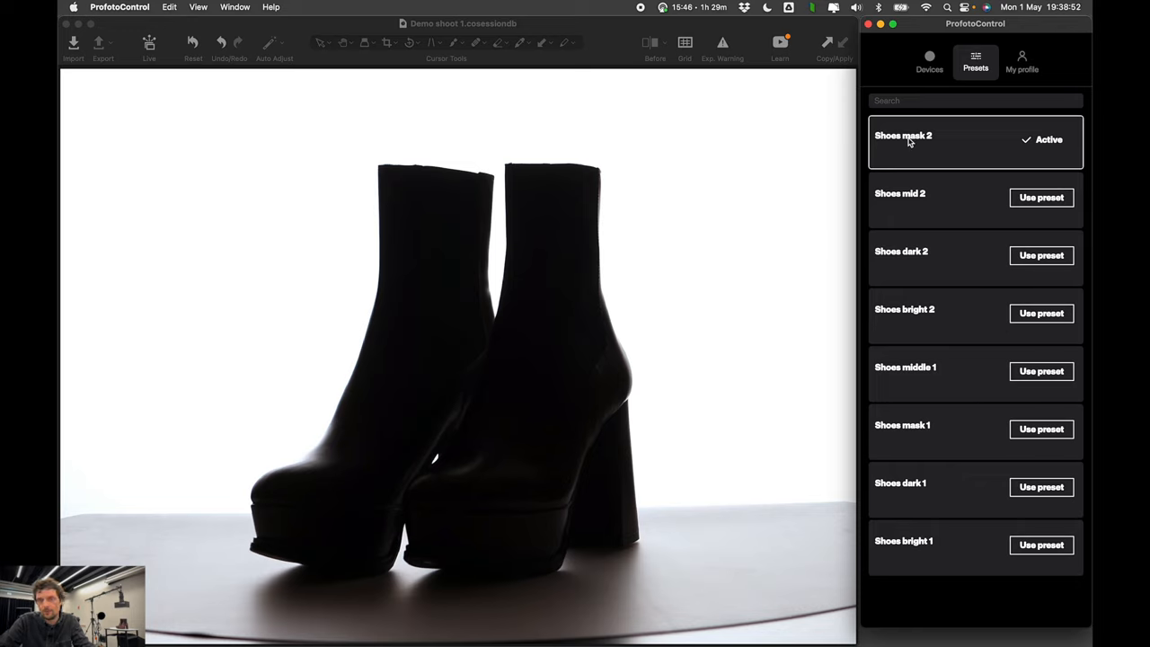
left_click(1042, 313)
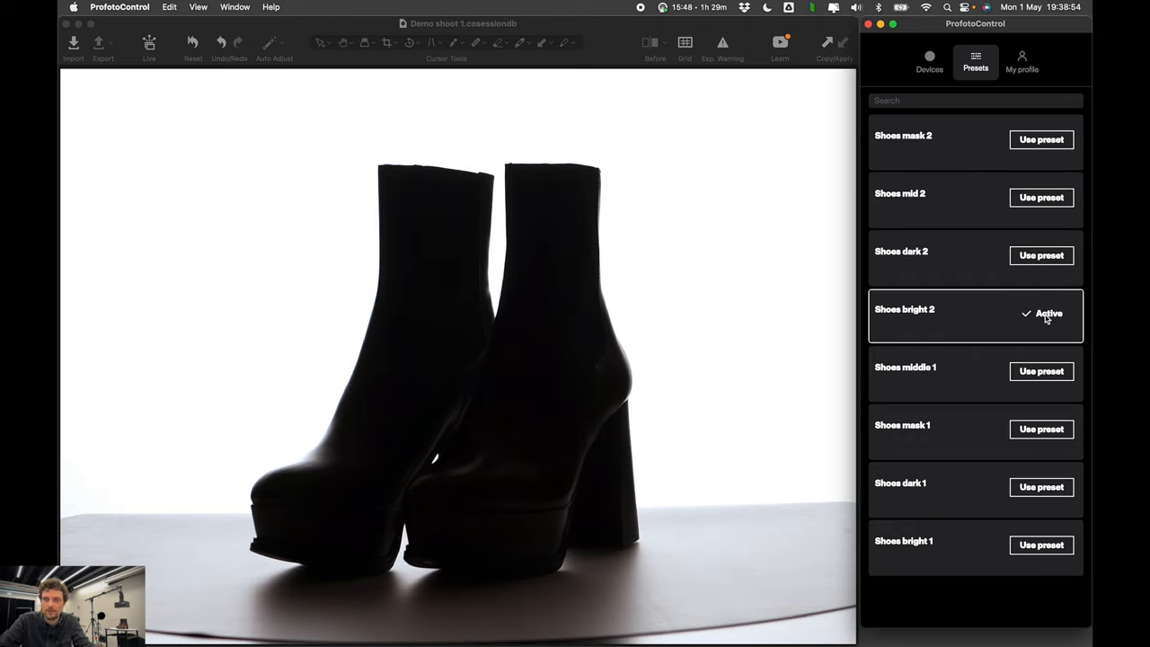
mouse_move(655, 106)
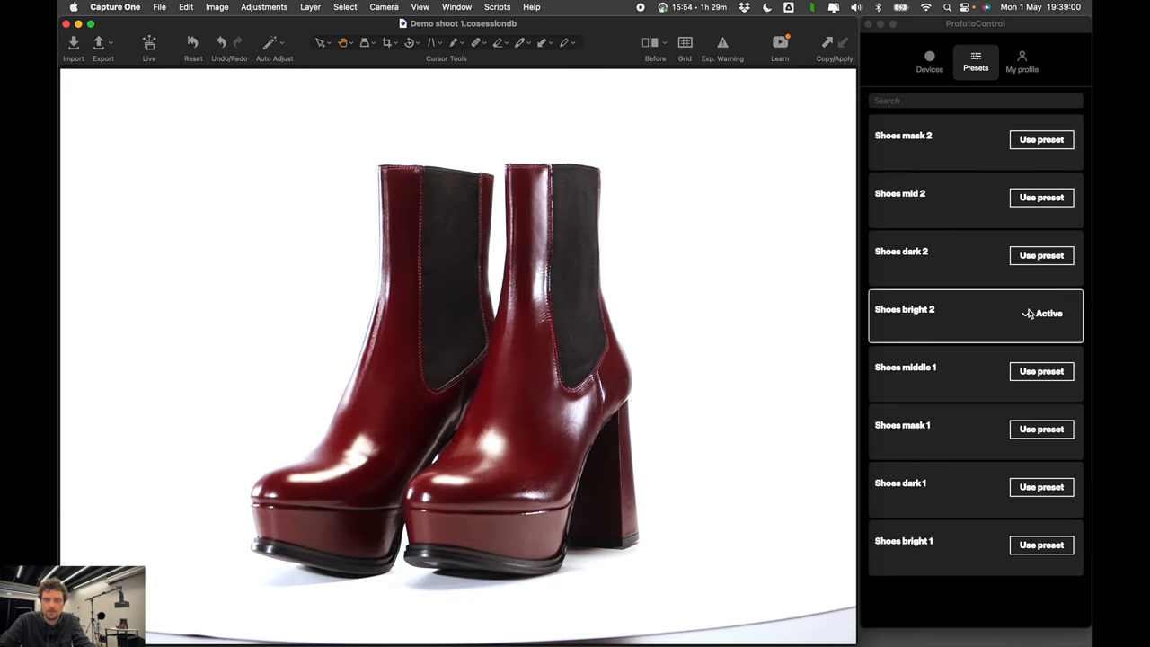
left_click(1042, 255)
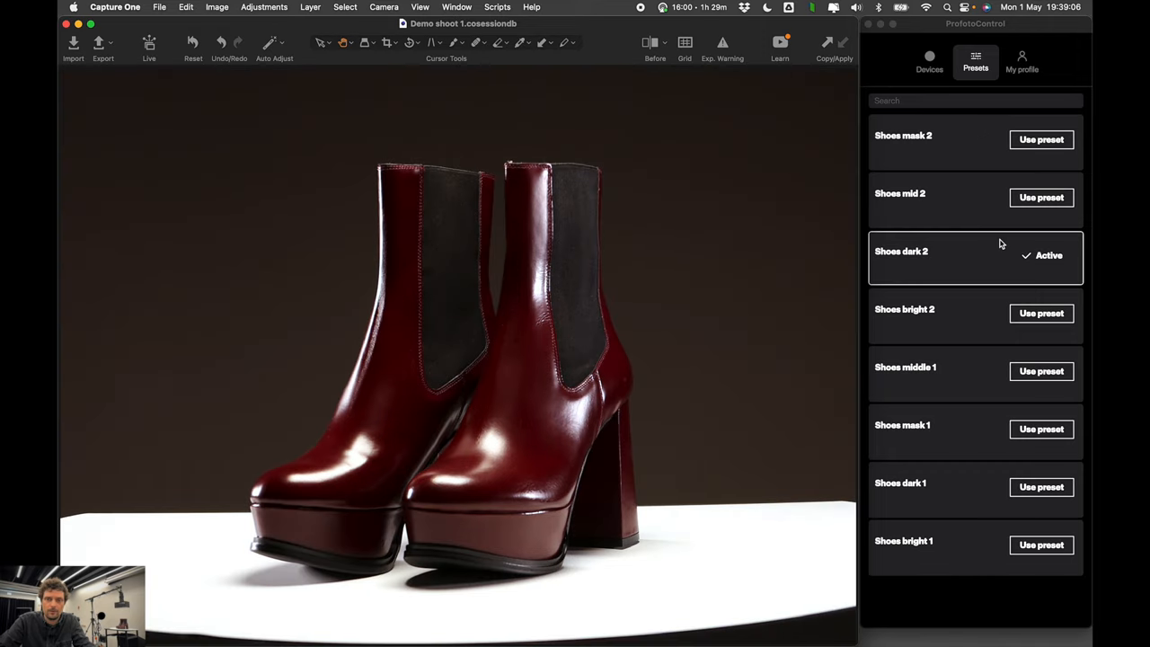
left_click(1041, 197)
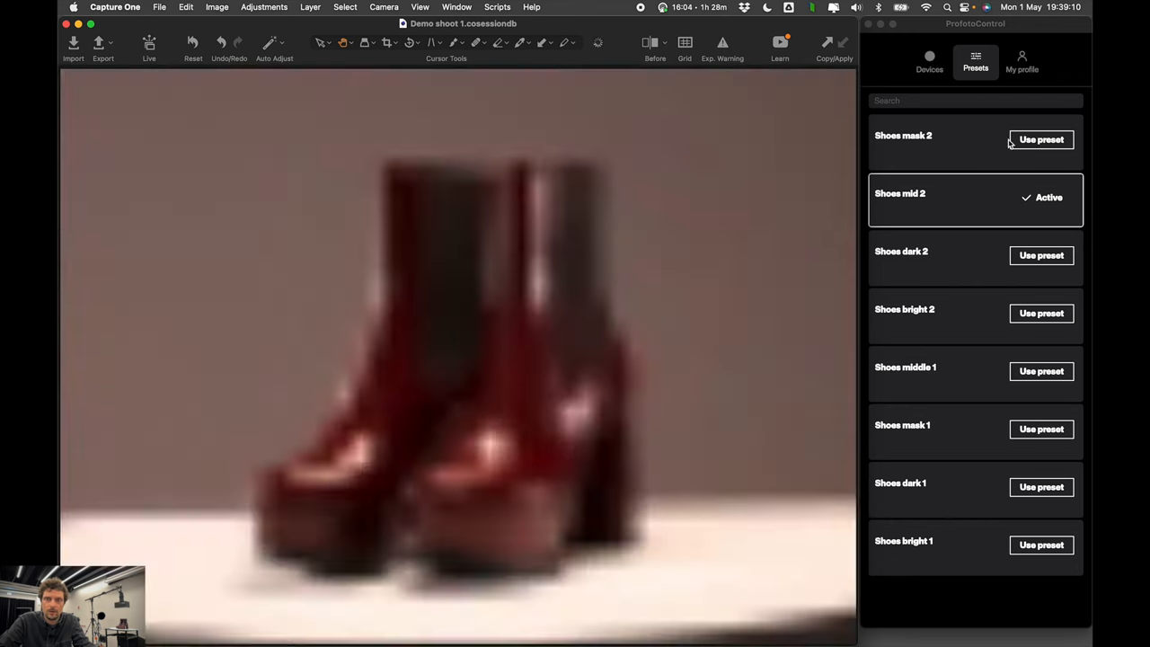
left_click(1042, 140)
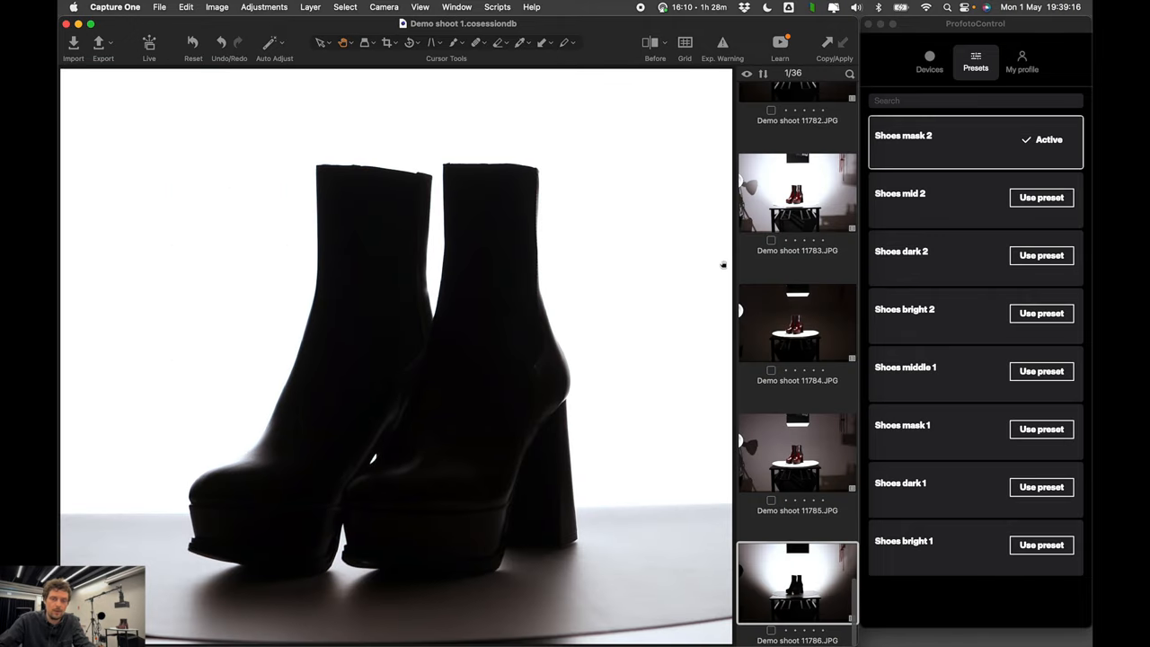
- Review the silhouette shot in Capture One and open the Shoes bright 2 preset details
left_click(797, 323)
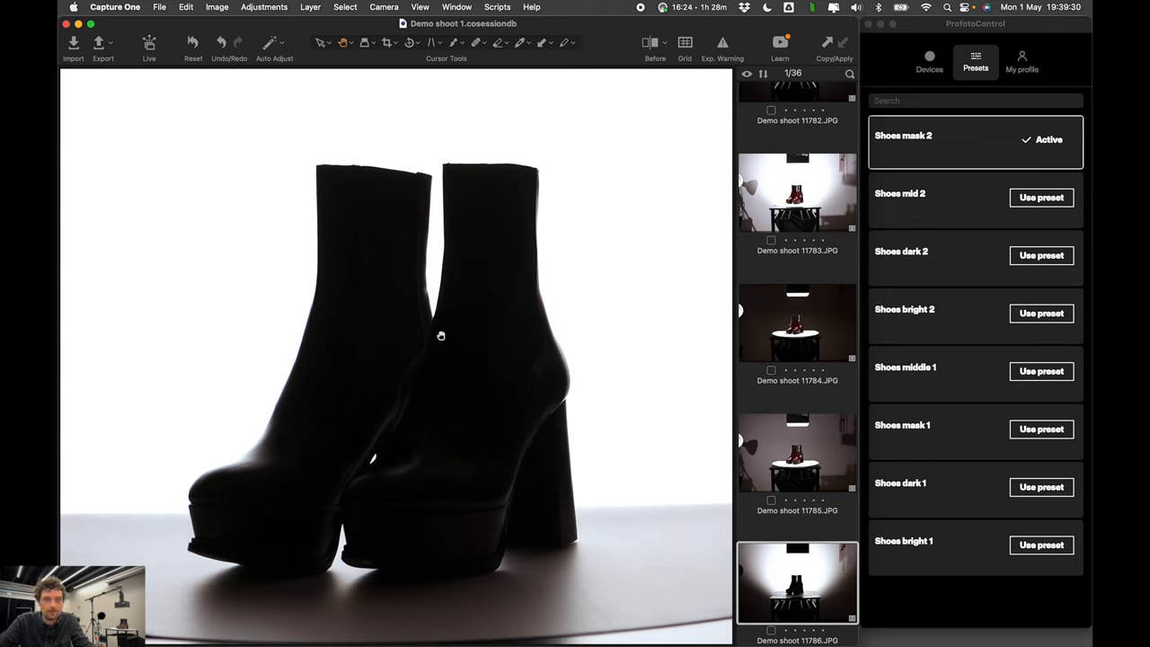
mouse_move(885, 347)
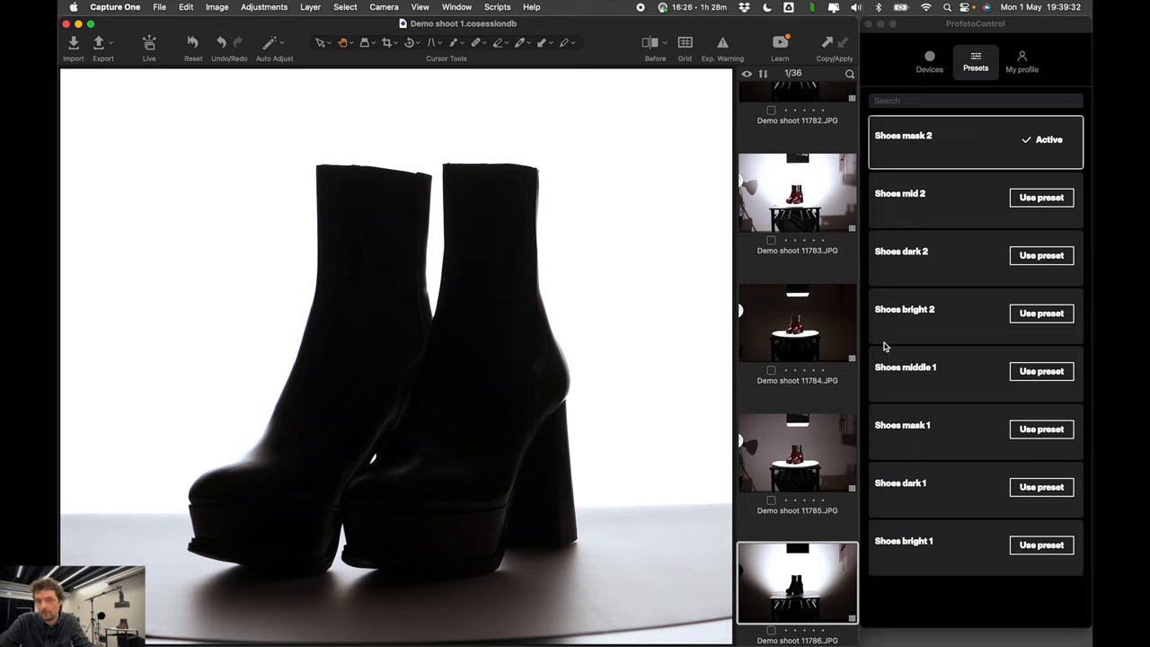
left_click(905, 309)
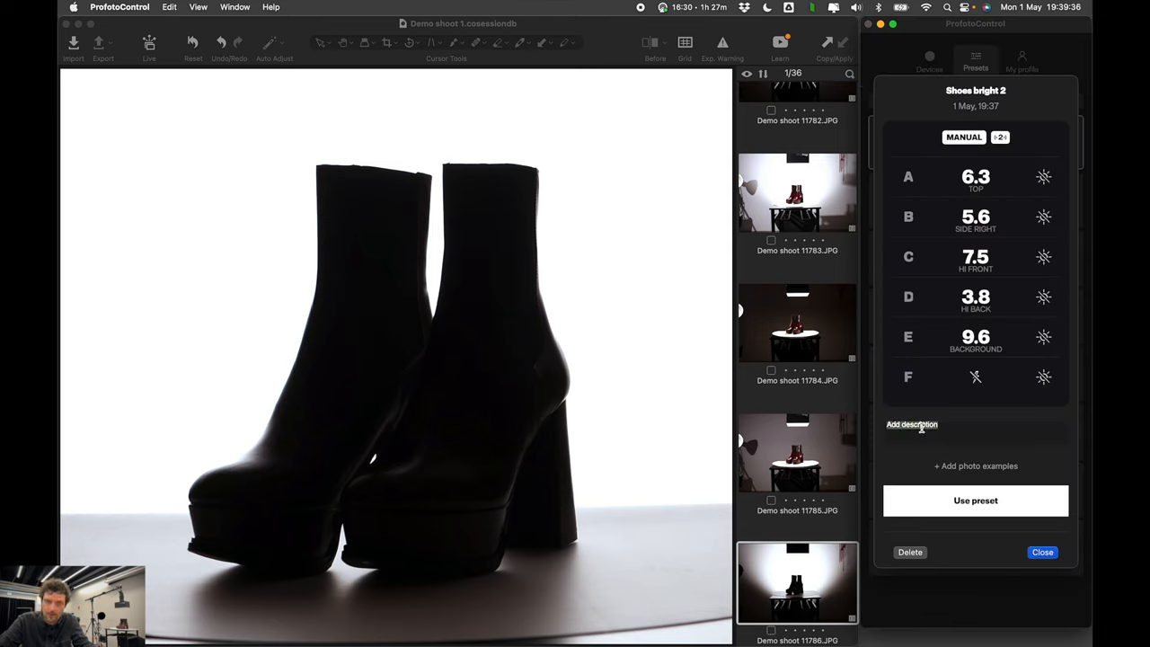
mouse_move(924, 453)
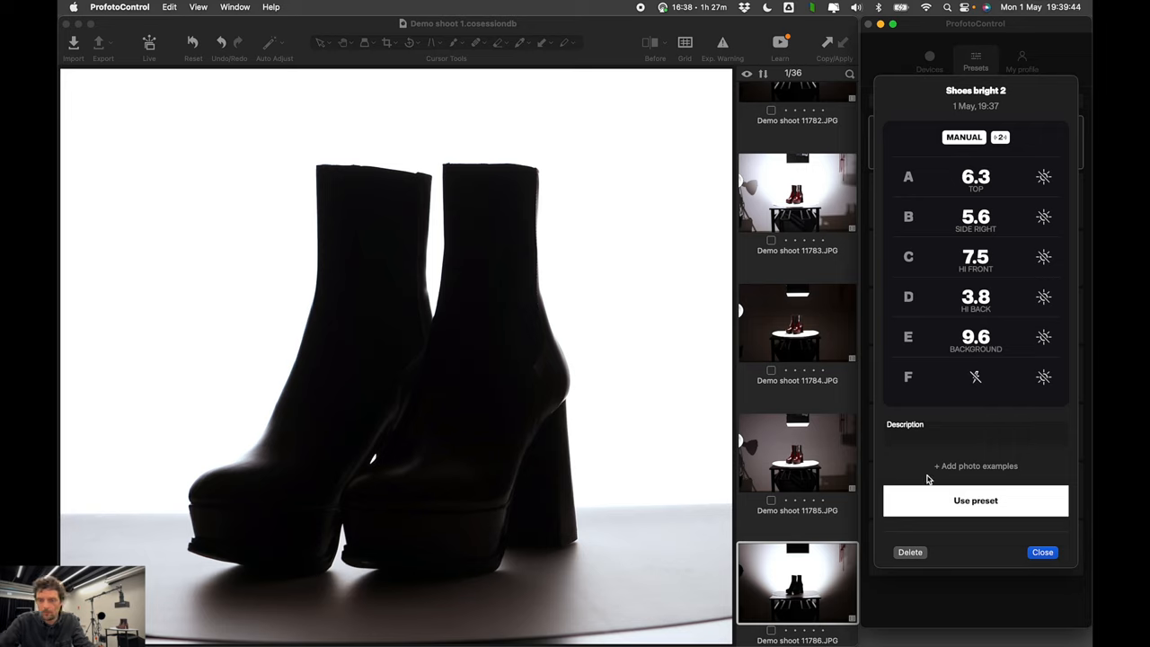
- Add both shoe setup JPGs as photo examples to Shoes bright 2, then return to Devices
left_click(976, 466)
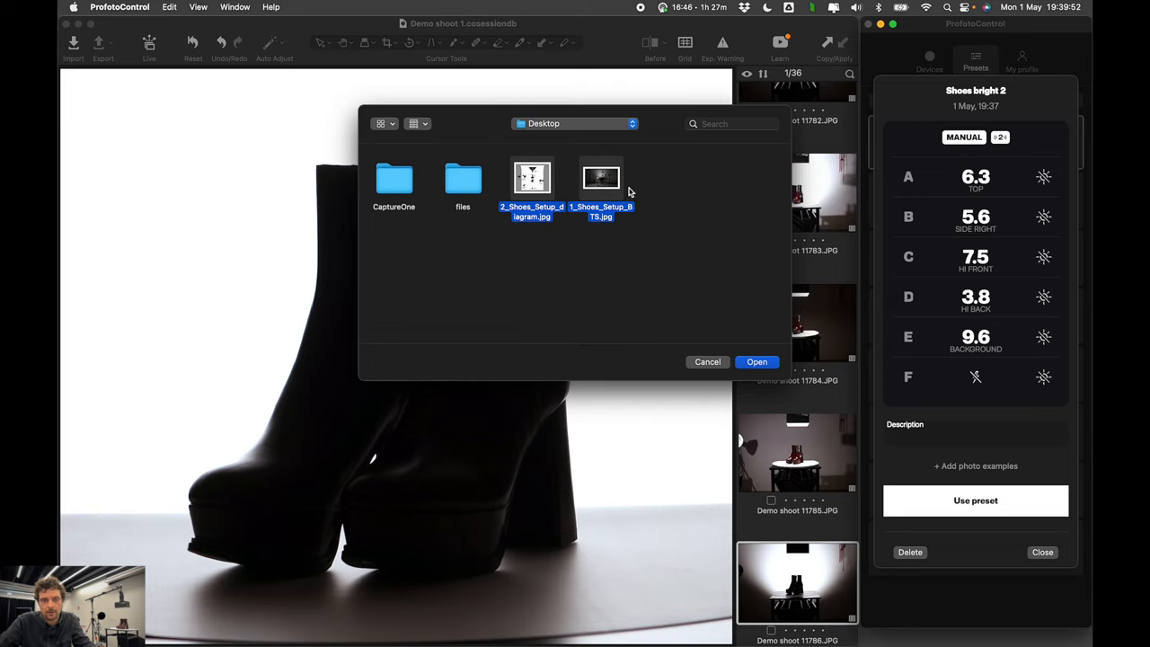
left_click(757, 361)
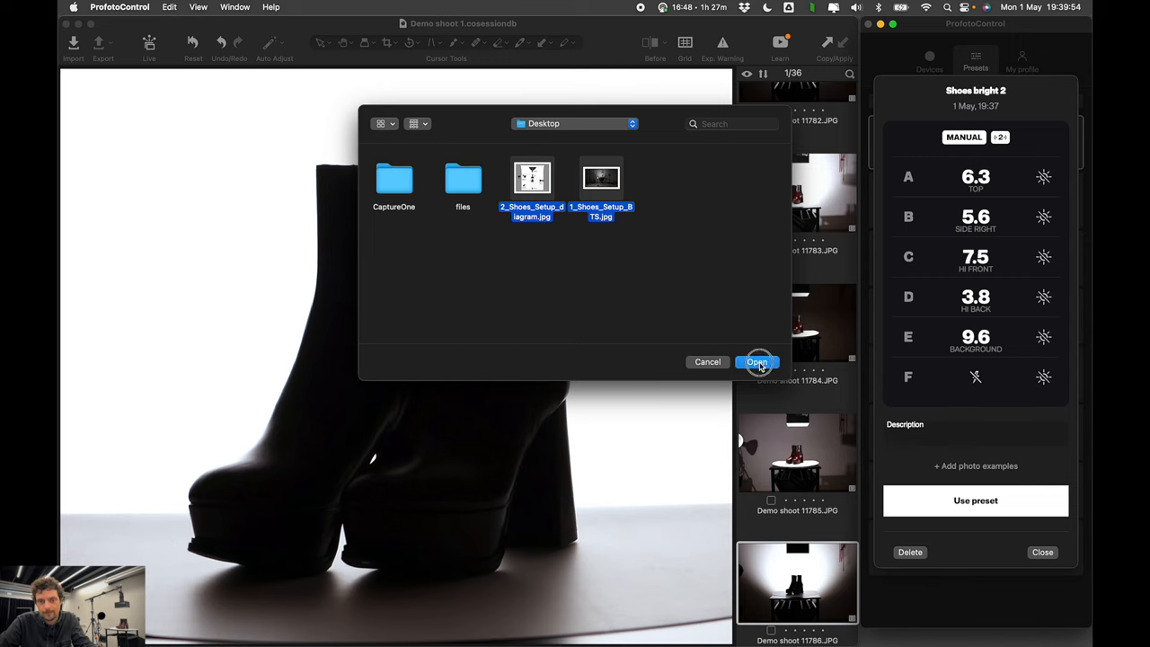
left_click(757, 361)
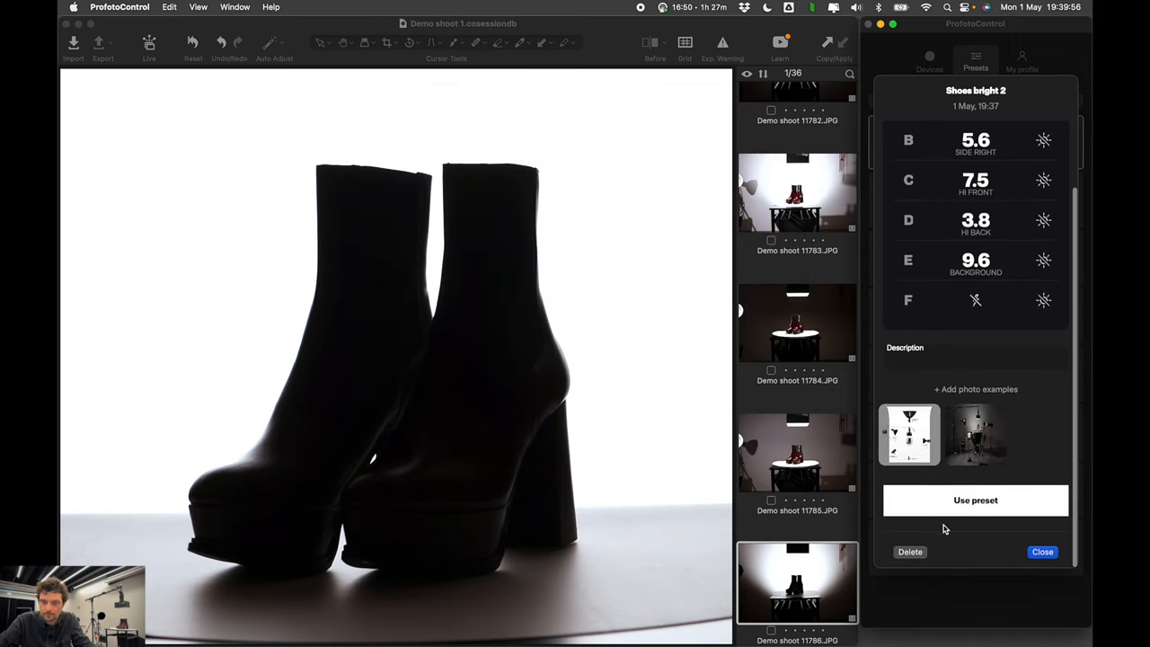
left_click(1042, 552)
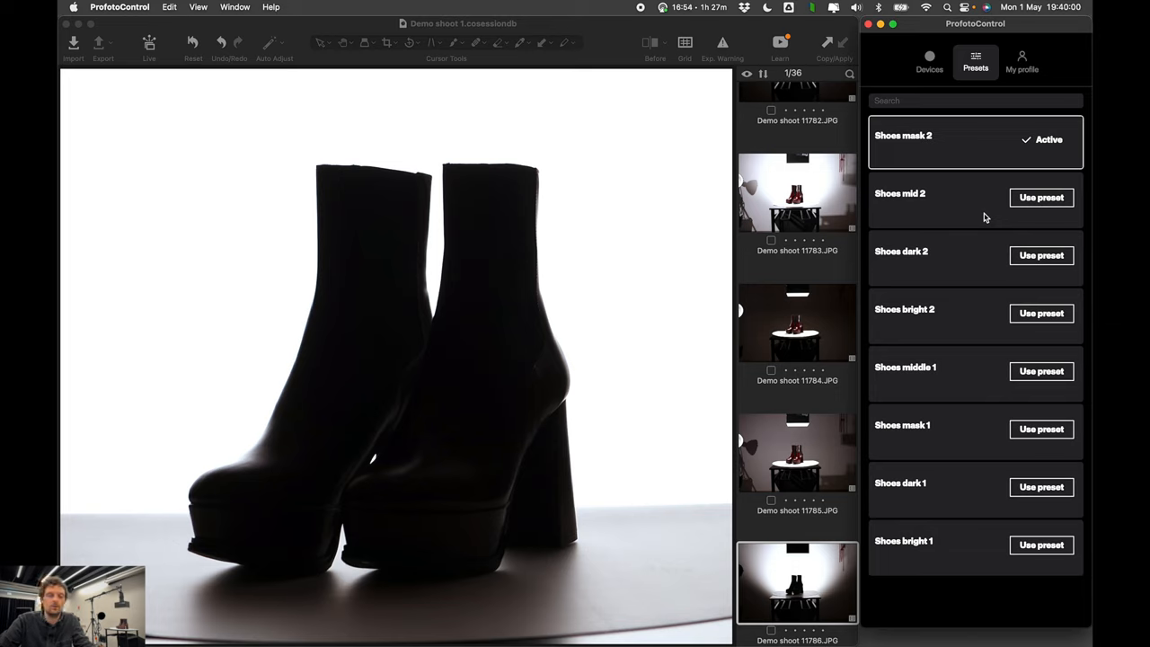
left_click(929, 60)
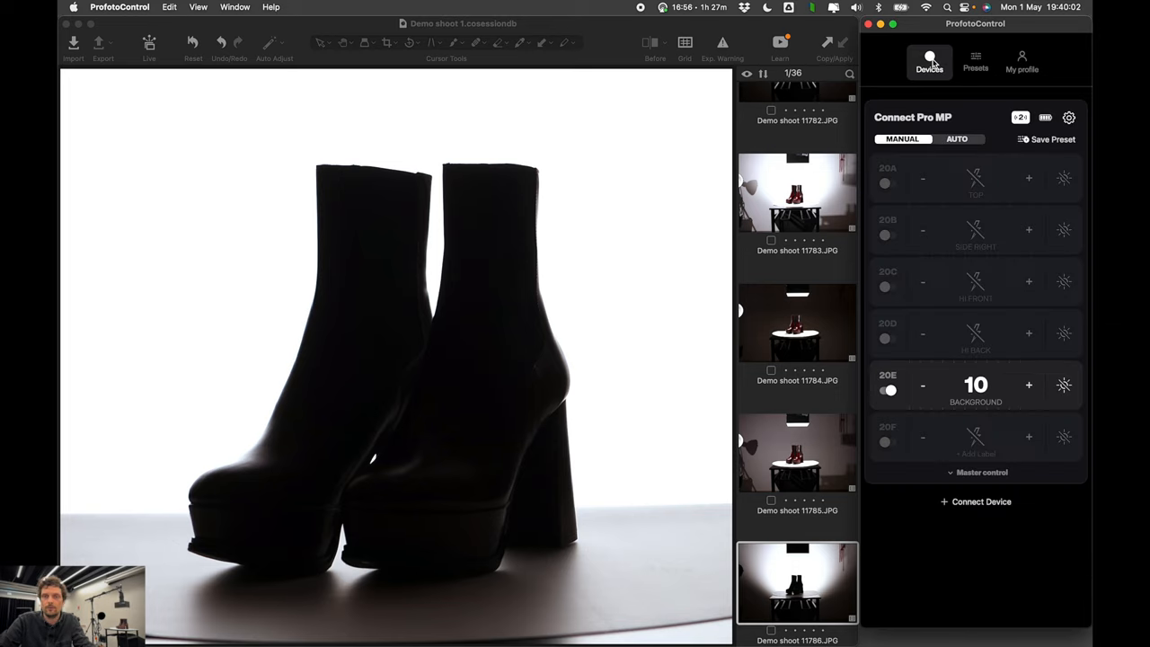
mouse_move(904, 473)
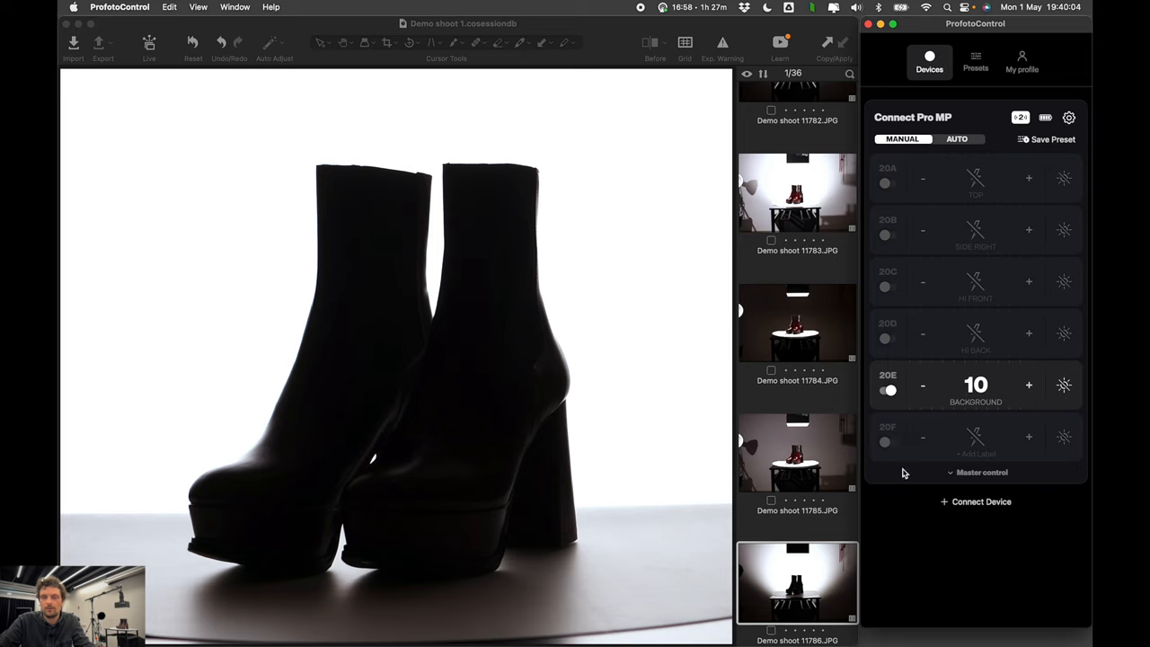
- Expand Master control to turn every light group back on, checking shots in Capture One
left_click(982, 472)
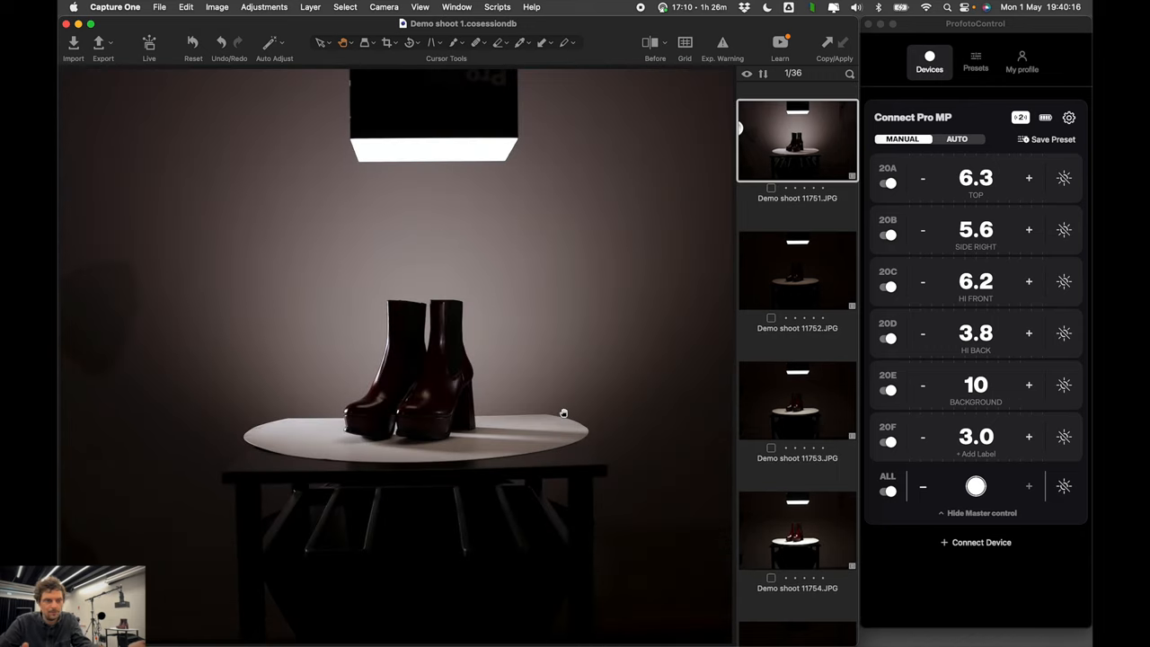
scroll("down", 3)
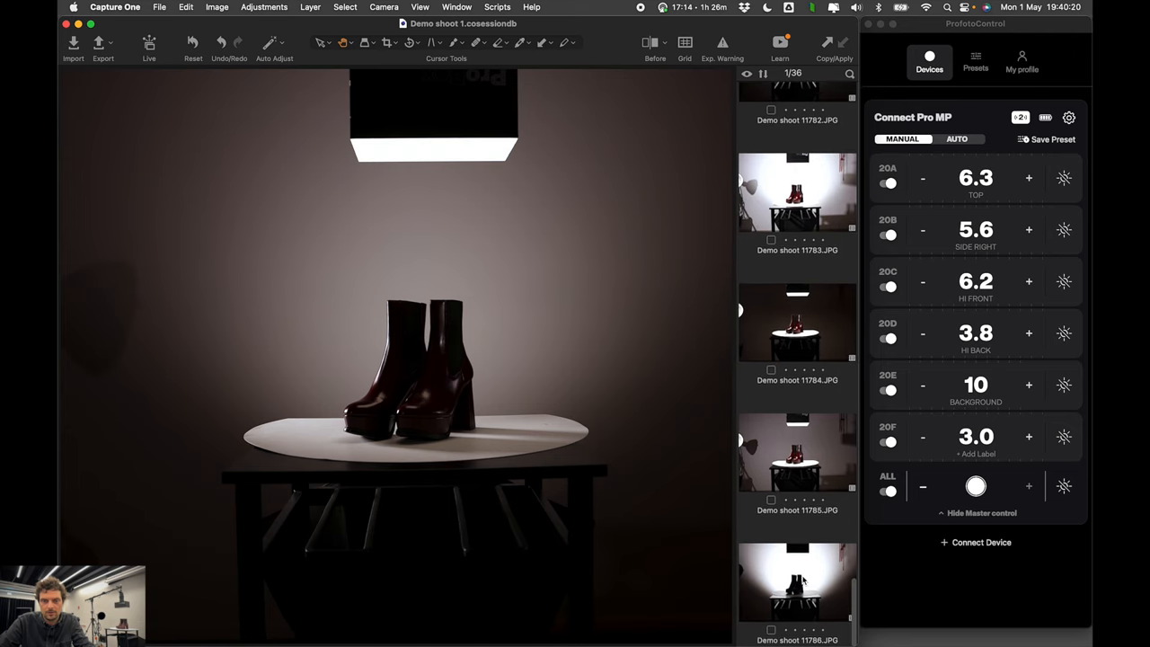
left_click(797, 324)
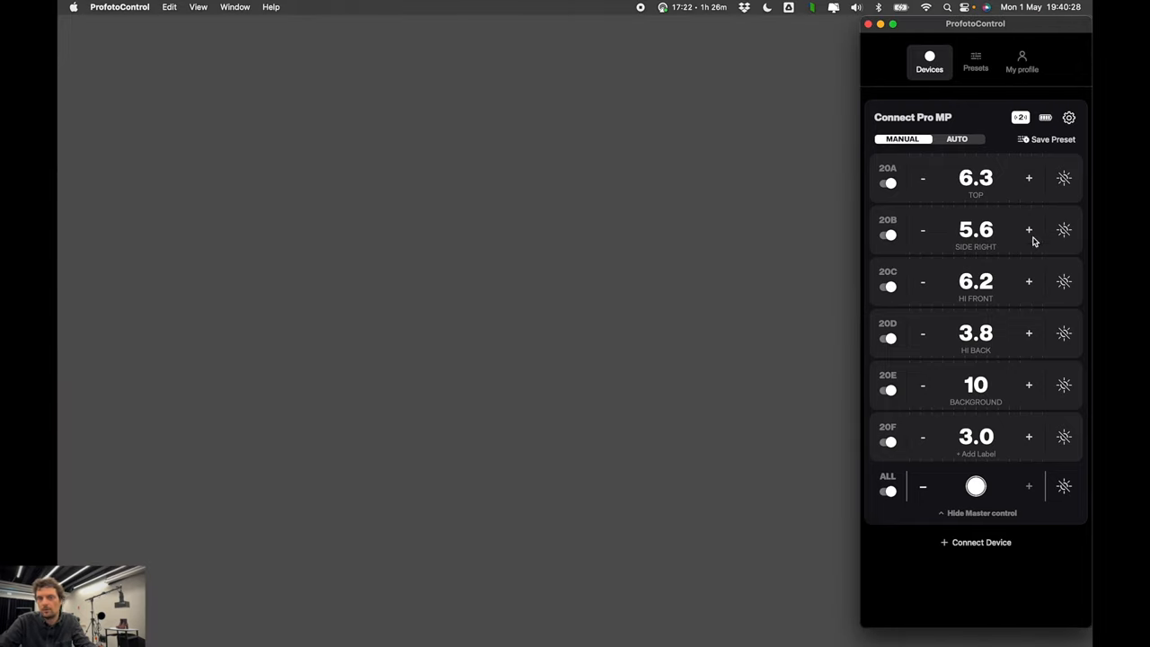
mouse_move(938, 591)
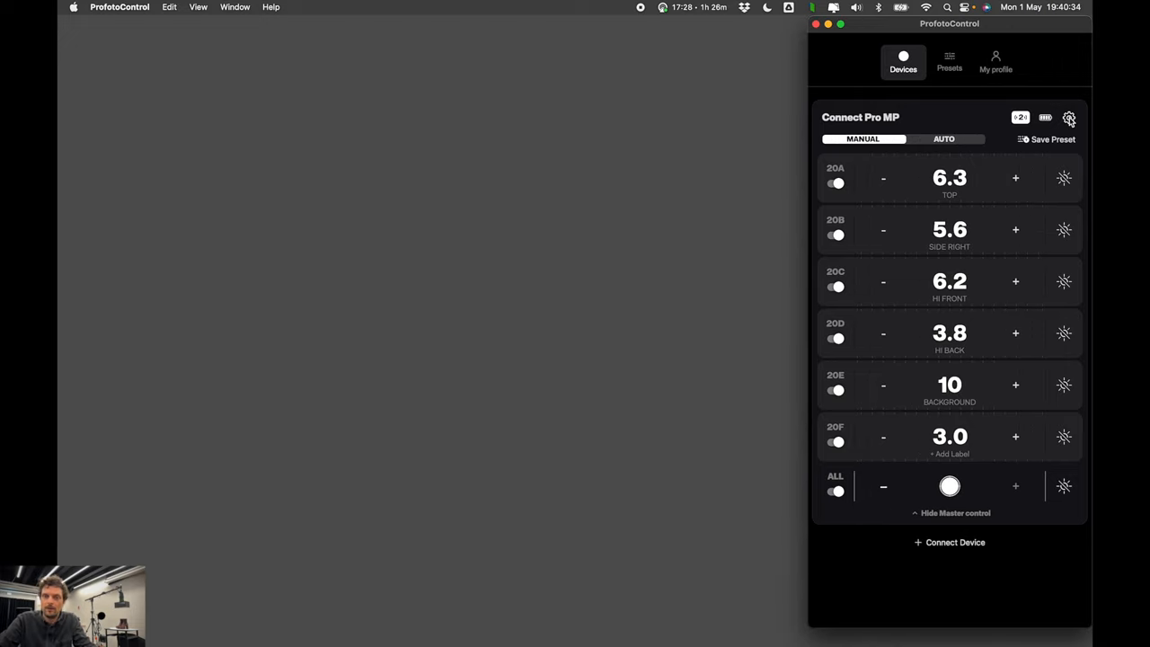
- Disconnect the Connect Pro MP transmitter so Pro-11, B10X Plus and B10X Plus MP 2 appear separately
left_click(1069, 118)
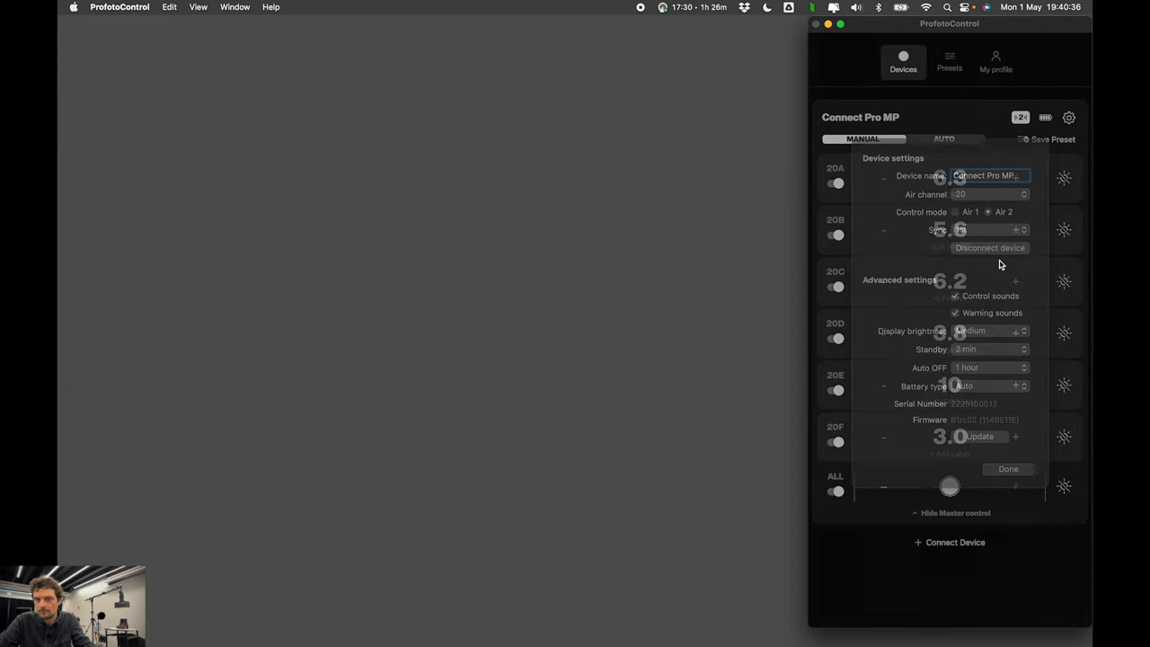
left_click(955, 542)
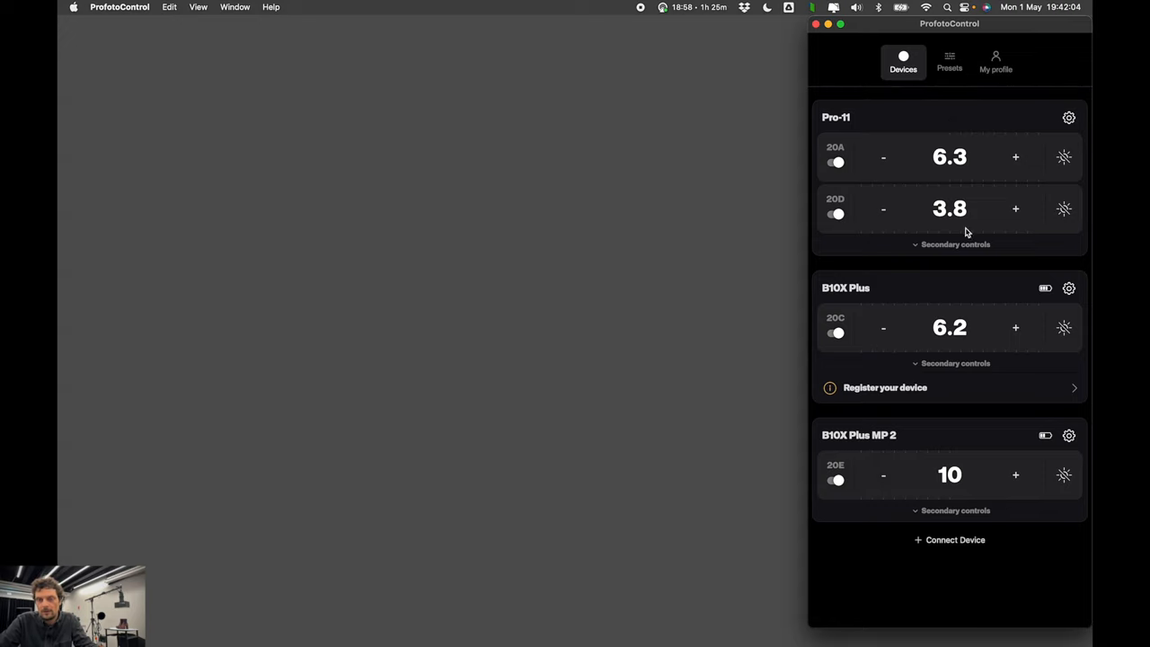
mouse_move(1042, 214)
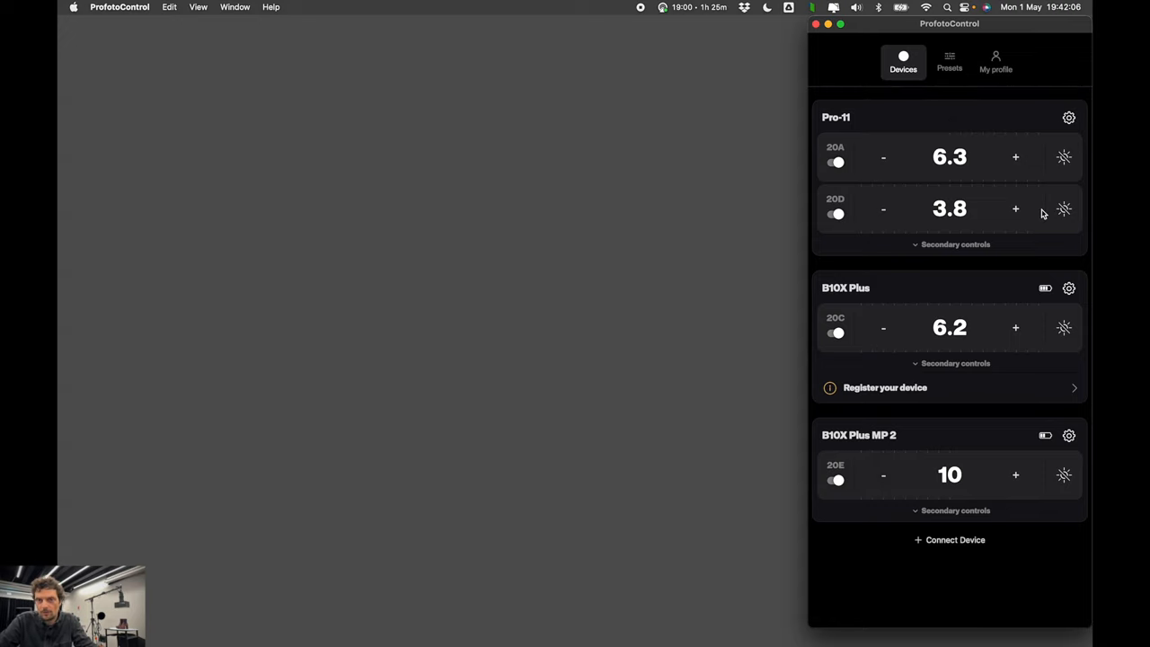
mouse_move(977, 355)
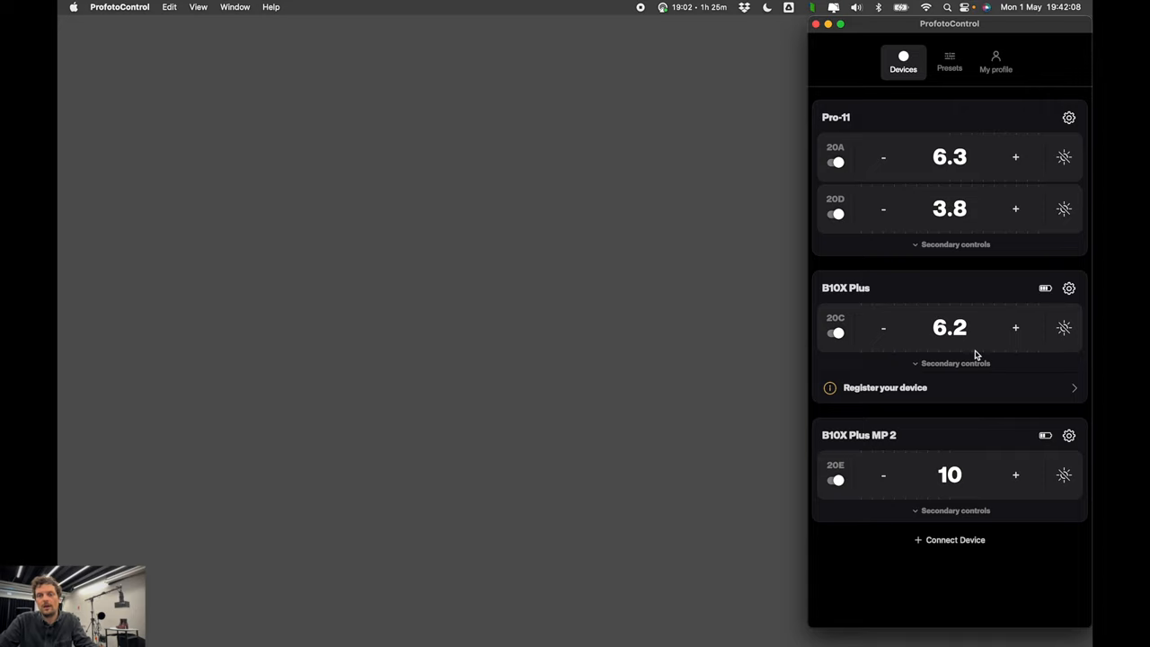
mouse_move(978, 350)
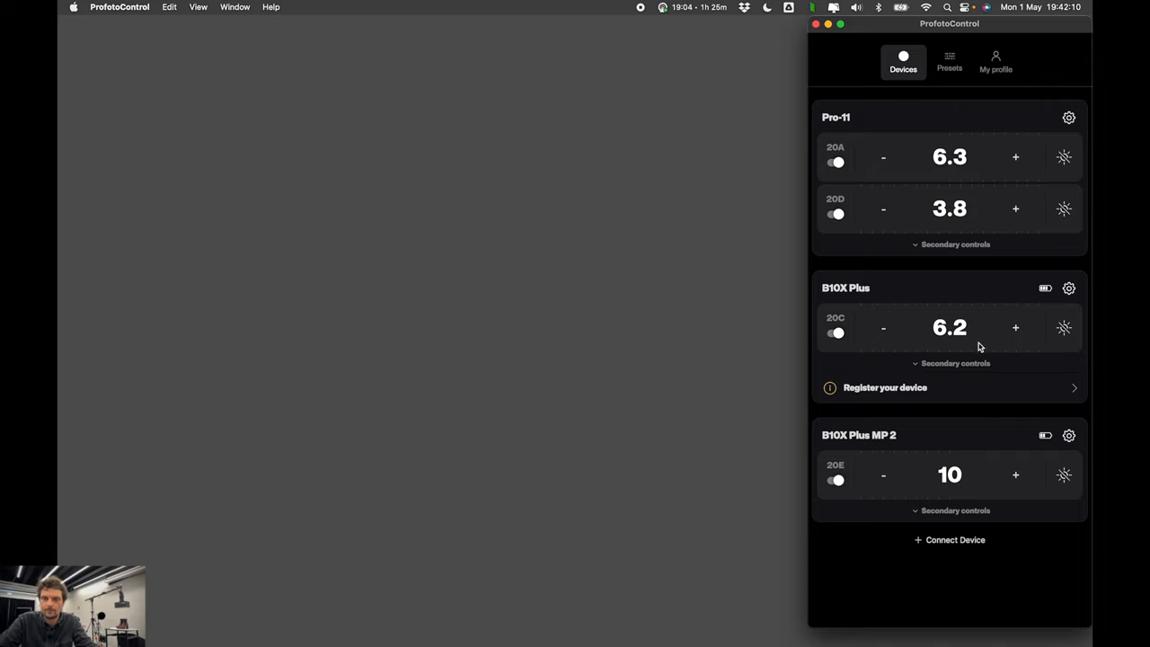
mouse_move(880, 303)
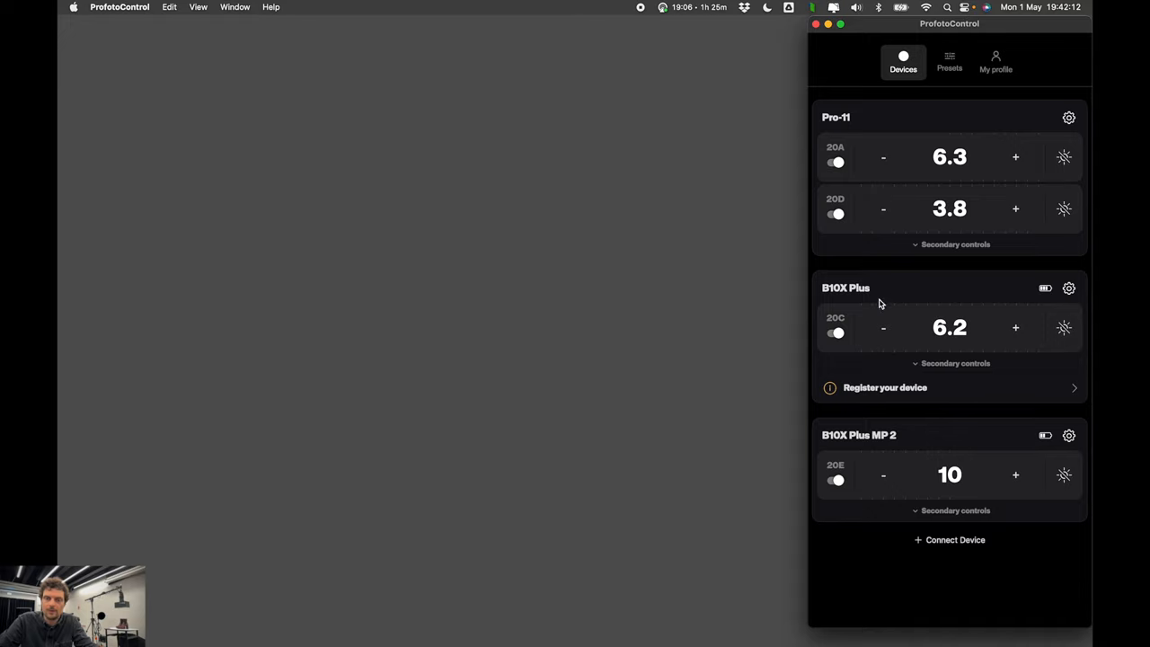
mouse_move(998, 417)
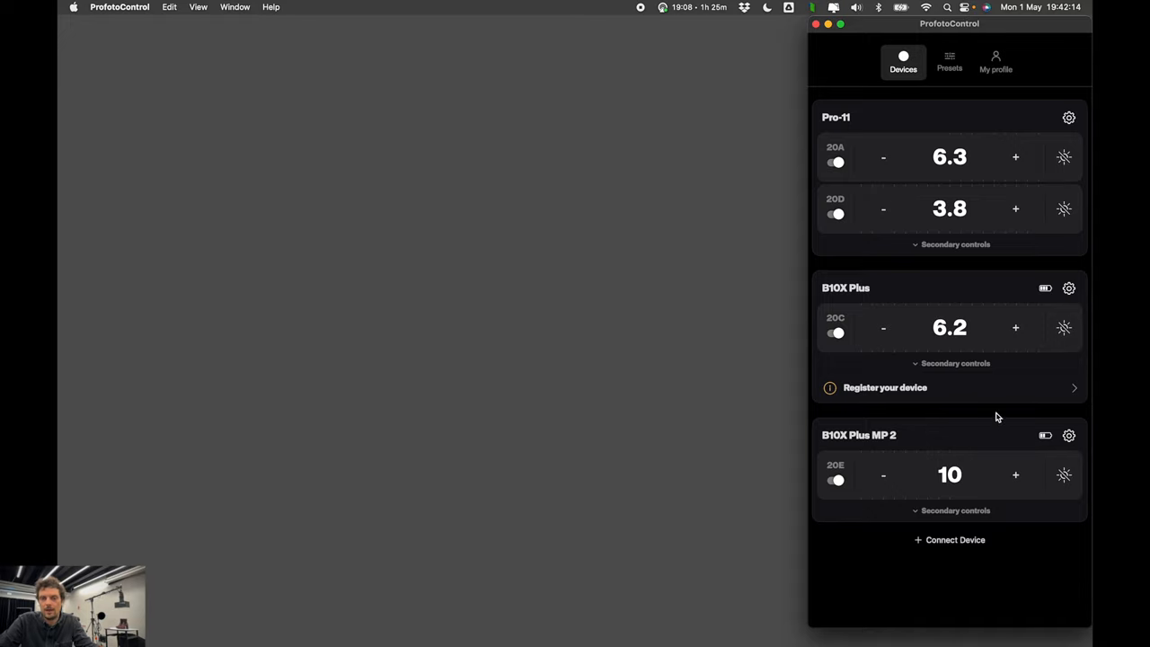
- Skip the registration prompt for the B10X Plus device
left_click(885, 387)
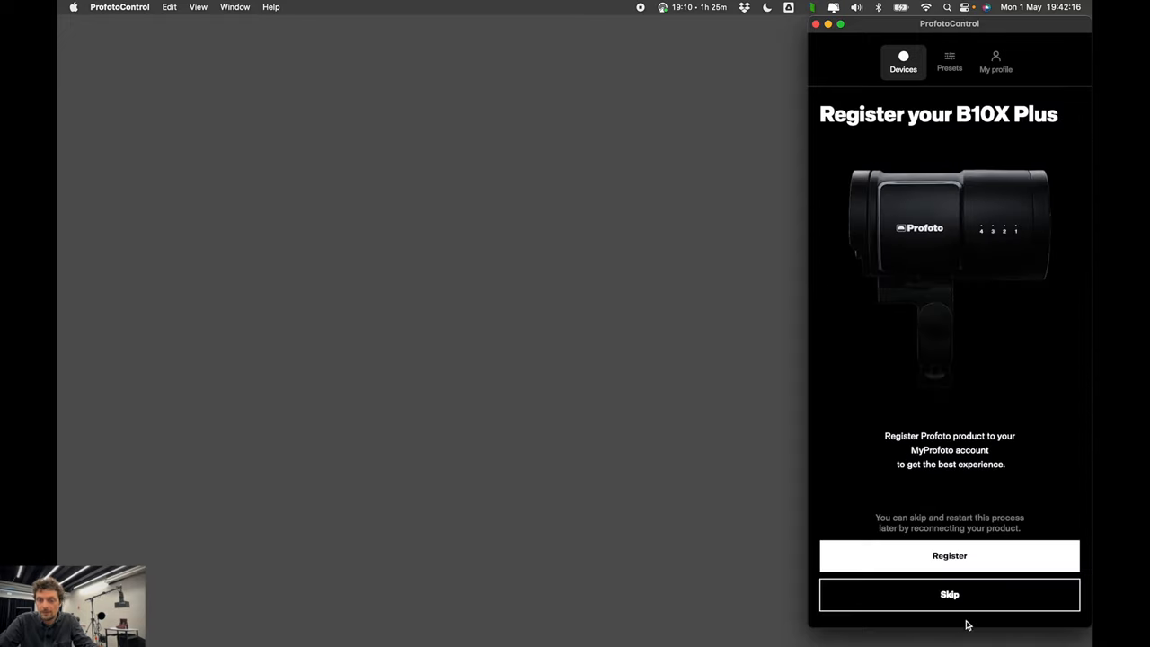
left_click(950, 594)
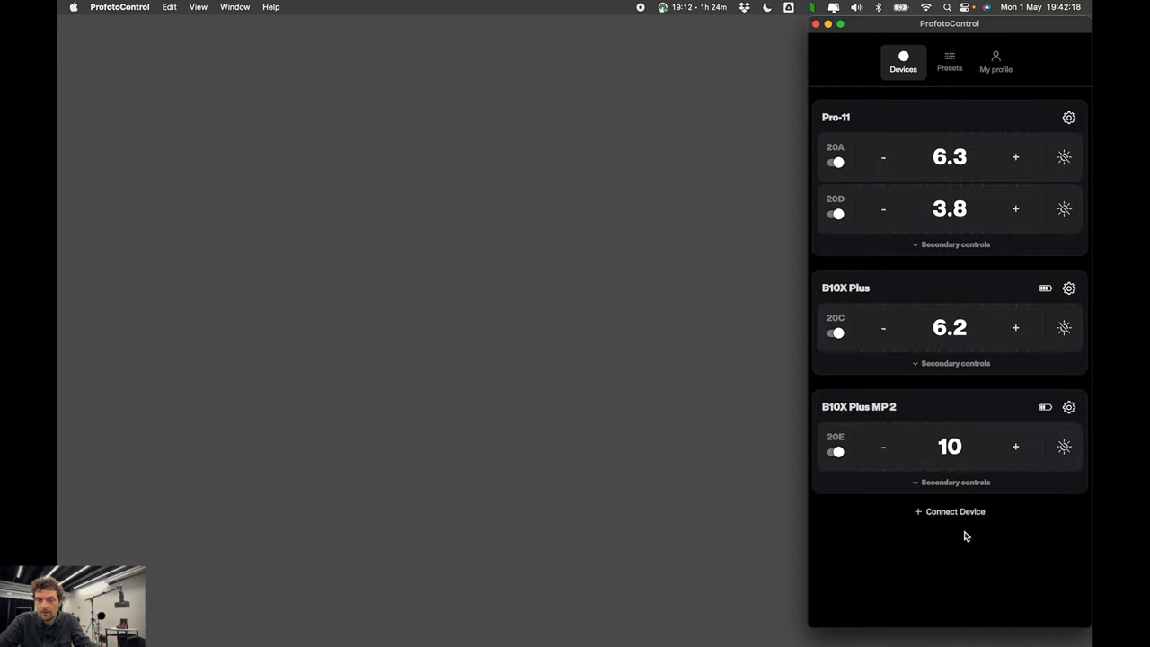
mouse_move(937, 249)
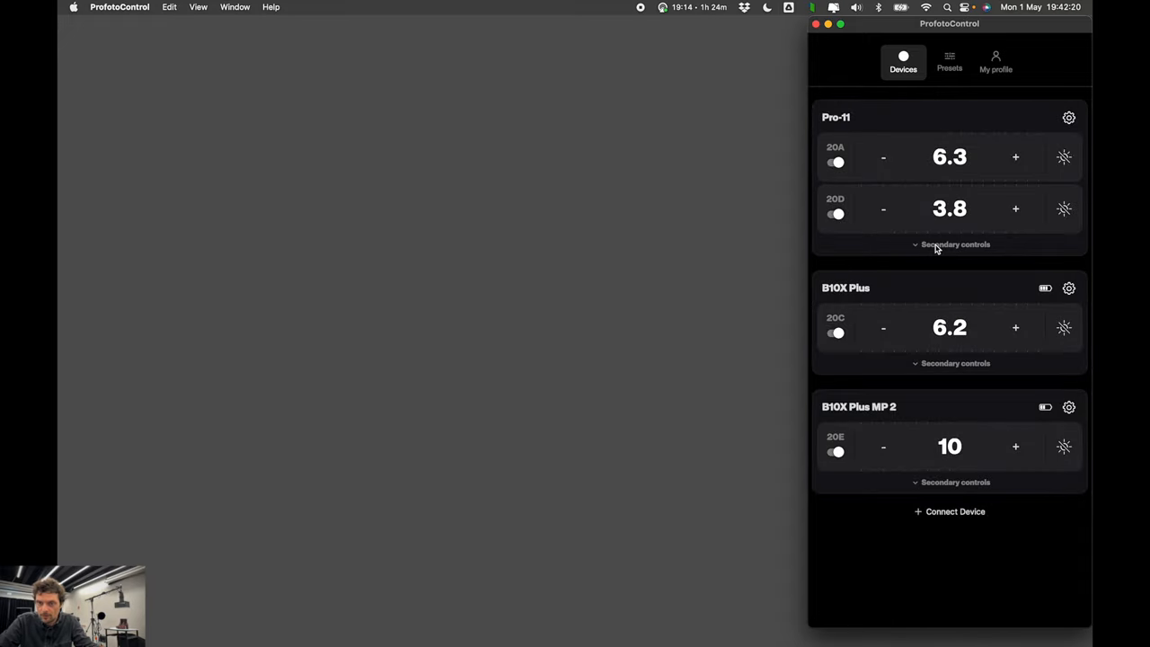
mouse_move(953, 483)
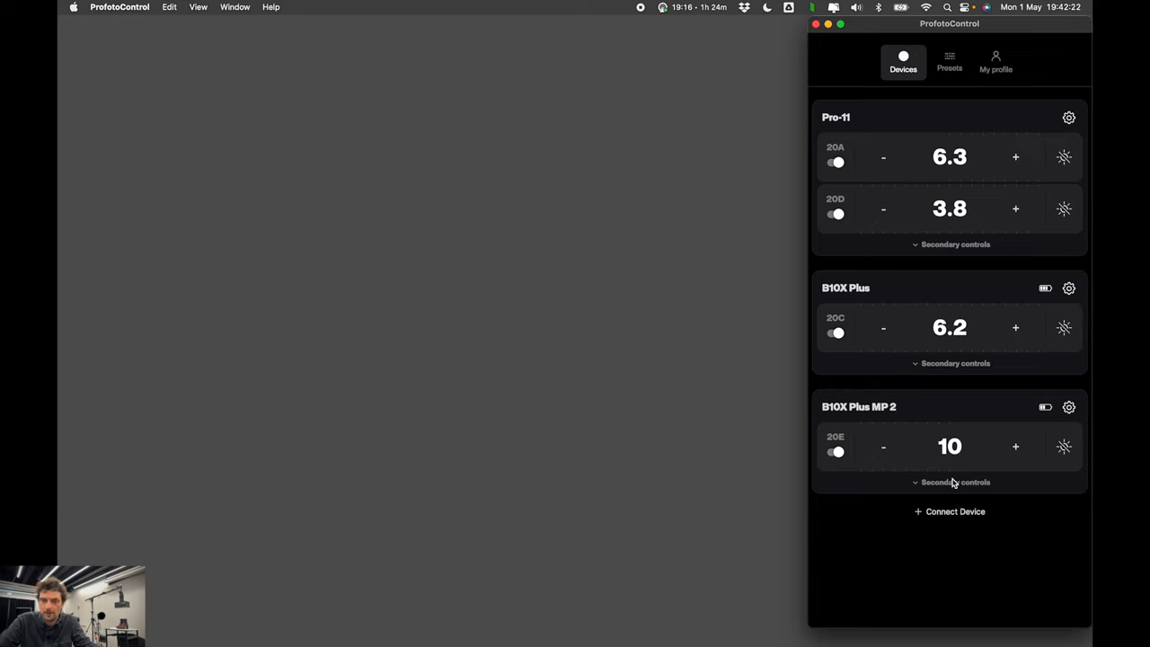
- Lower the B10X Plus MP 2 colour temperature and show the Pro-11's head 1 and head 2 intensity controls
left_click(955, 482)
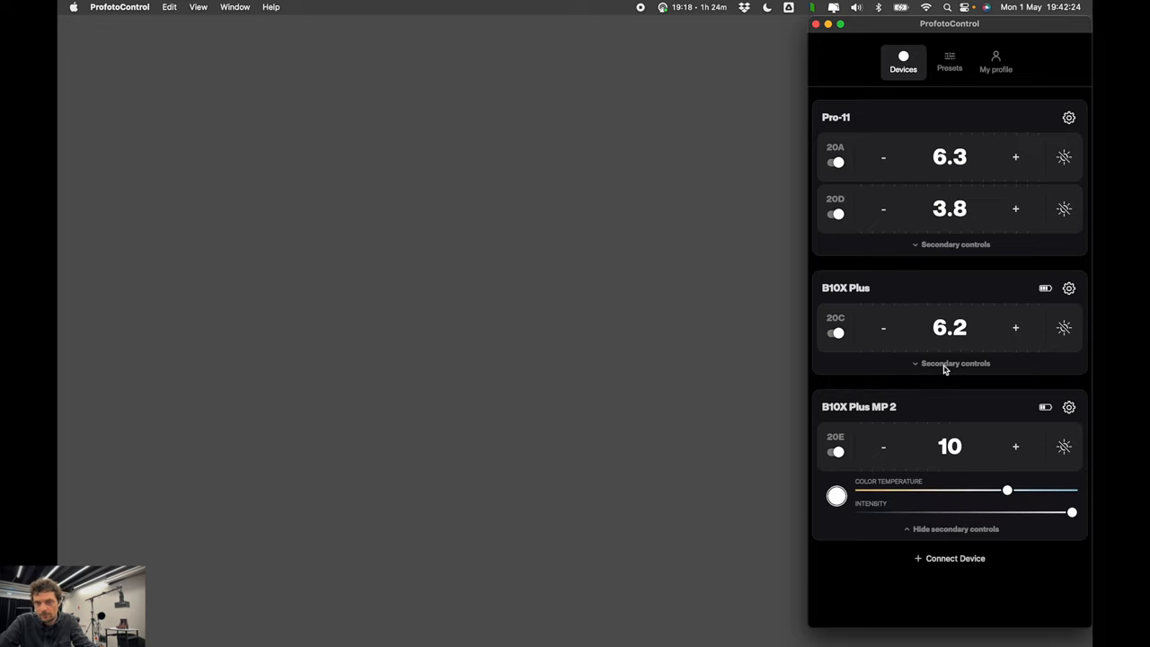
mouse_move(845, 492)
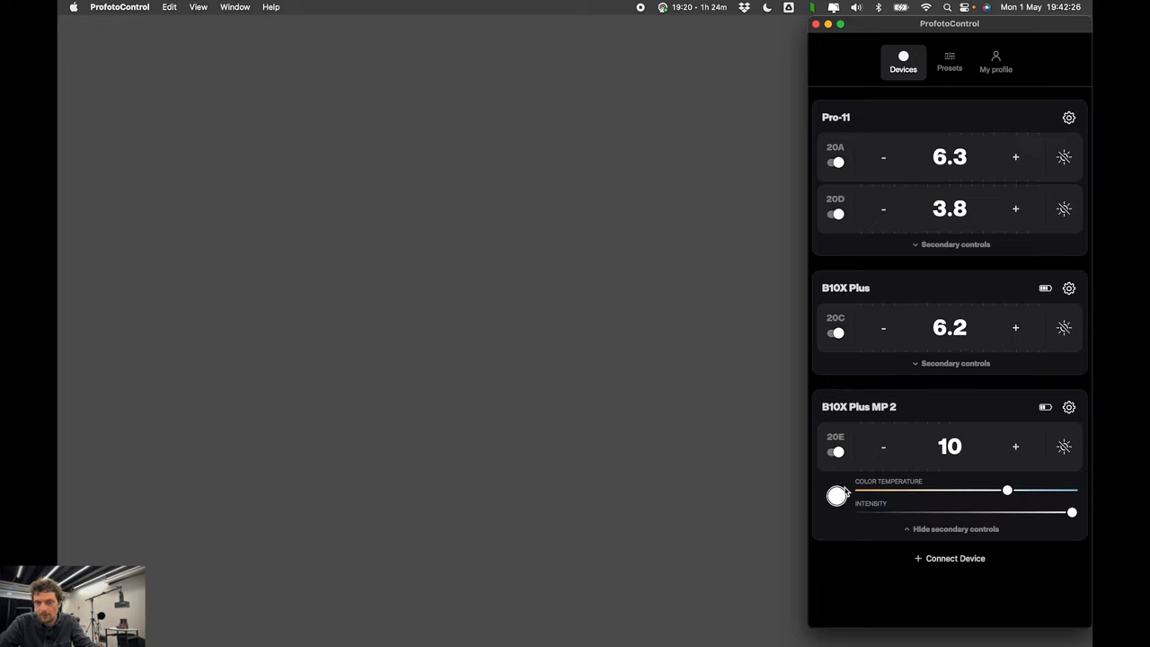
mouse_move(984, 515)
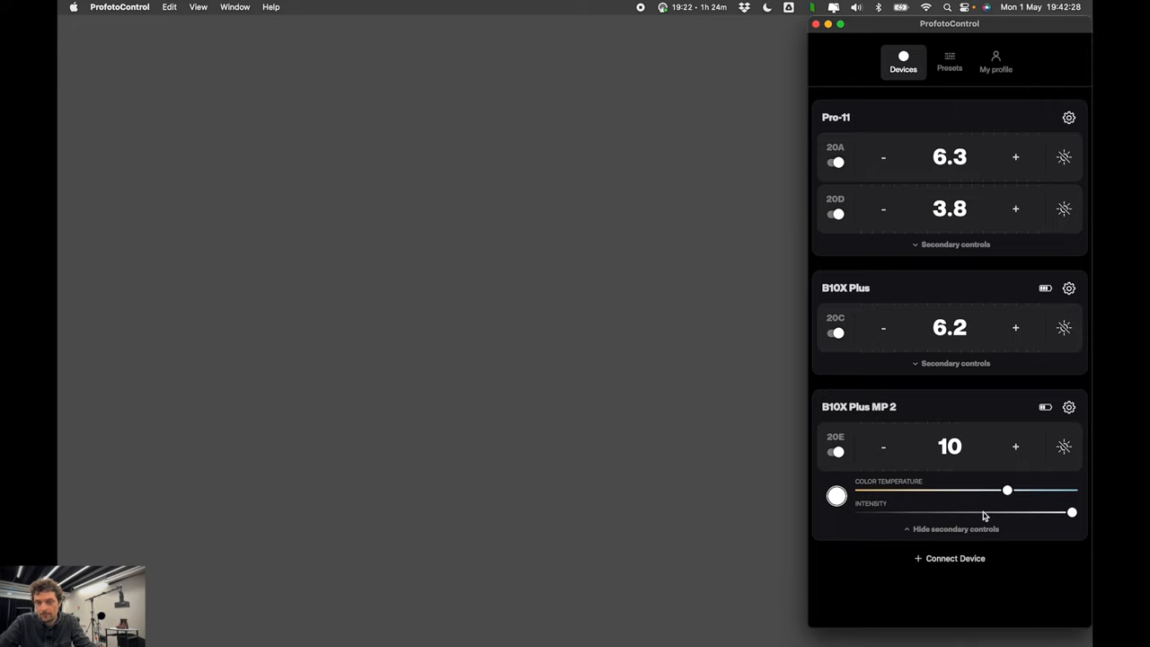
left_click_drag(1007, 489, 941, 490)
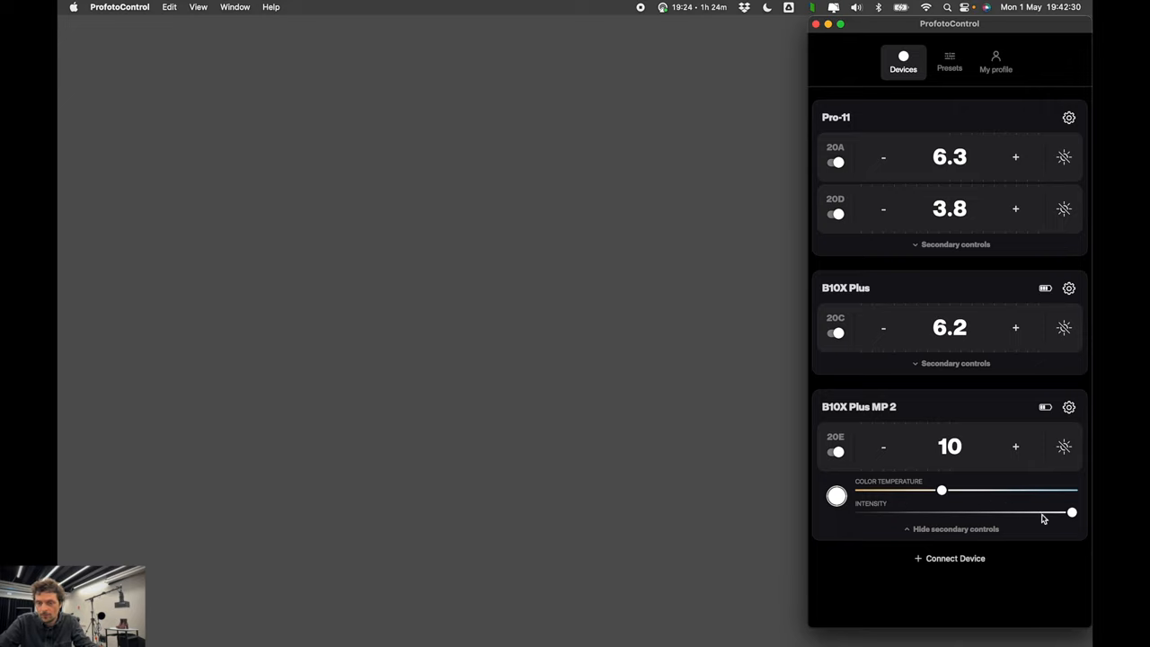
left_click_drag(1072, 512, 947, 512)
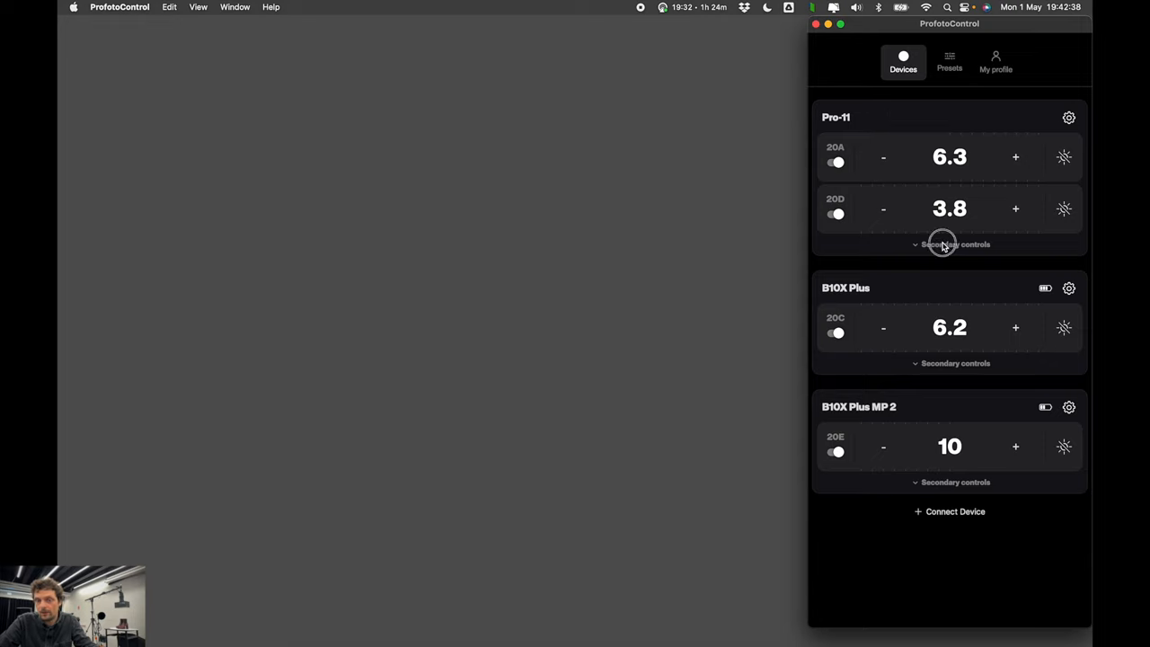
left_click(955, 243)
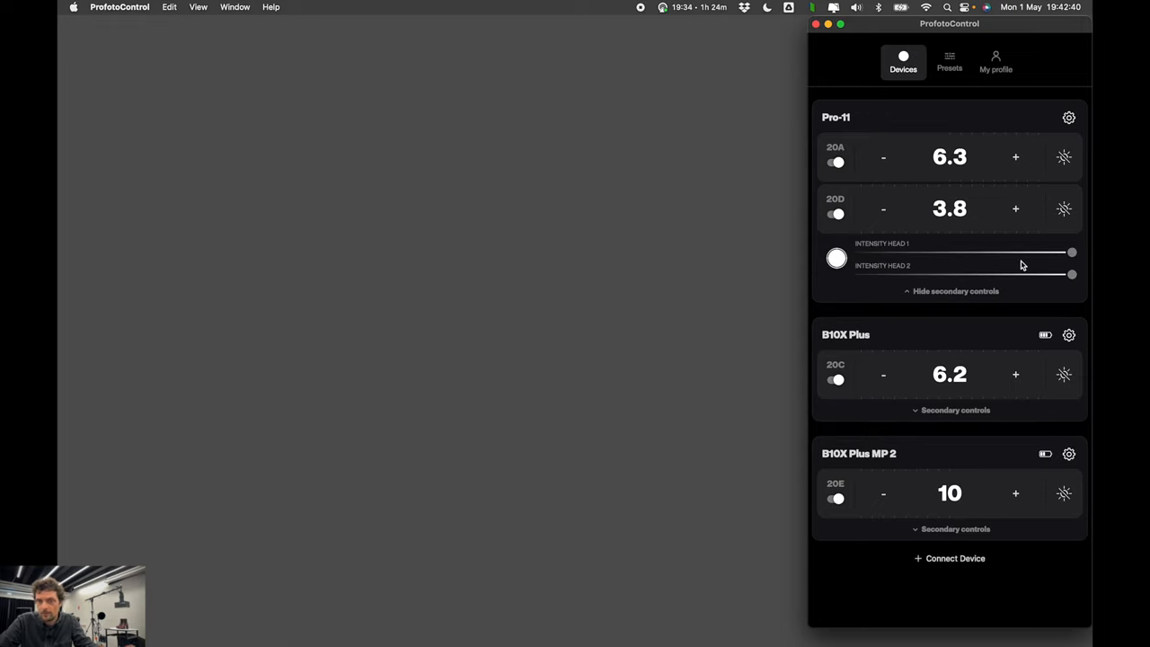
mouse_move(1030, 274)
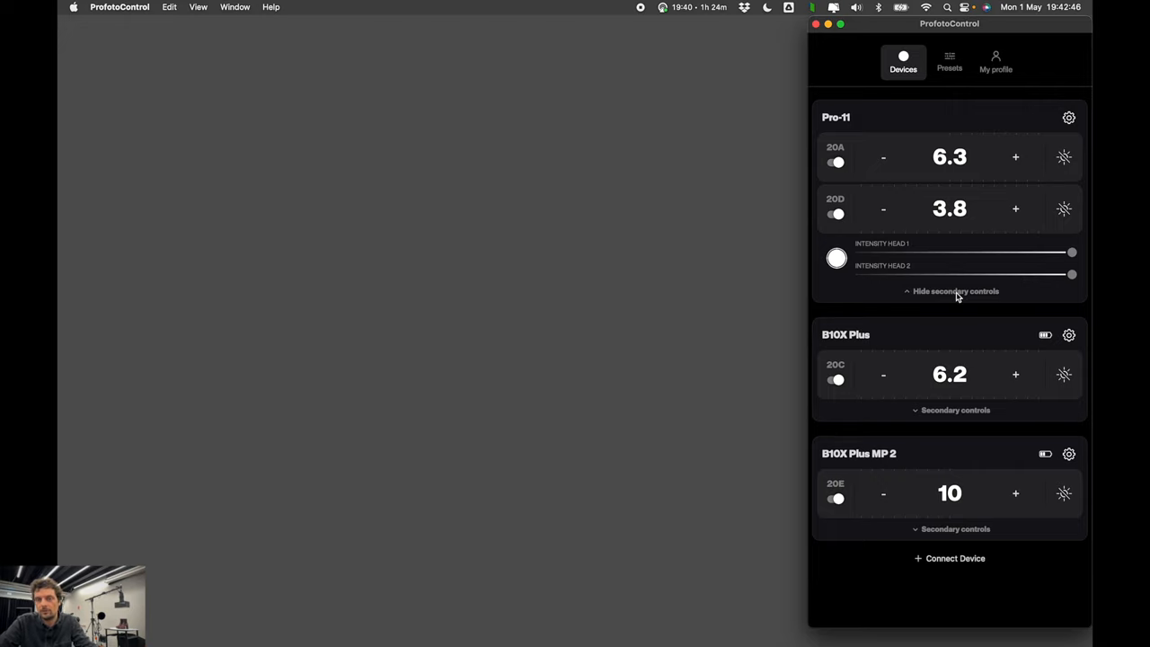
- Hide the Pro-11's per-head intensity controls and review the B10X Plus device settings
left_click(955, 290)
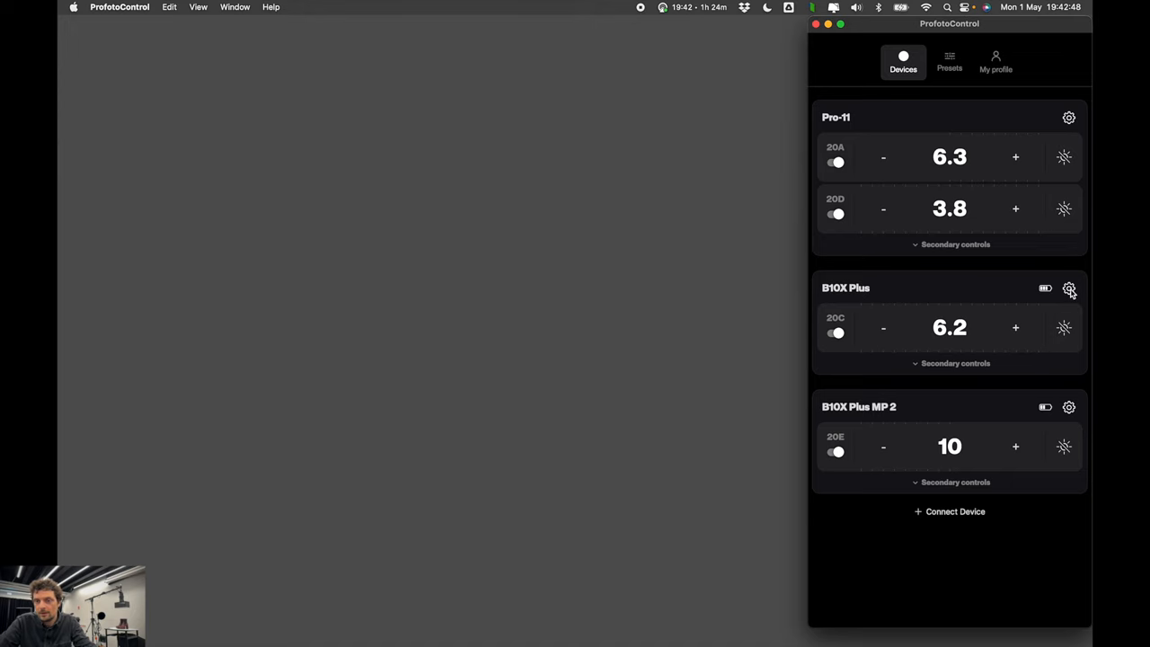
left_click(1070, 288)
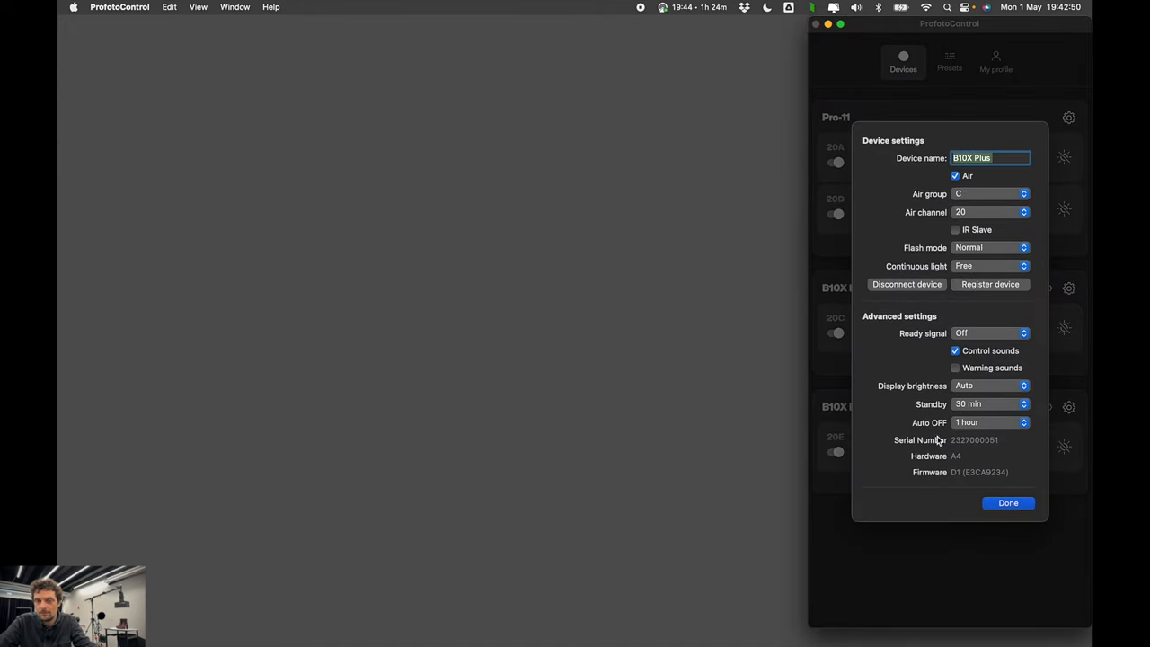
mouse_move(992, 317)
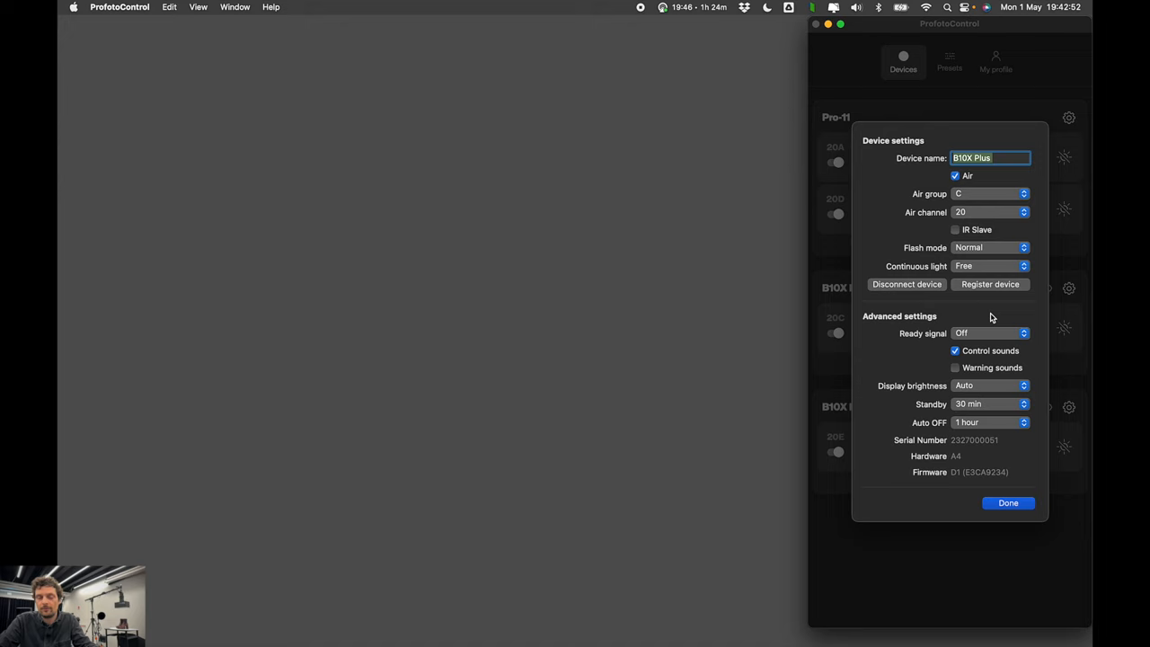
left_click(1008, 502)
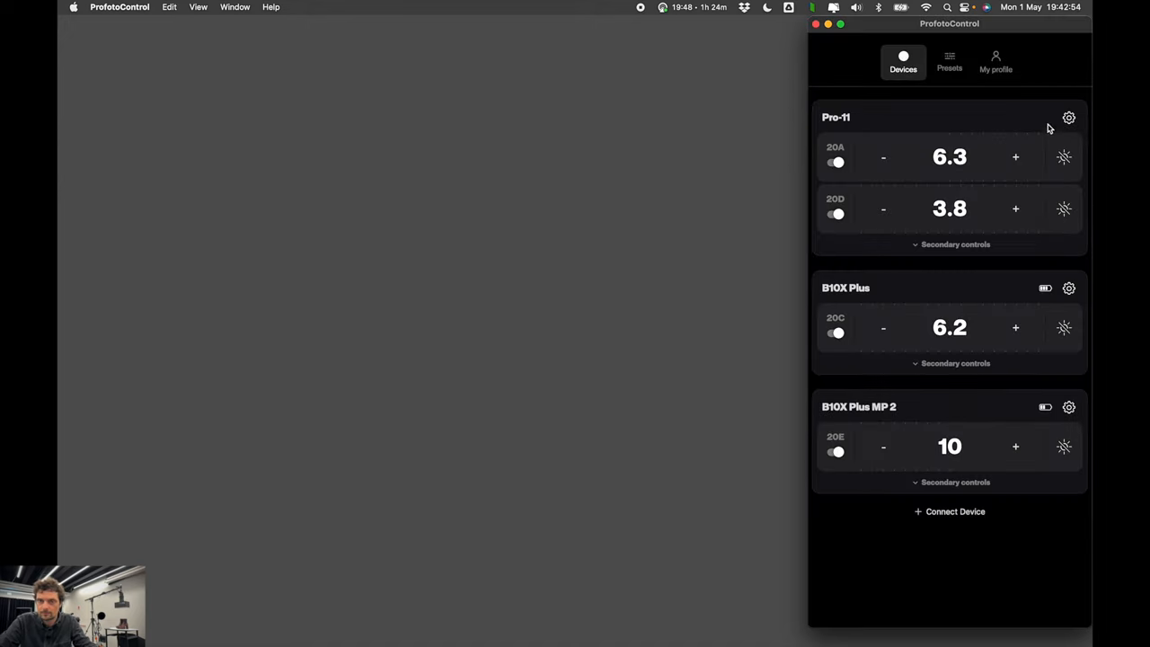
- Review the Pro-11 device settings, then view the profile and account page
left_click(1068, 117)
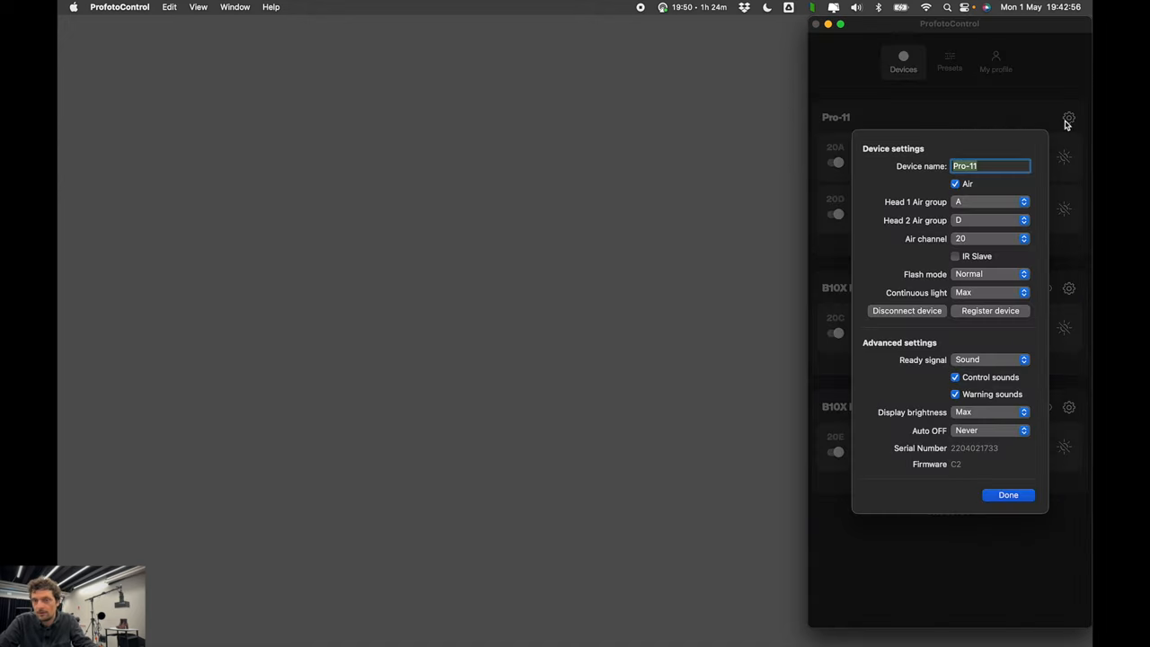
left_click(1008, 496)
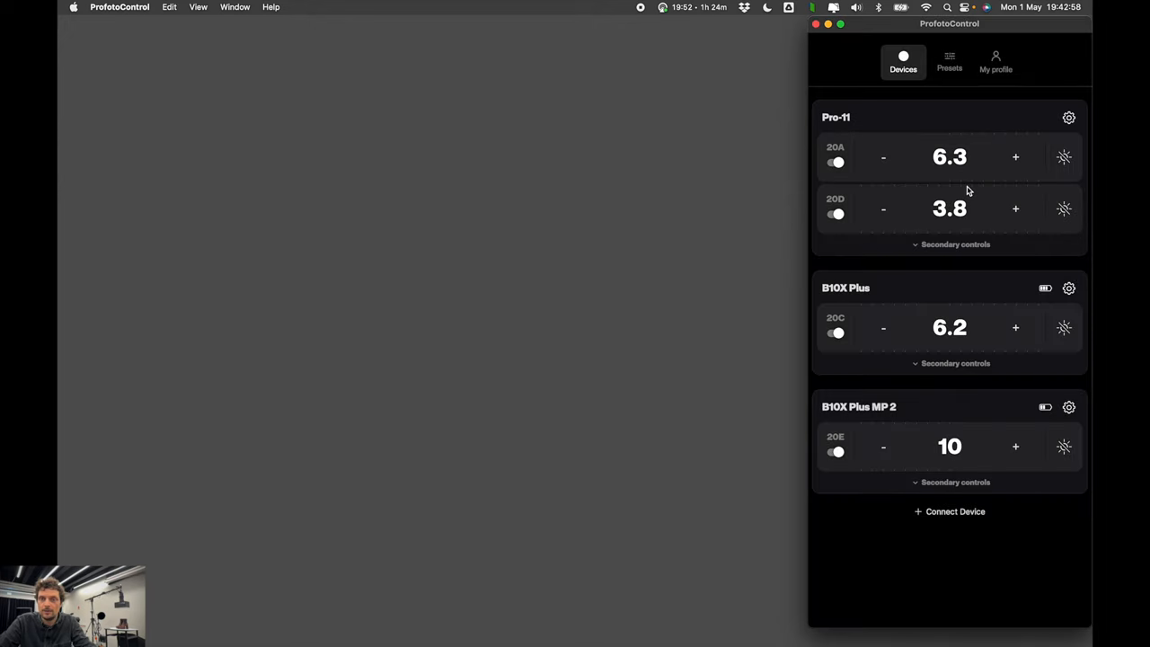
mouse_move(941, 424)
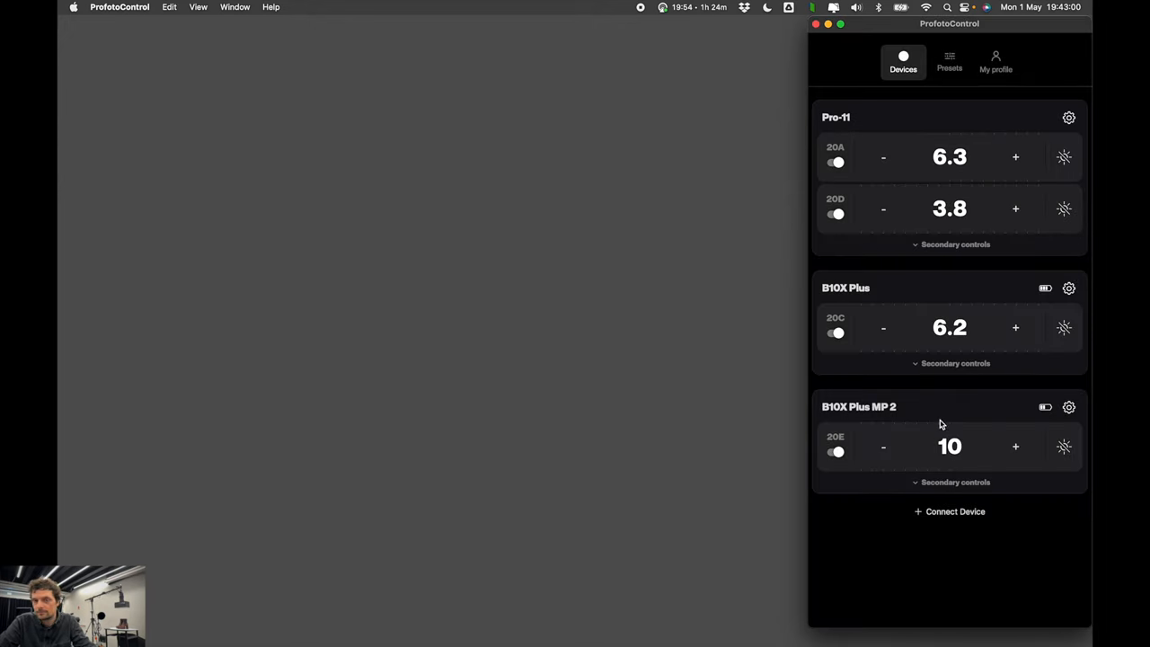
mouse_move(889, 468)
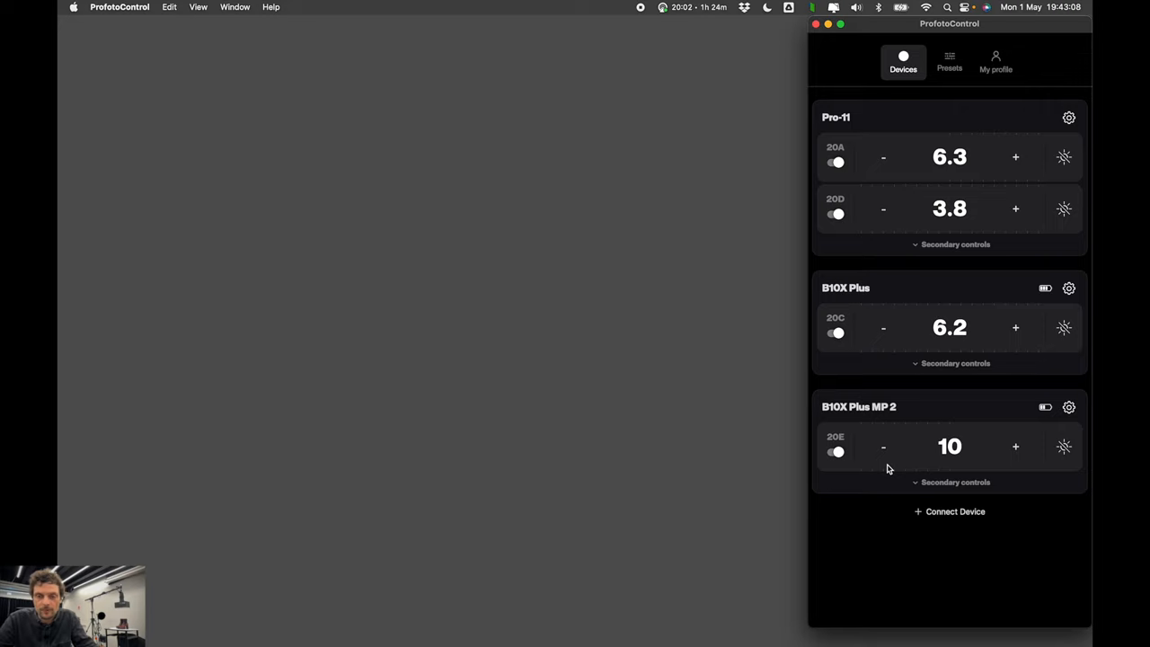
mouse_move(977, 218)
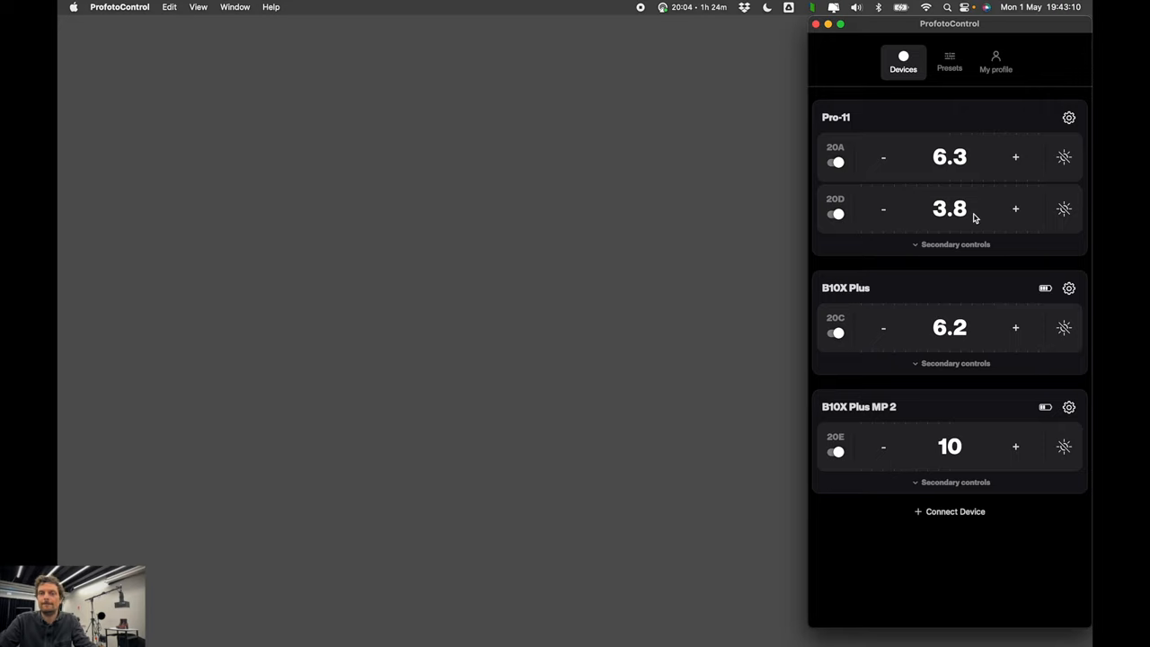
left_click(996, 61)
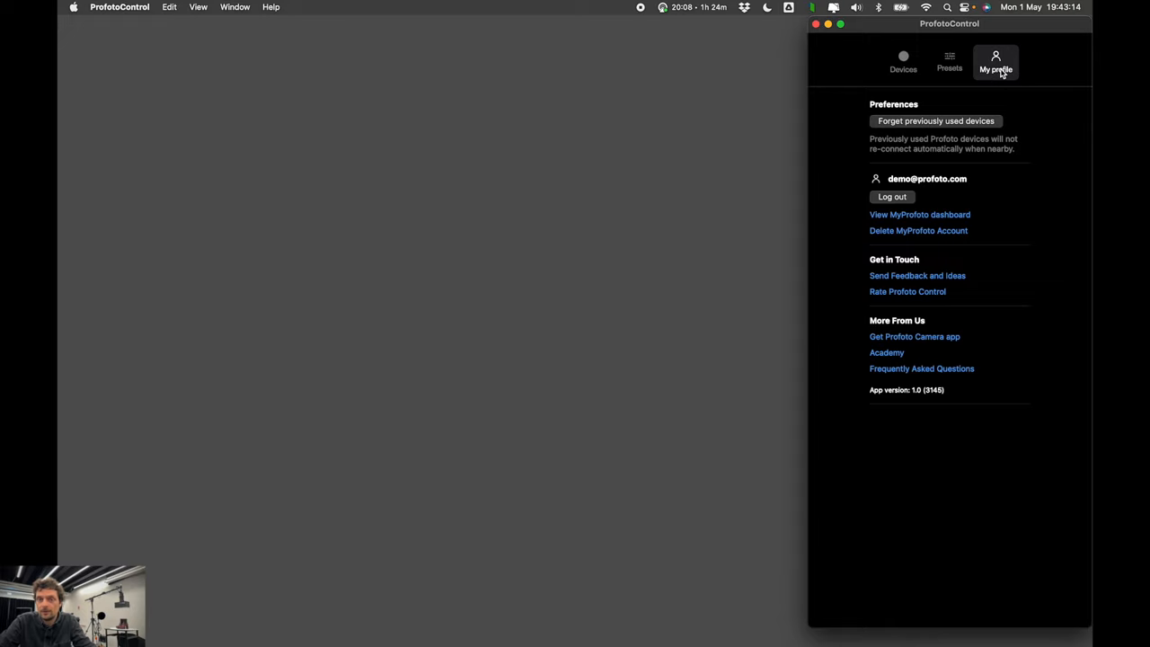
mouse_move(920, 269)
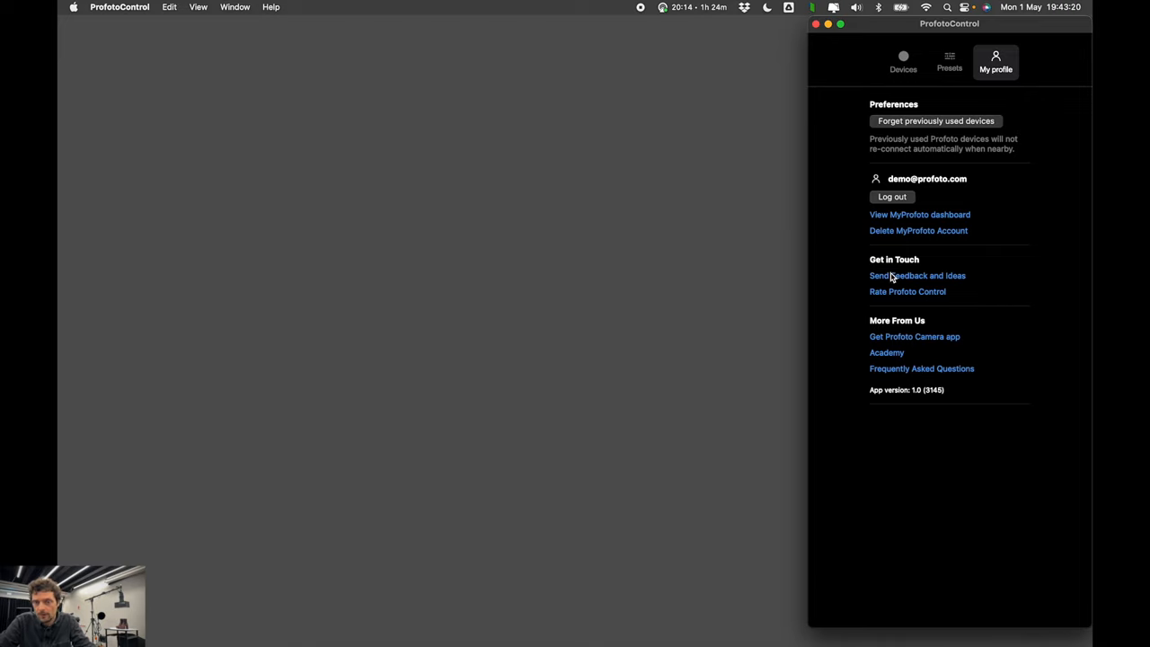
mouse_move(1045, 274)
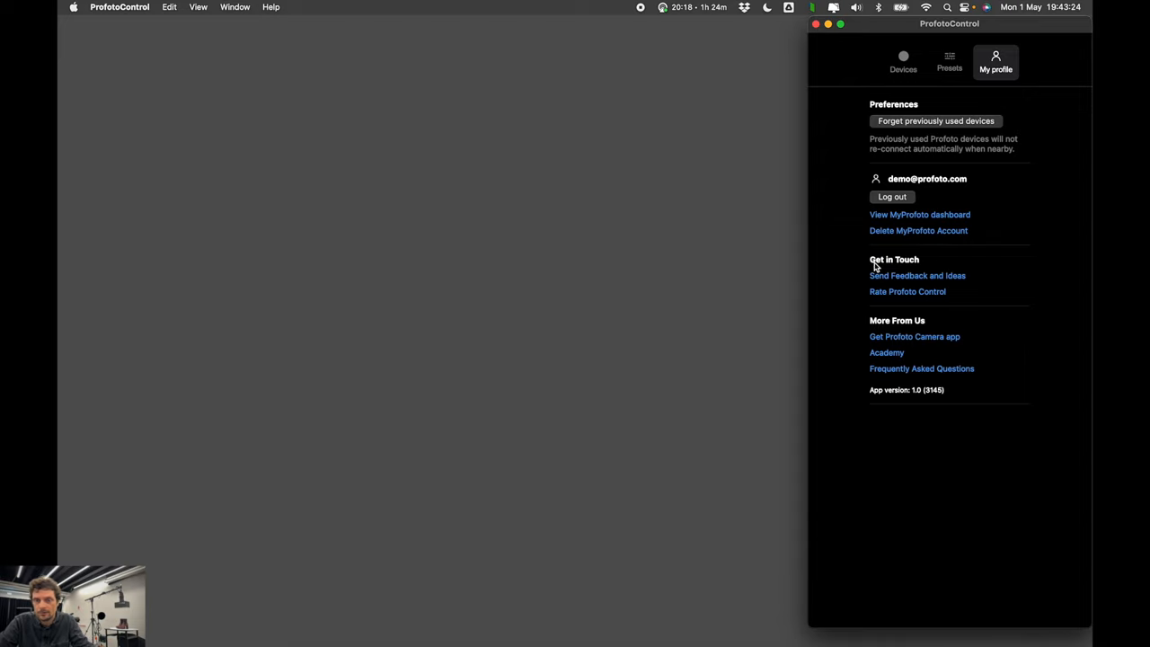
mouse_move(1019, 348)
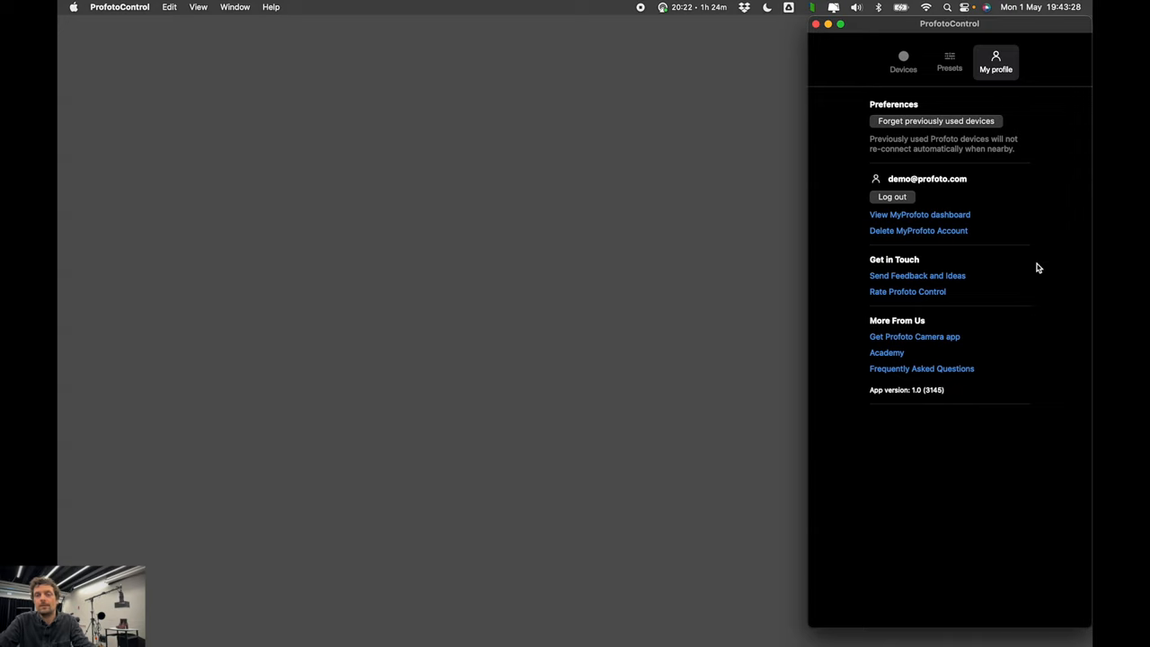
left_click(903, 62)
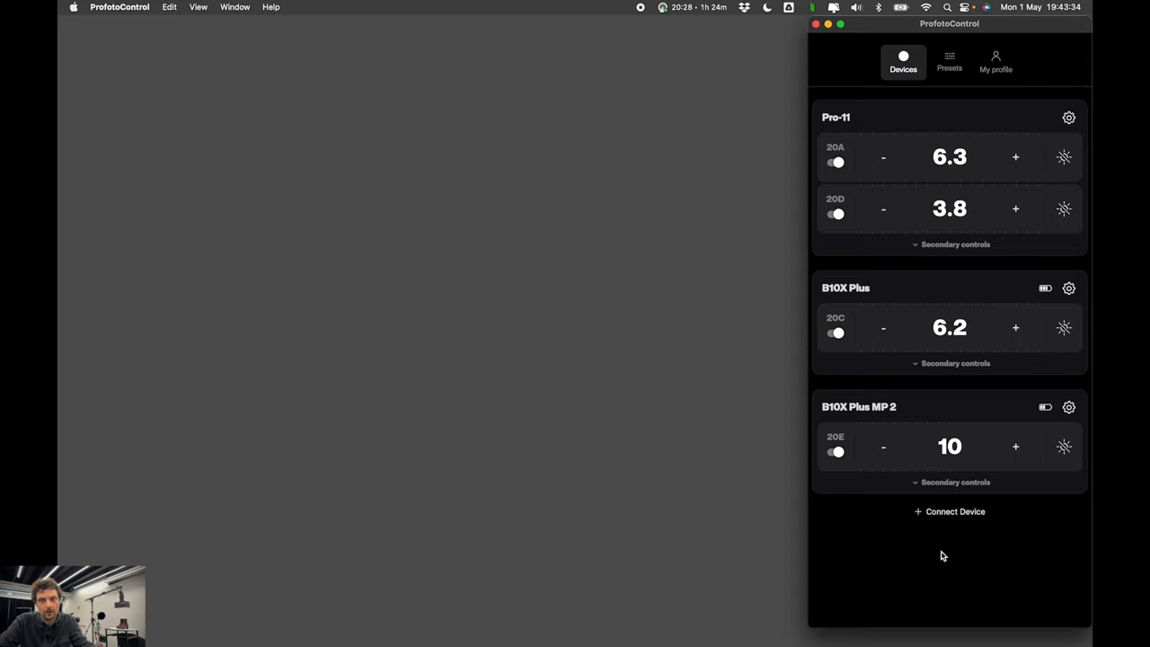
left_click(949, 61)
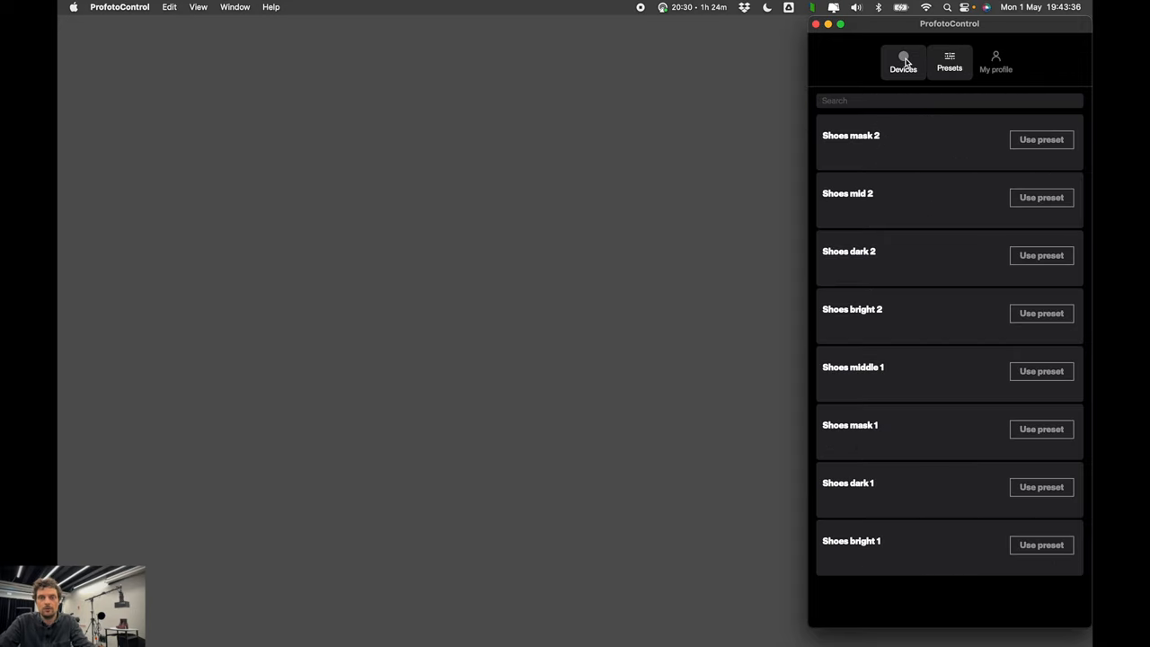
left_click(904, 61)
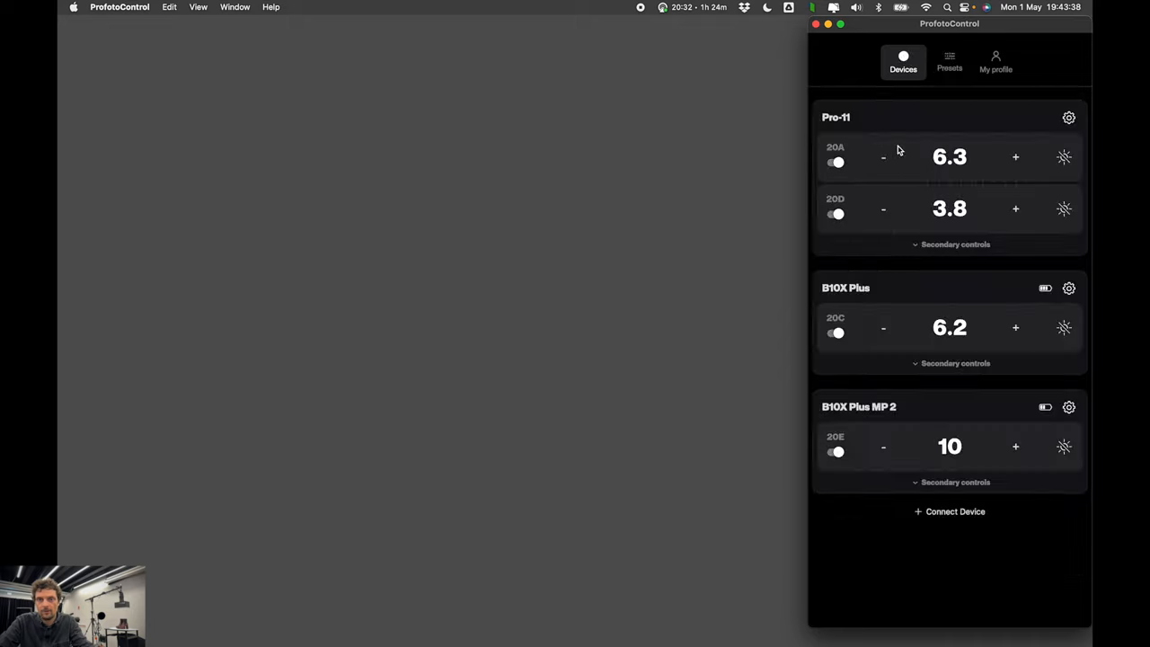
mouse_move(913, 347)
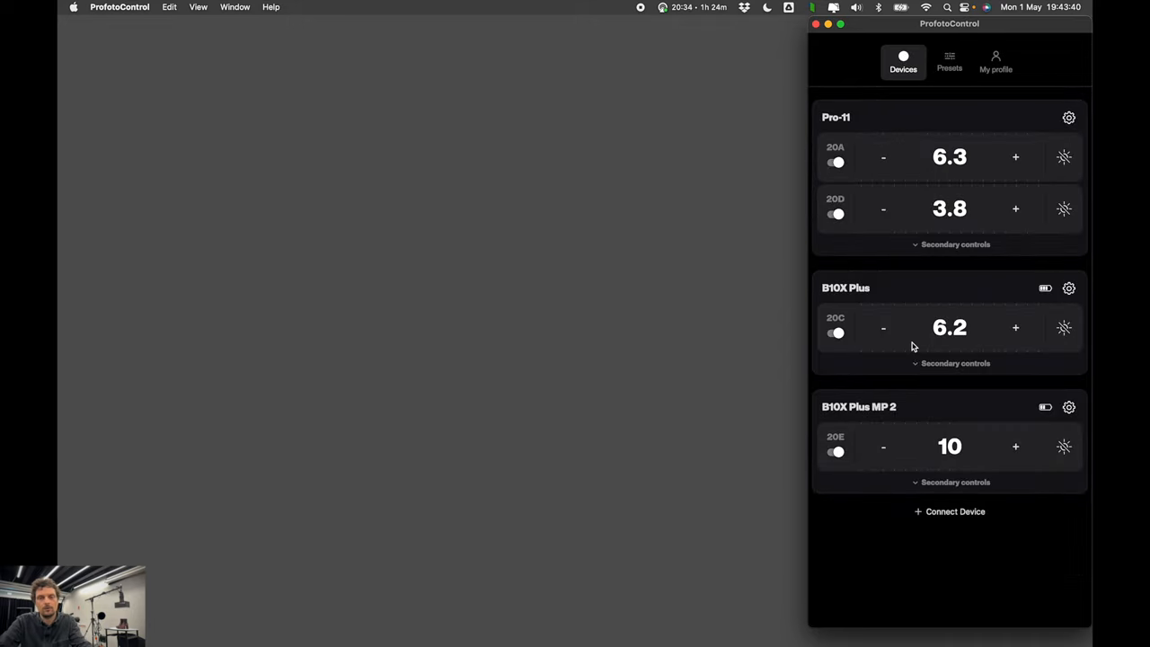